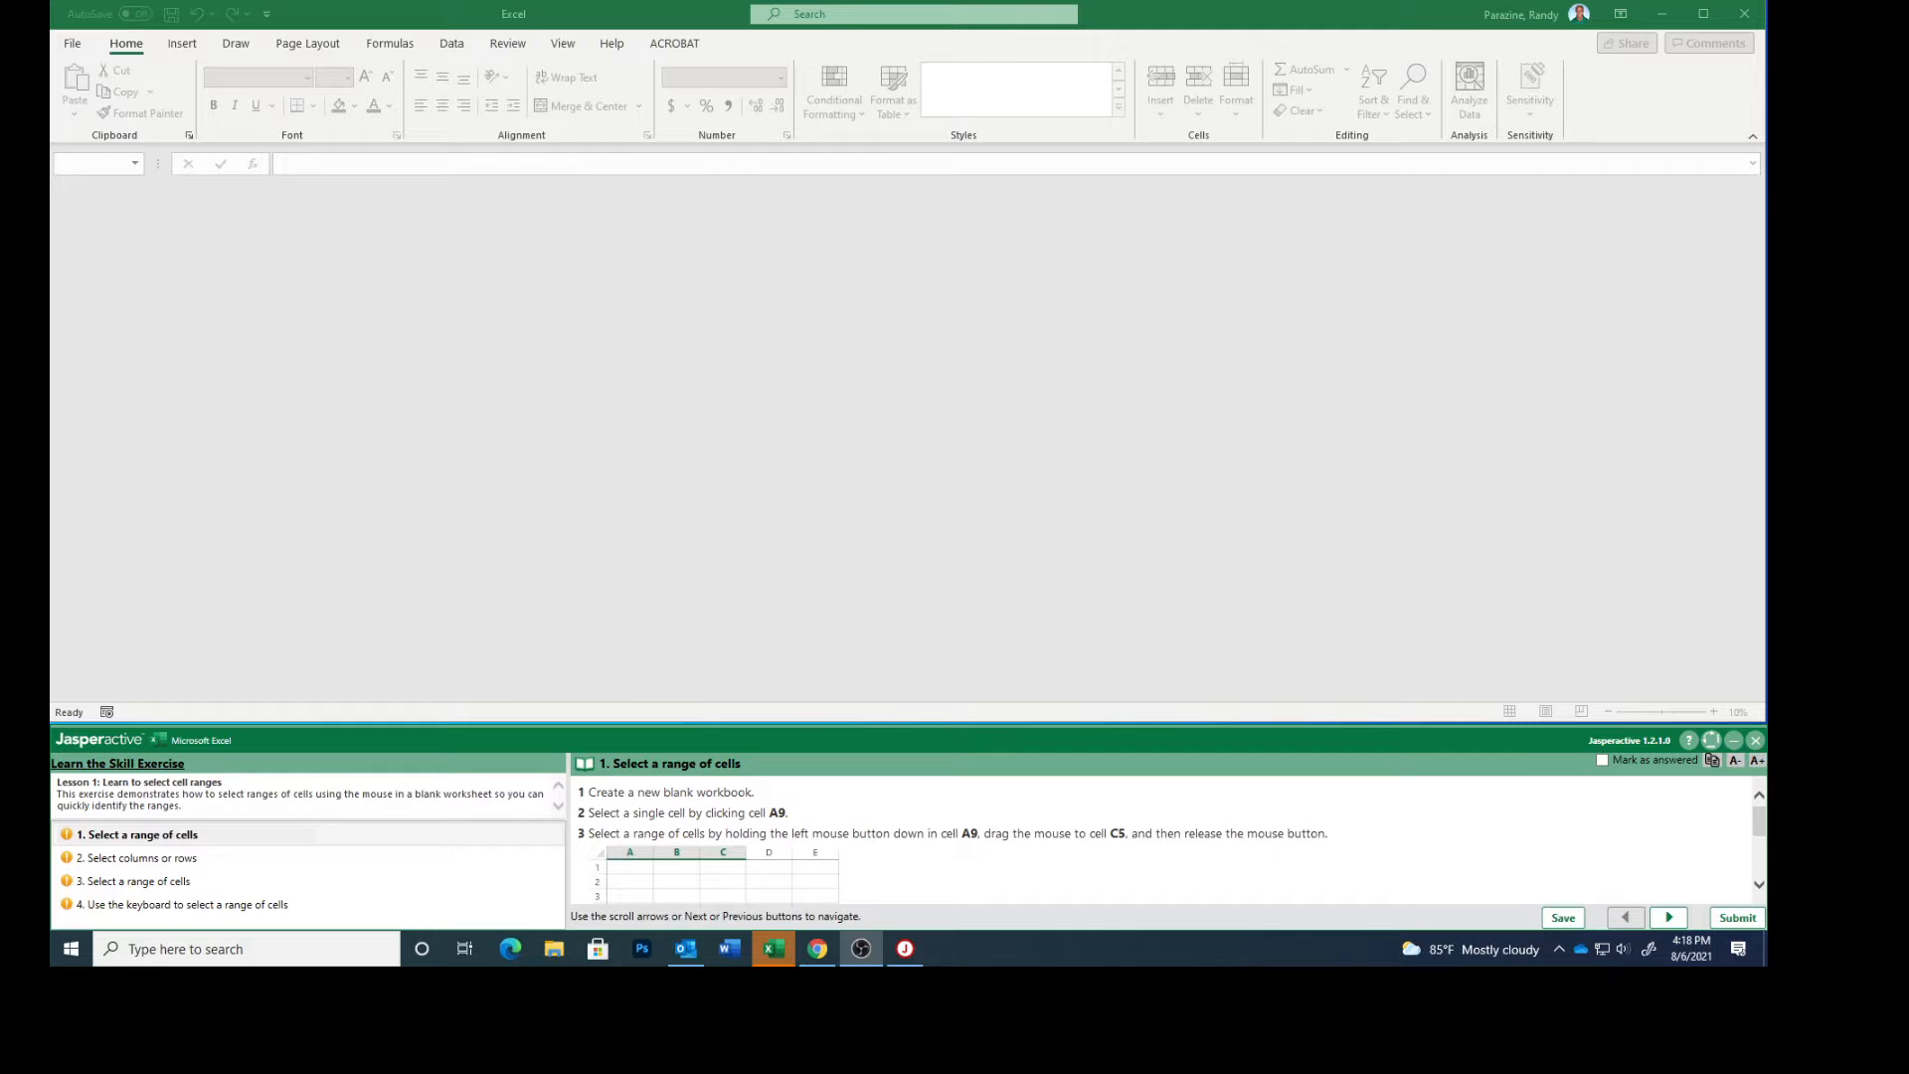
pyautogui.moveTo(242, 414)
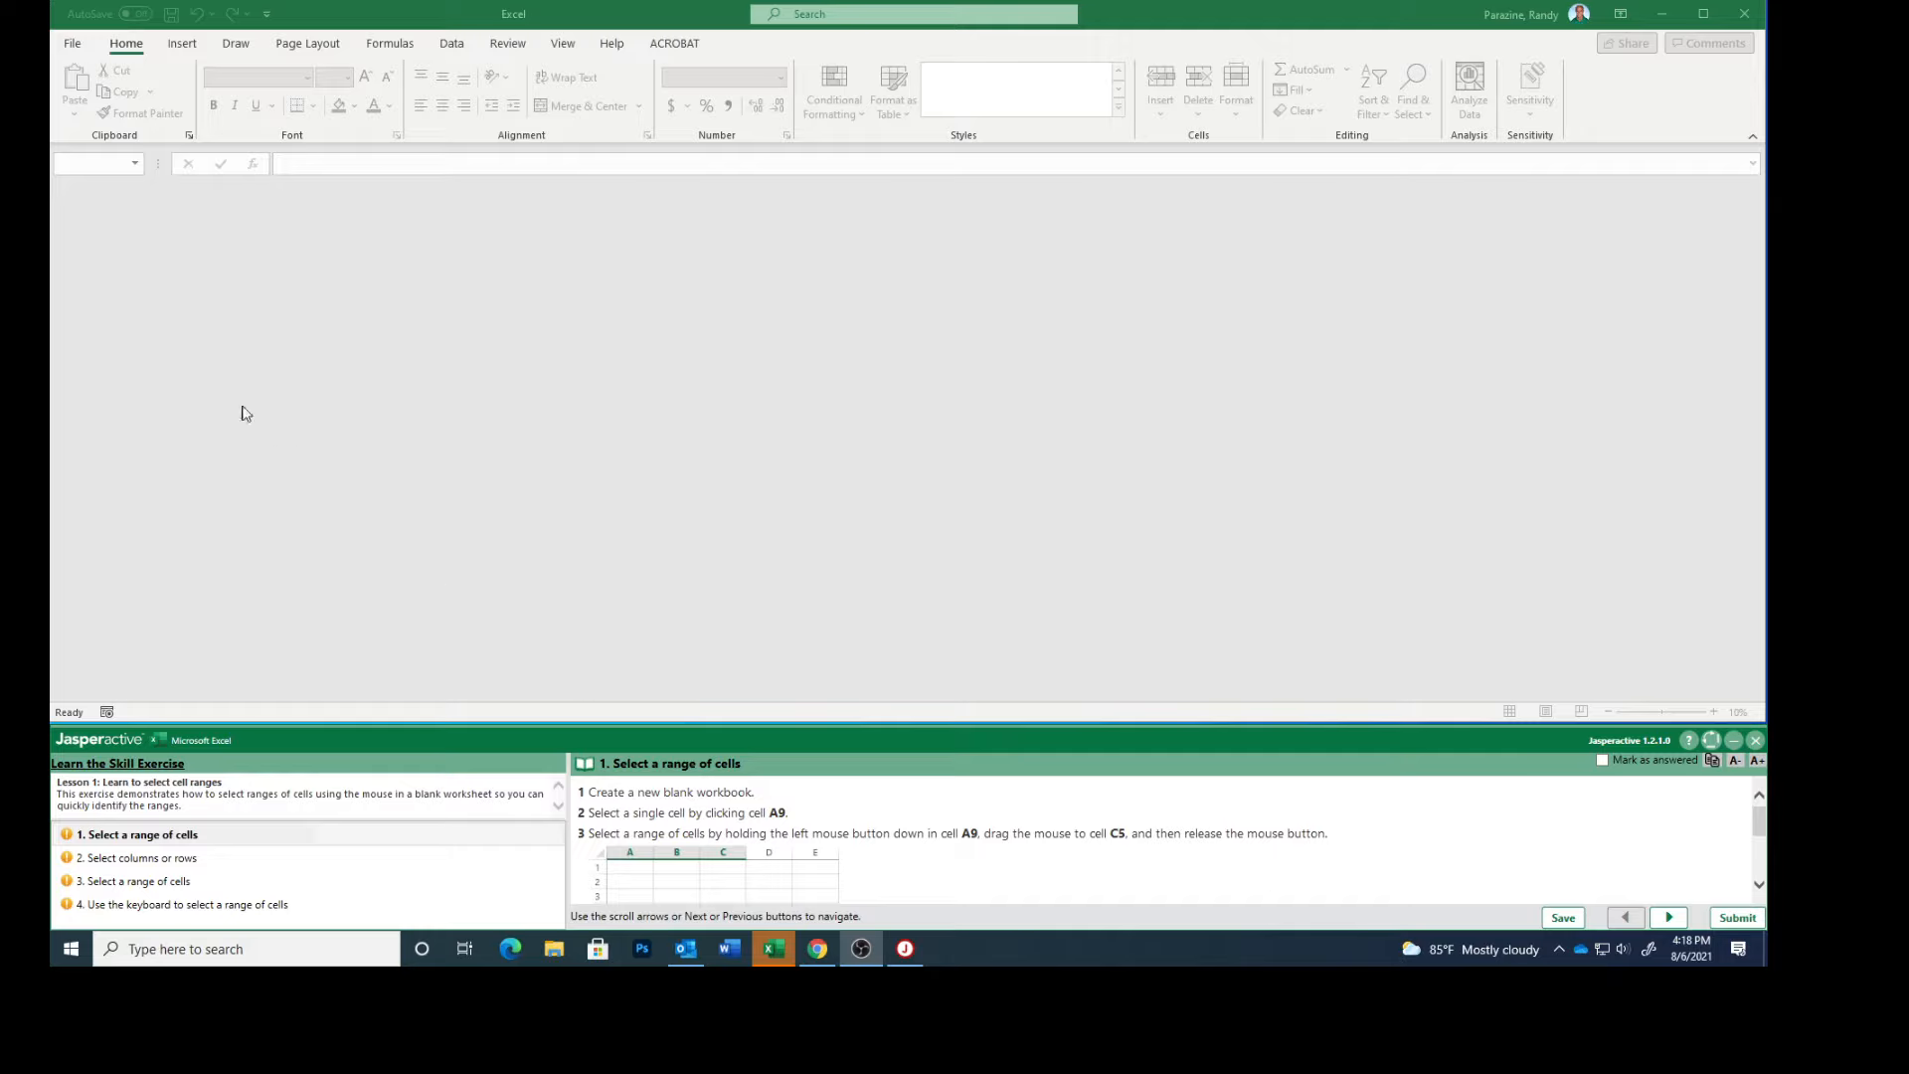
# Create a new blank workbook (Book1) from the File start screen
pyautogui.click(72, 42)
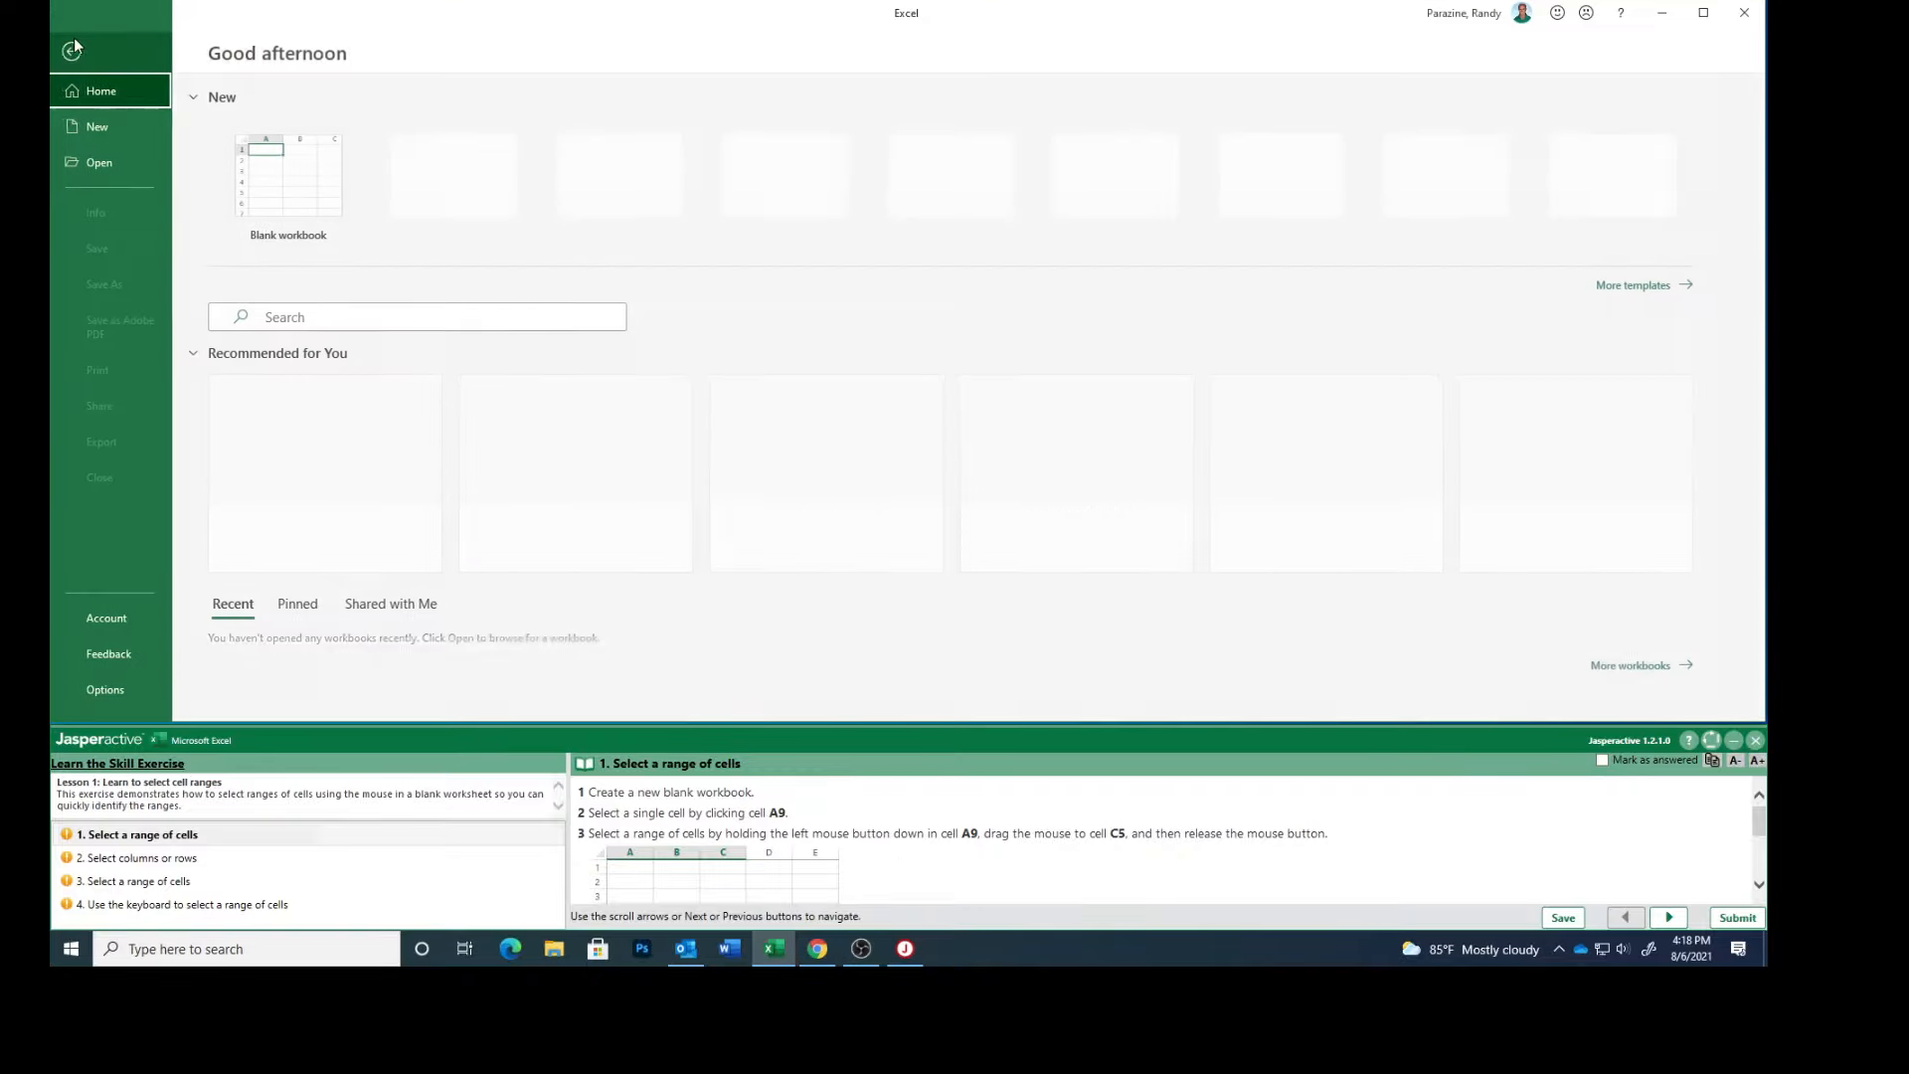
pyautogui.click(96, 125)
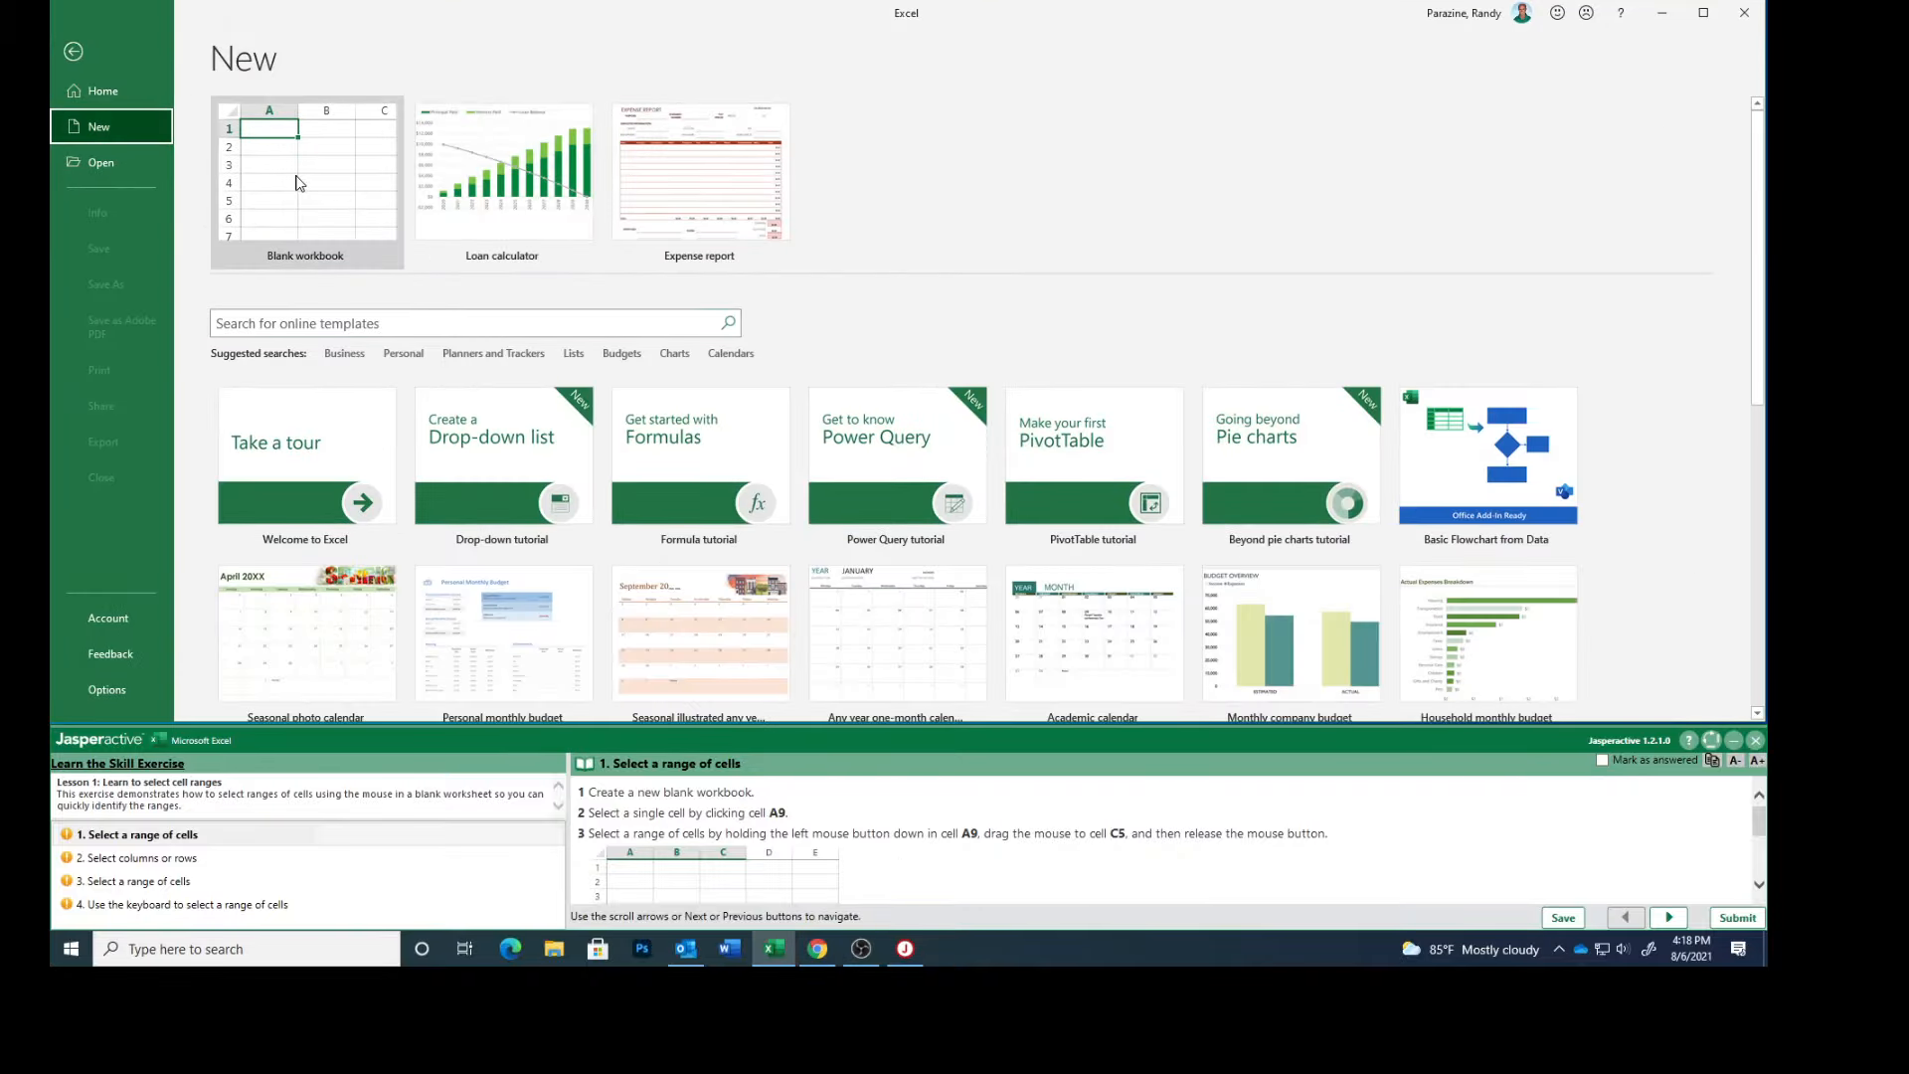
pyautogui.click(306, 171)
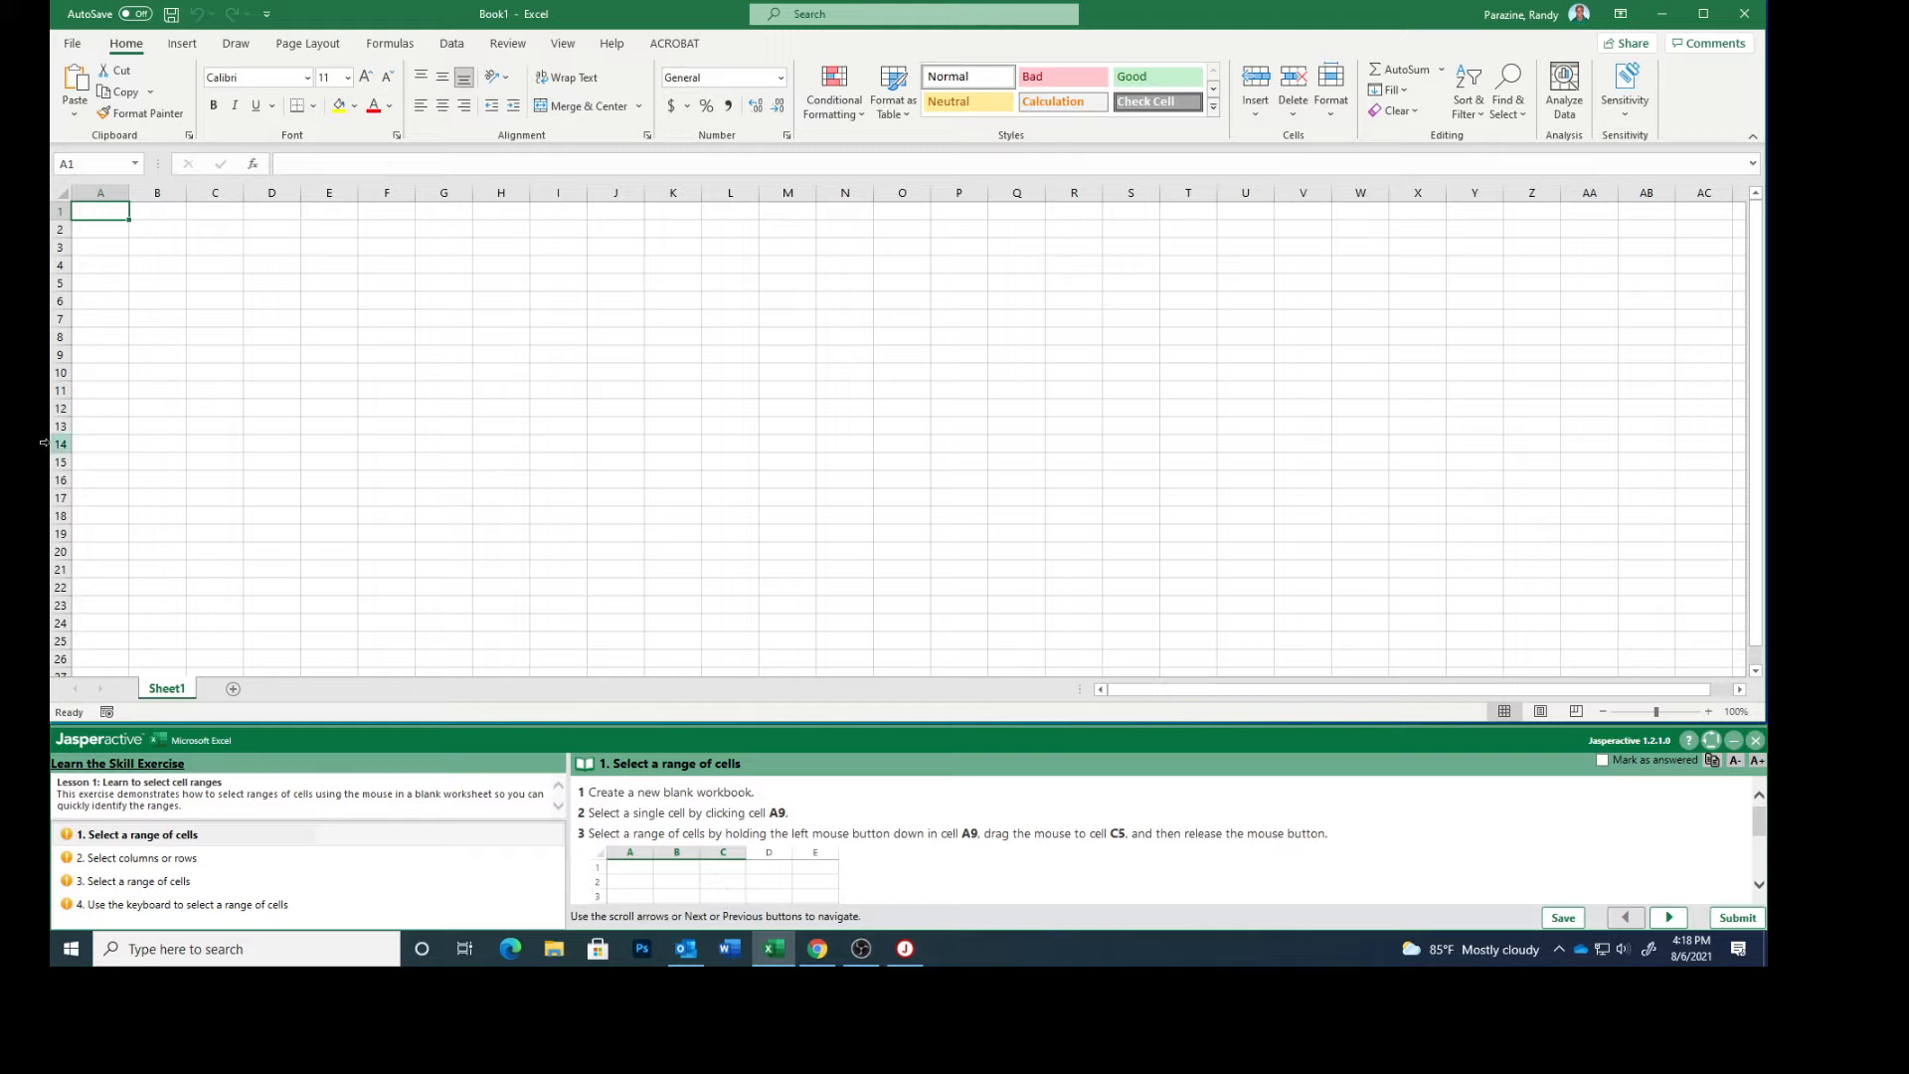
# Select cell A9, extend to A5:C9, and mark the first lesson step answered
pyautogui.click(99, 354)
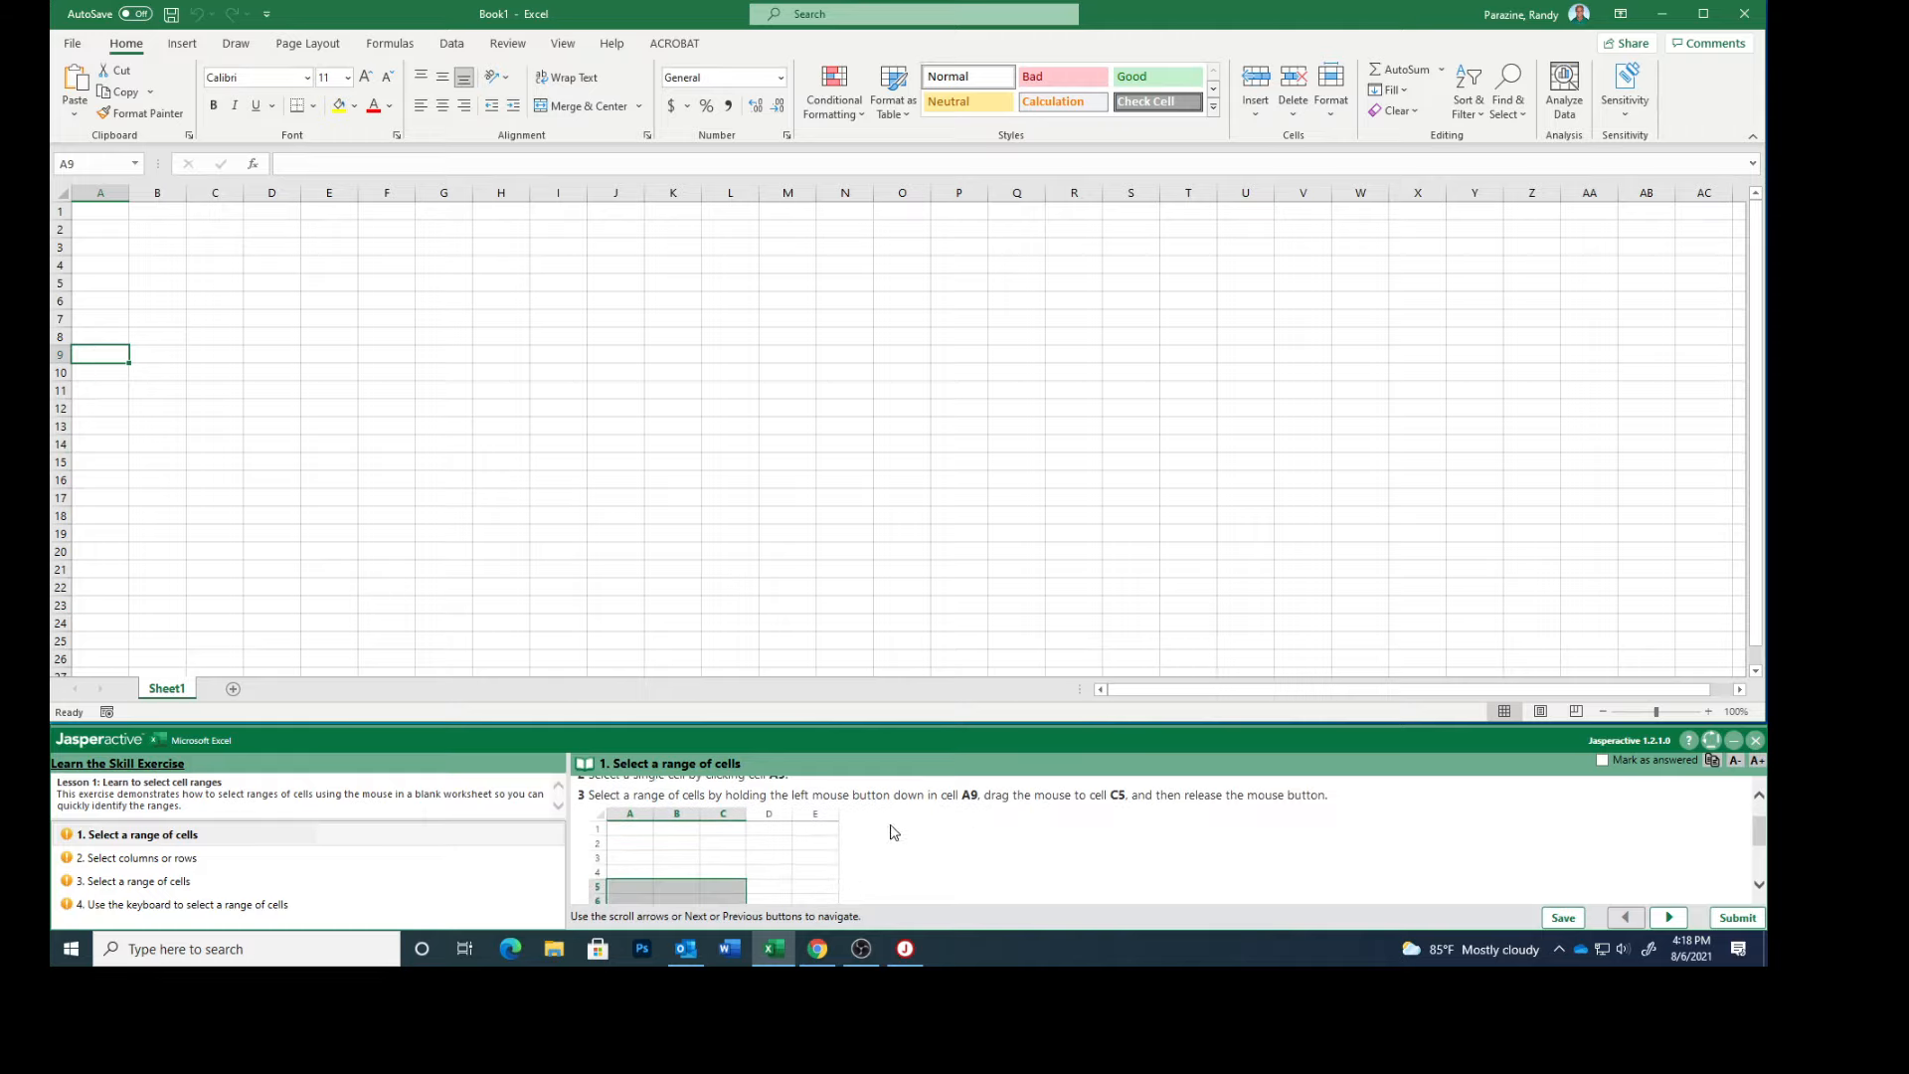
pyautogui.moveTo(346, 626)
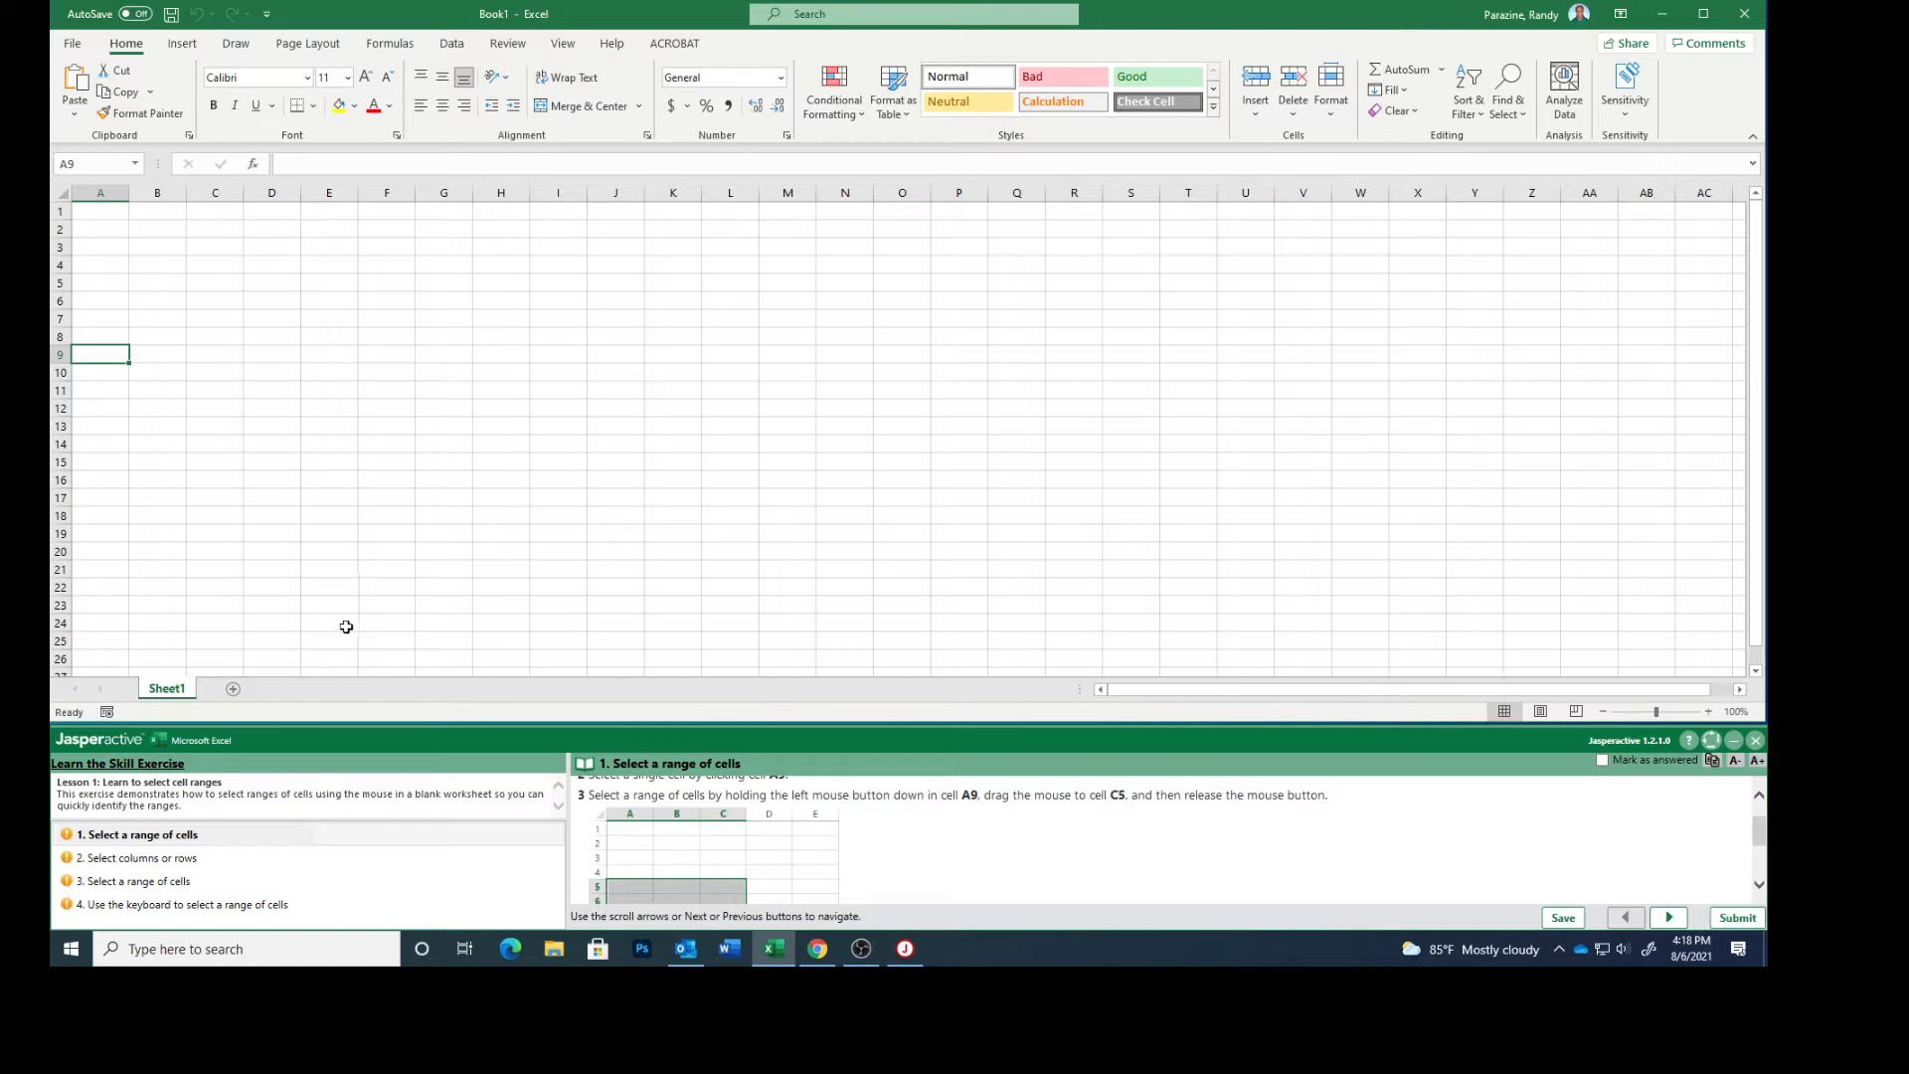
pyautogui.moveTo(149, 513)
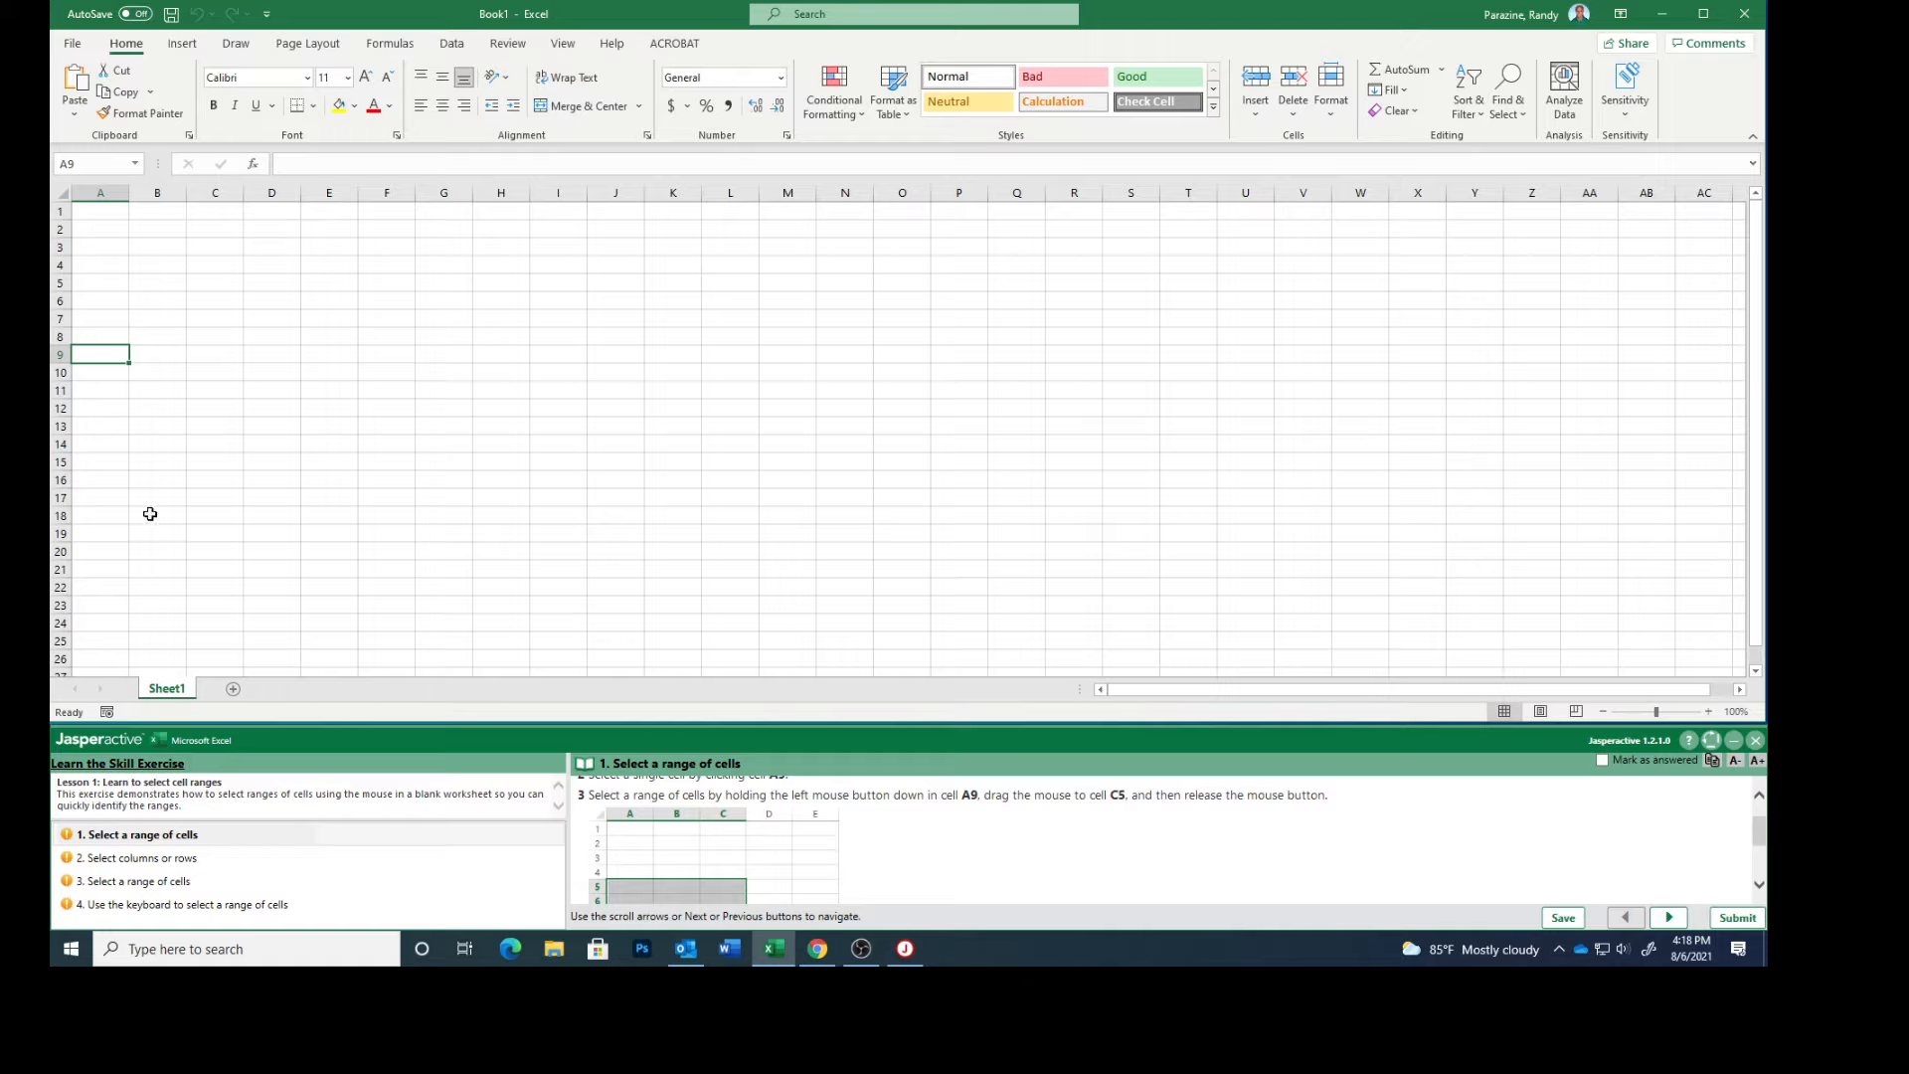
pyautogui.moveTo(89, 354)
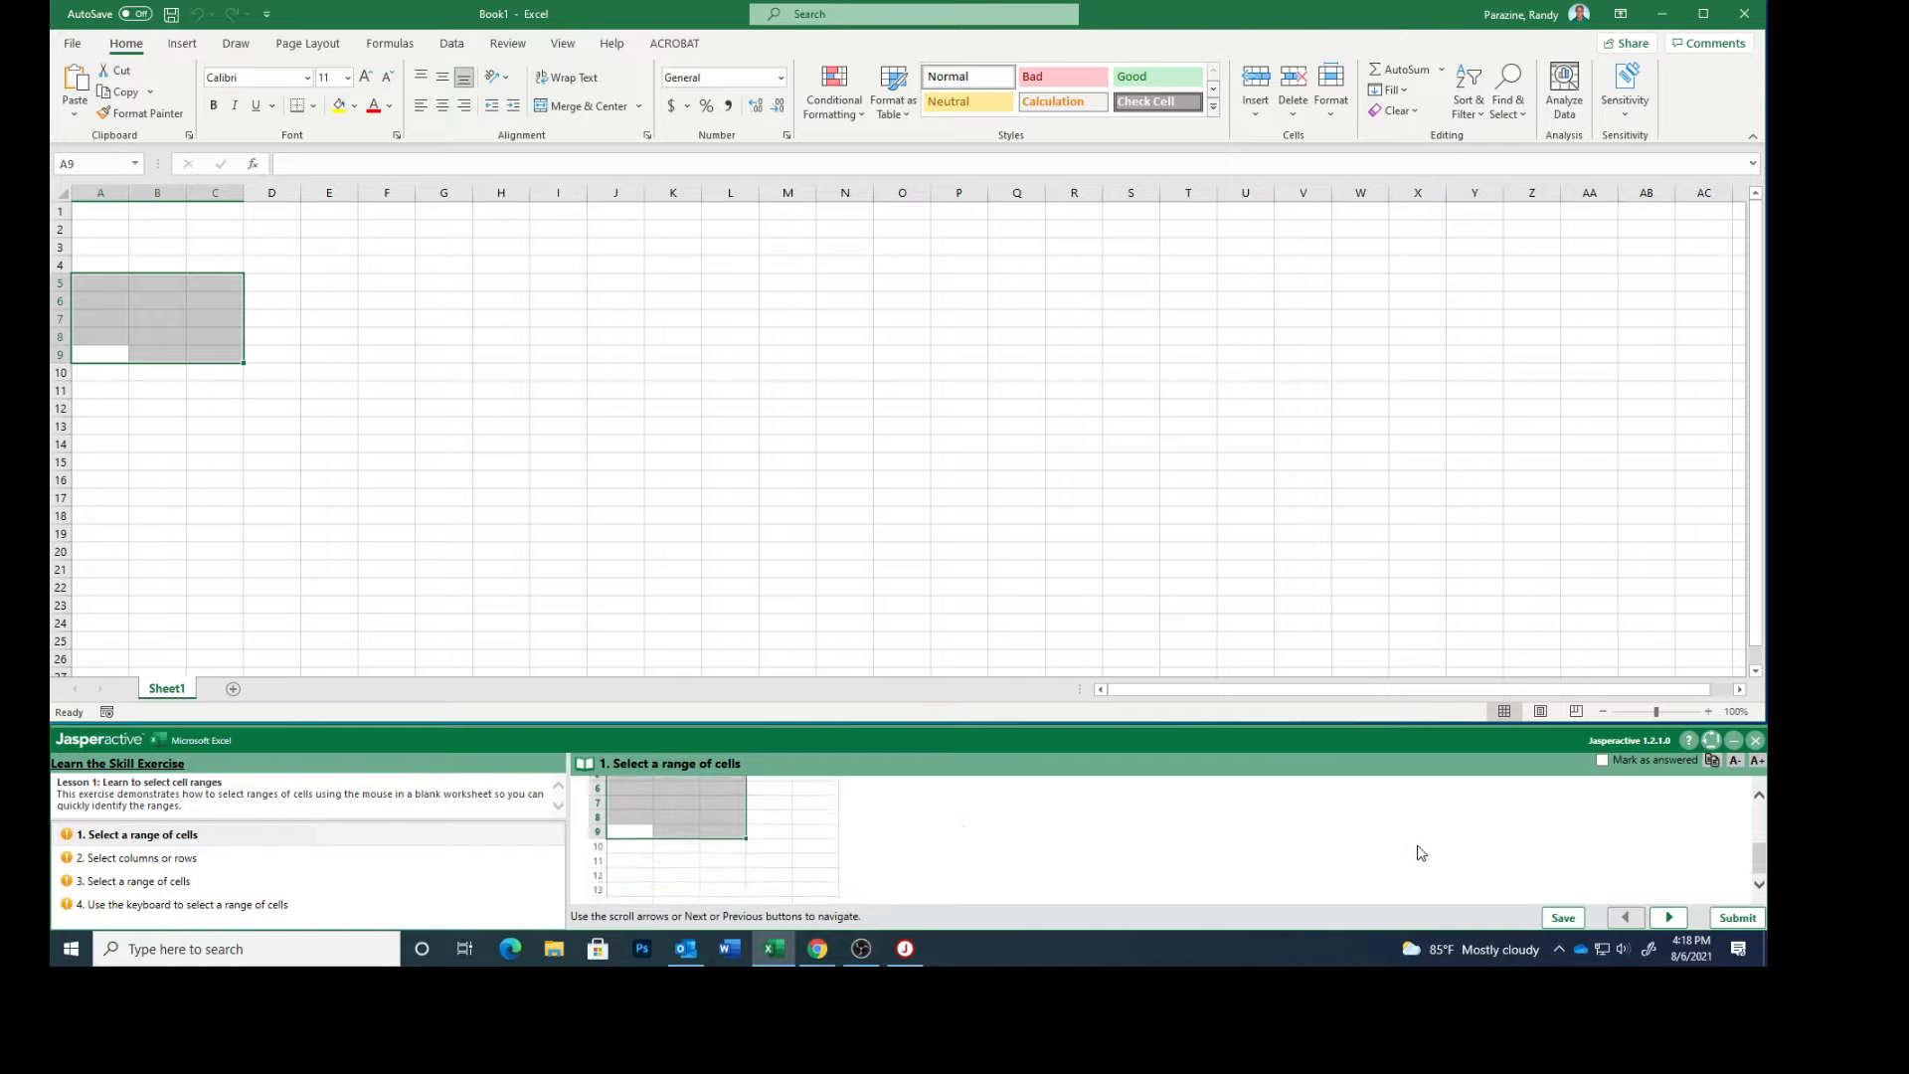
pyautogui.click(1667, 917)
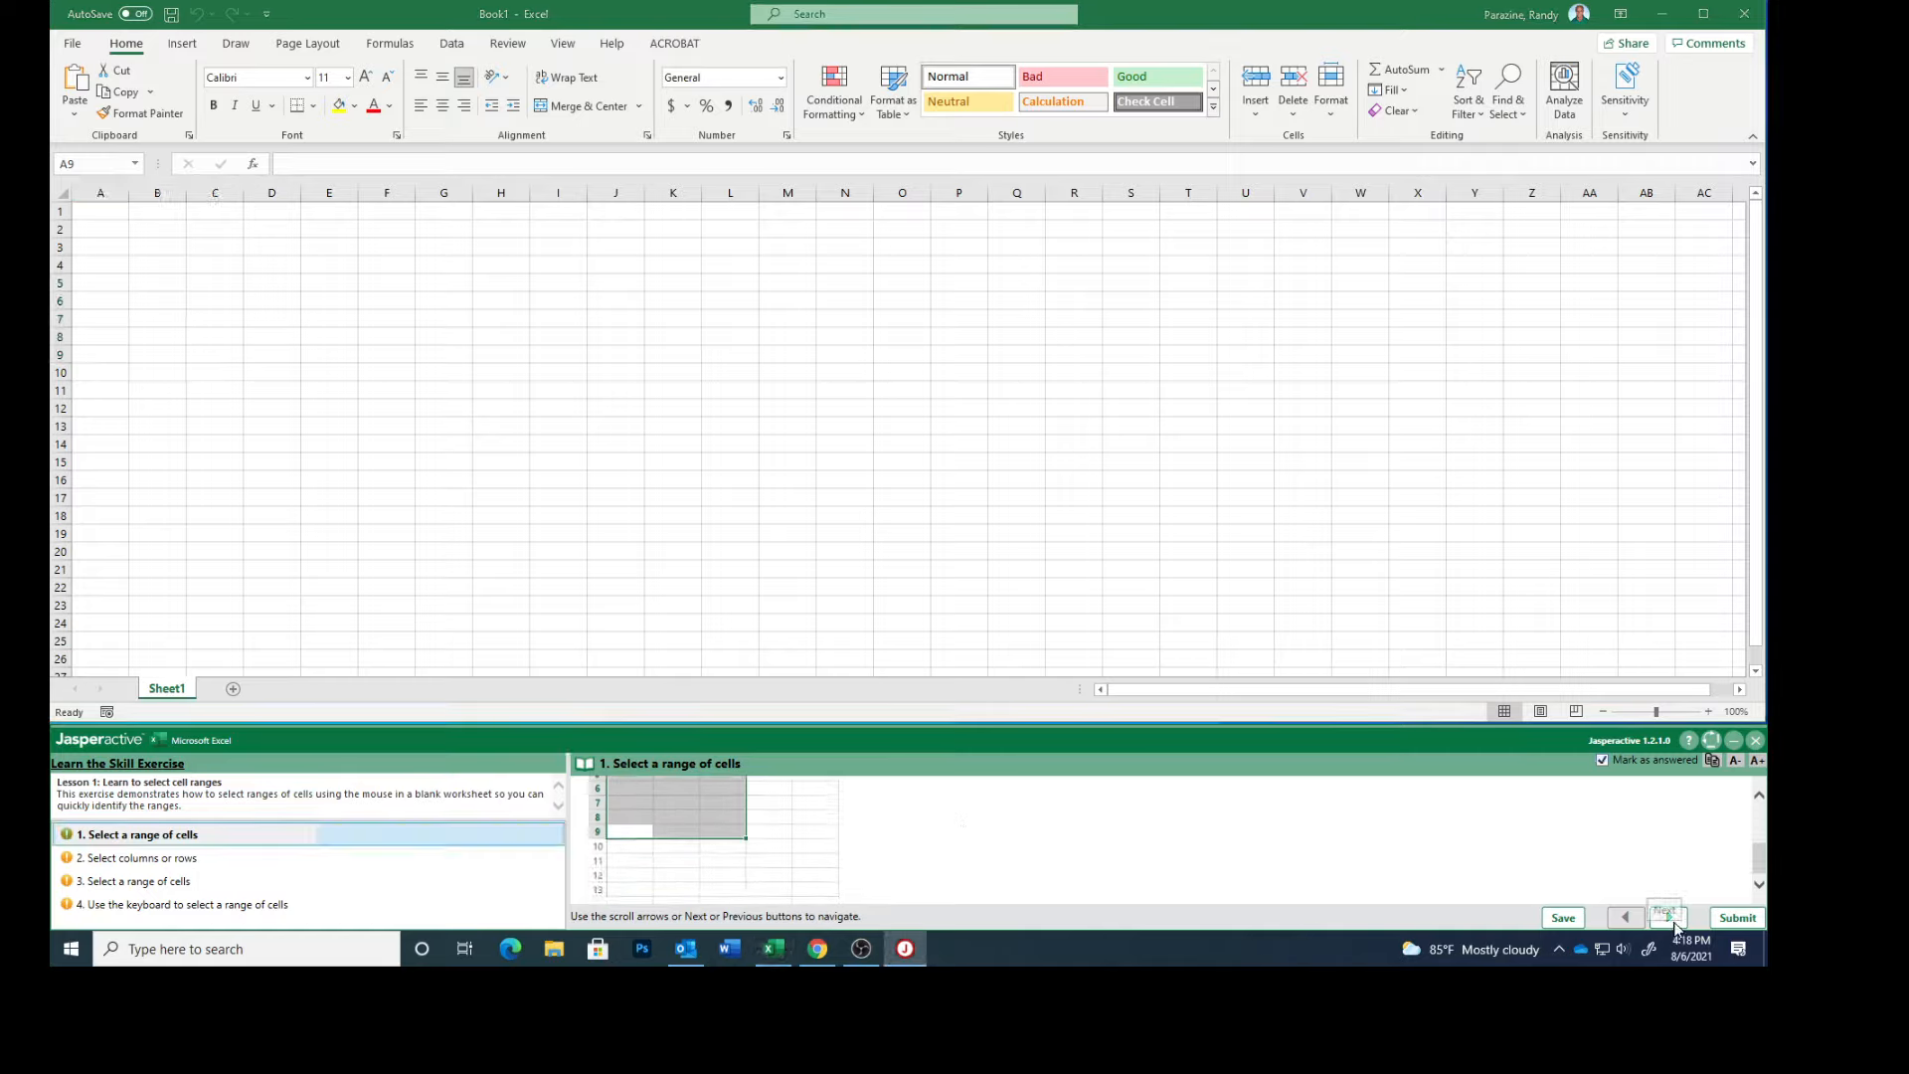
# Advance to step 2 and select column E, then row 14, then the whole worksheet
pyautogui.click(1665, 917)
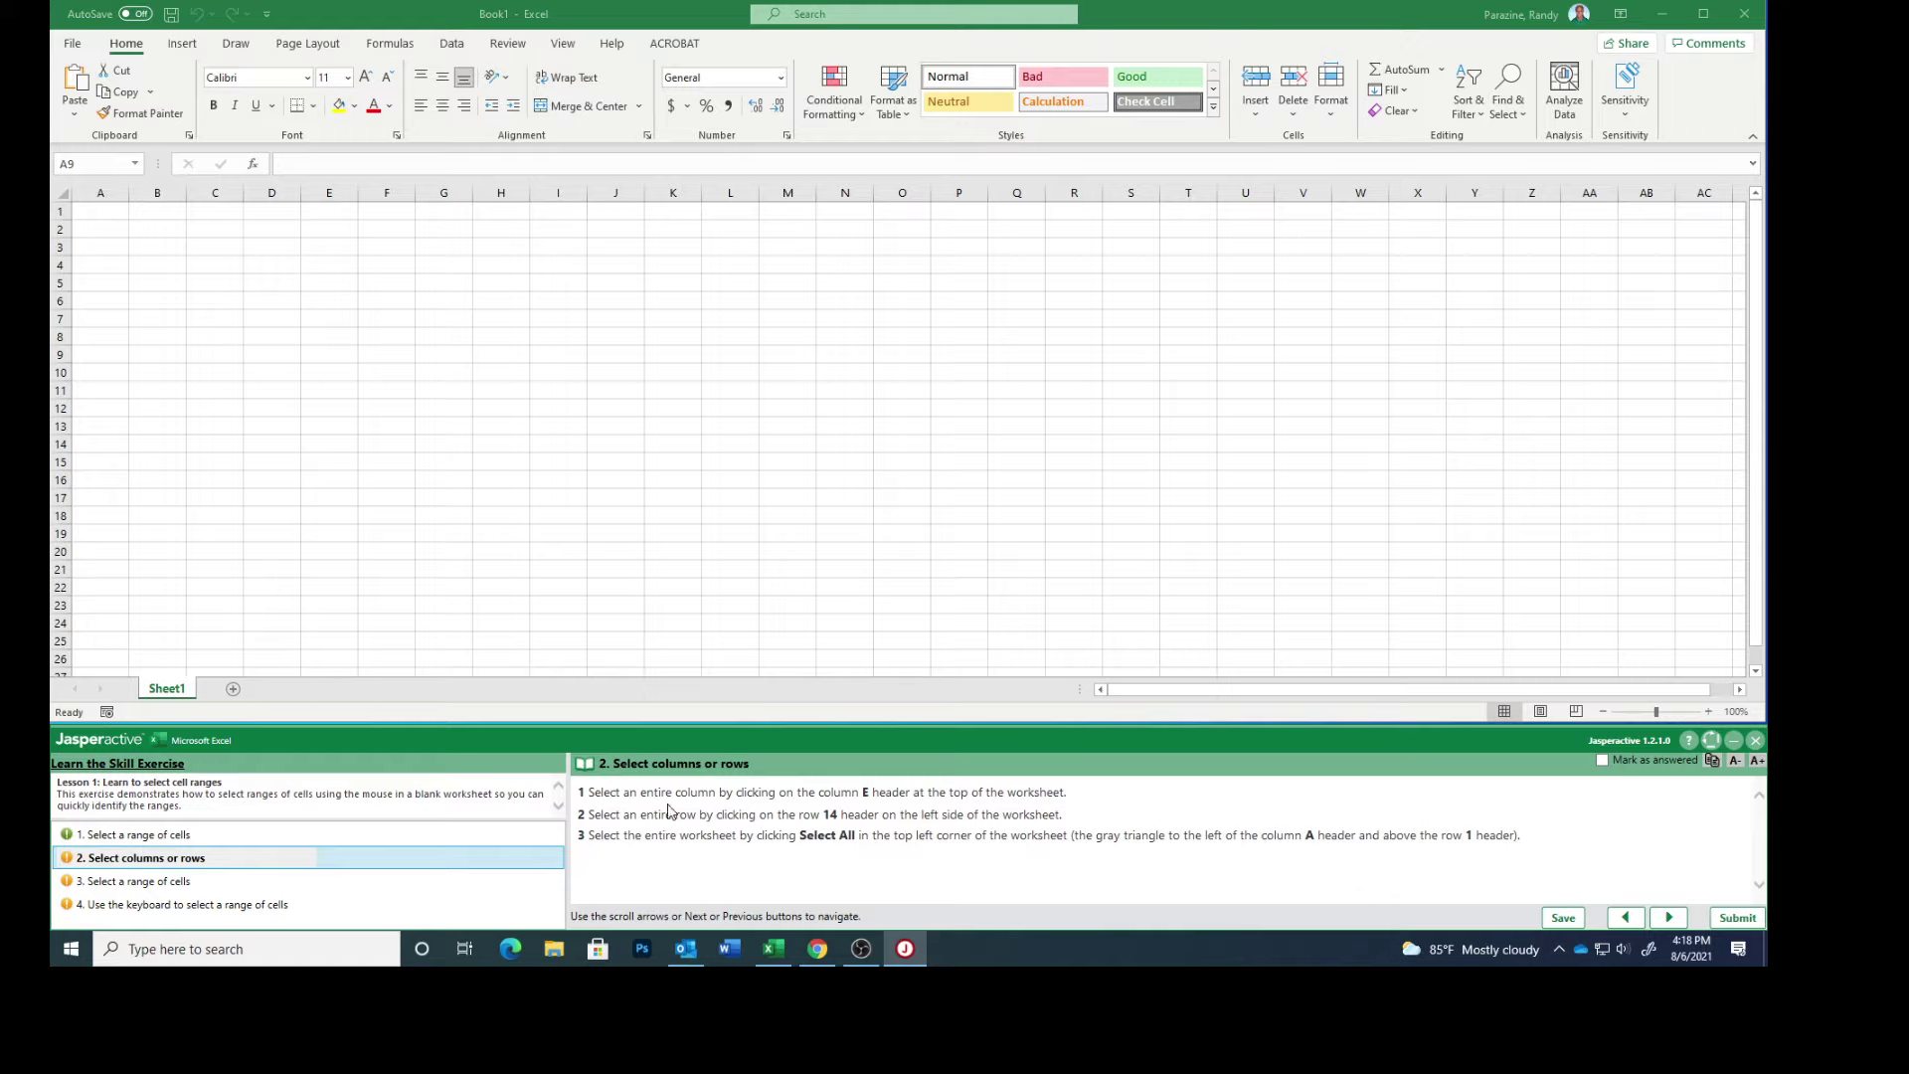
pyautogui.moveTo(545, 676)
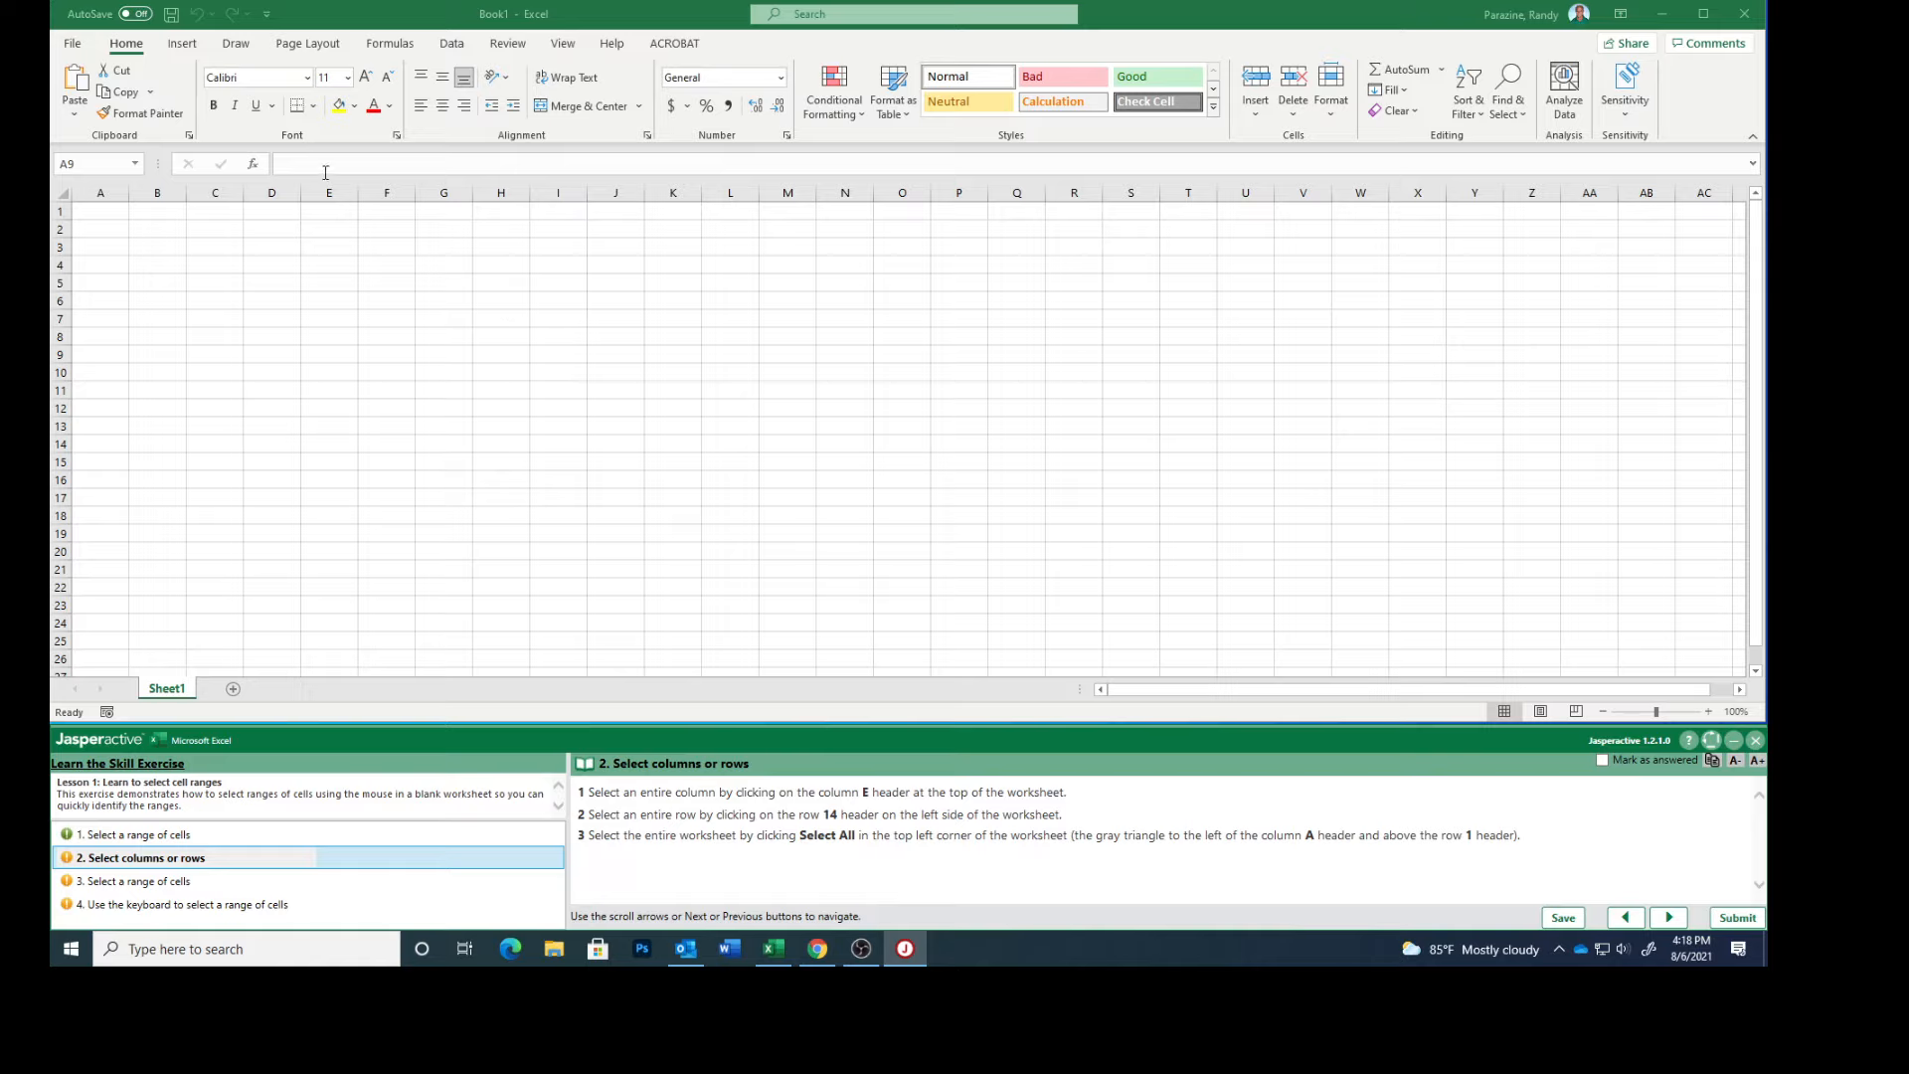
pyautogui.click(328, 193)
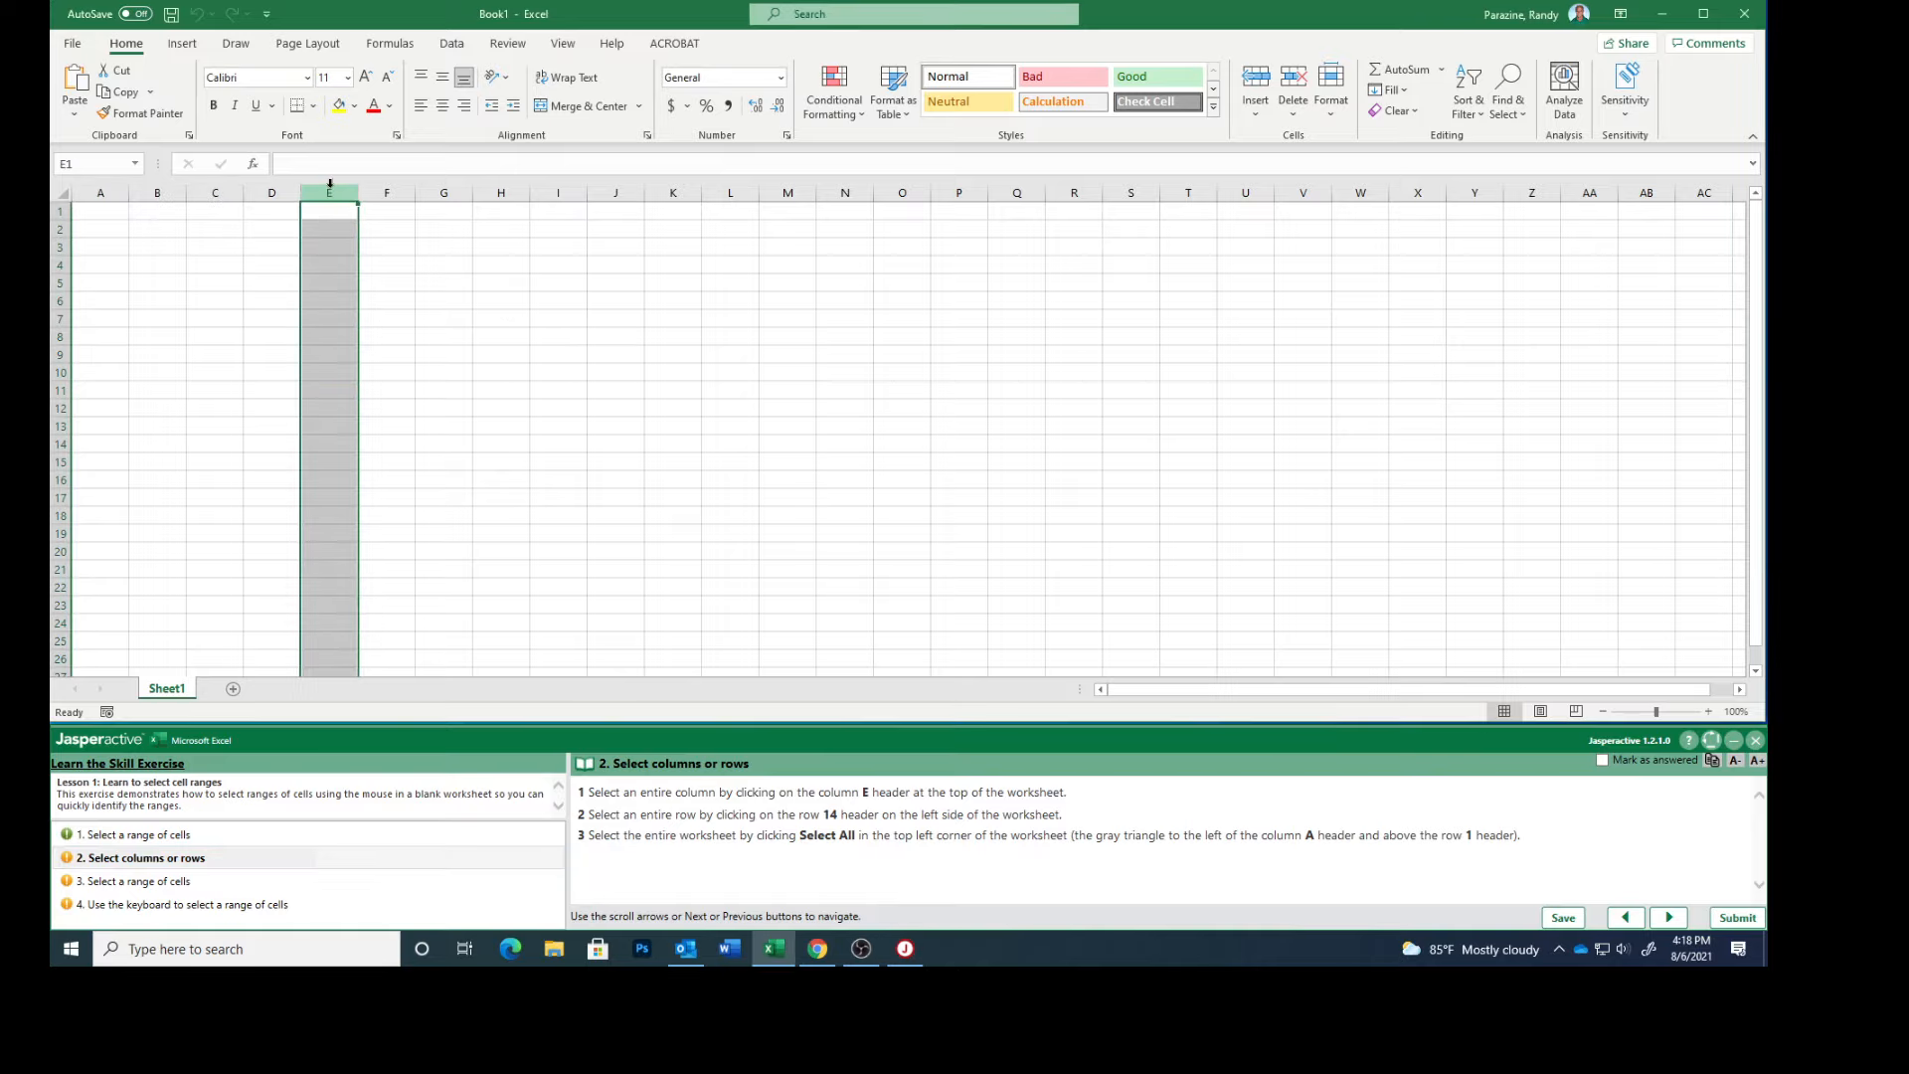
pyautogui.moveTo(712, 606)
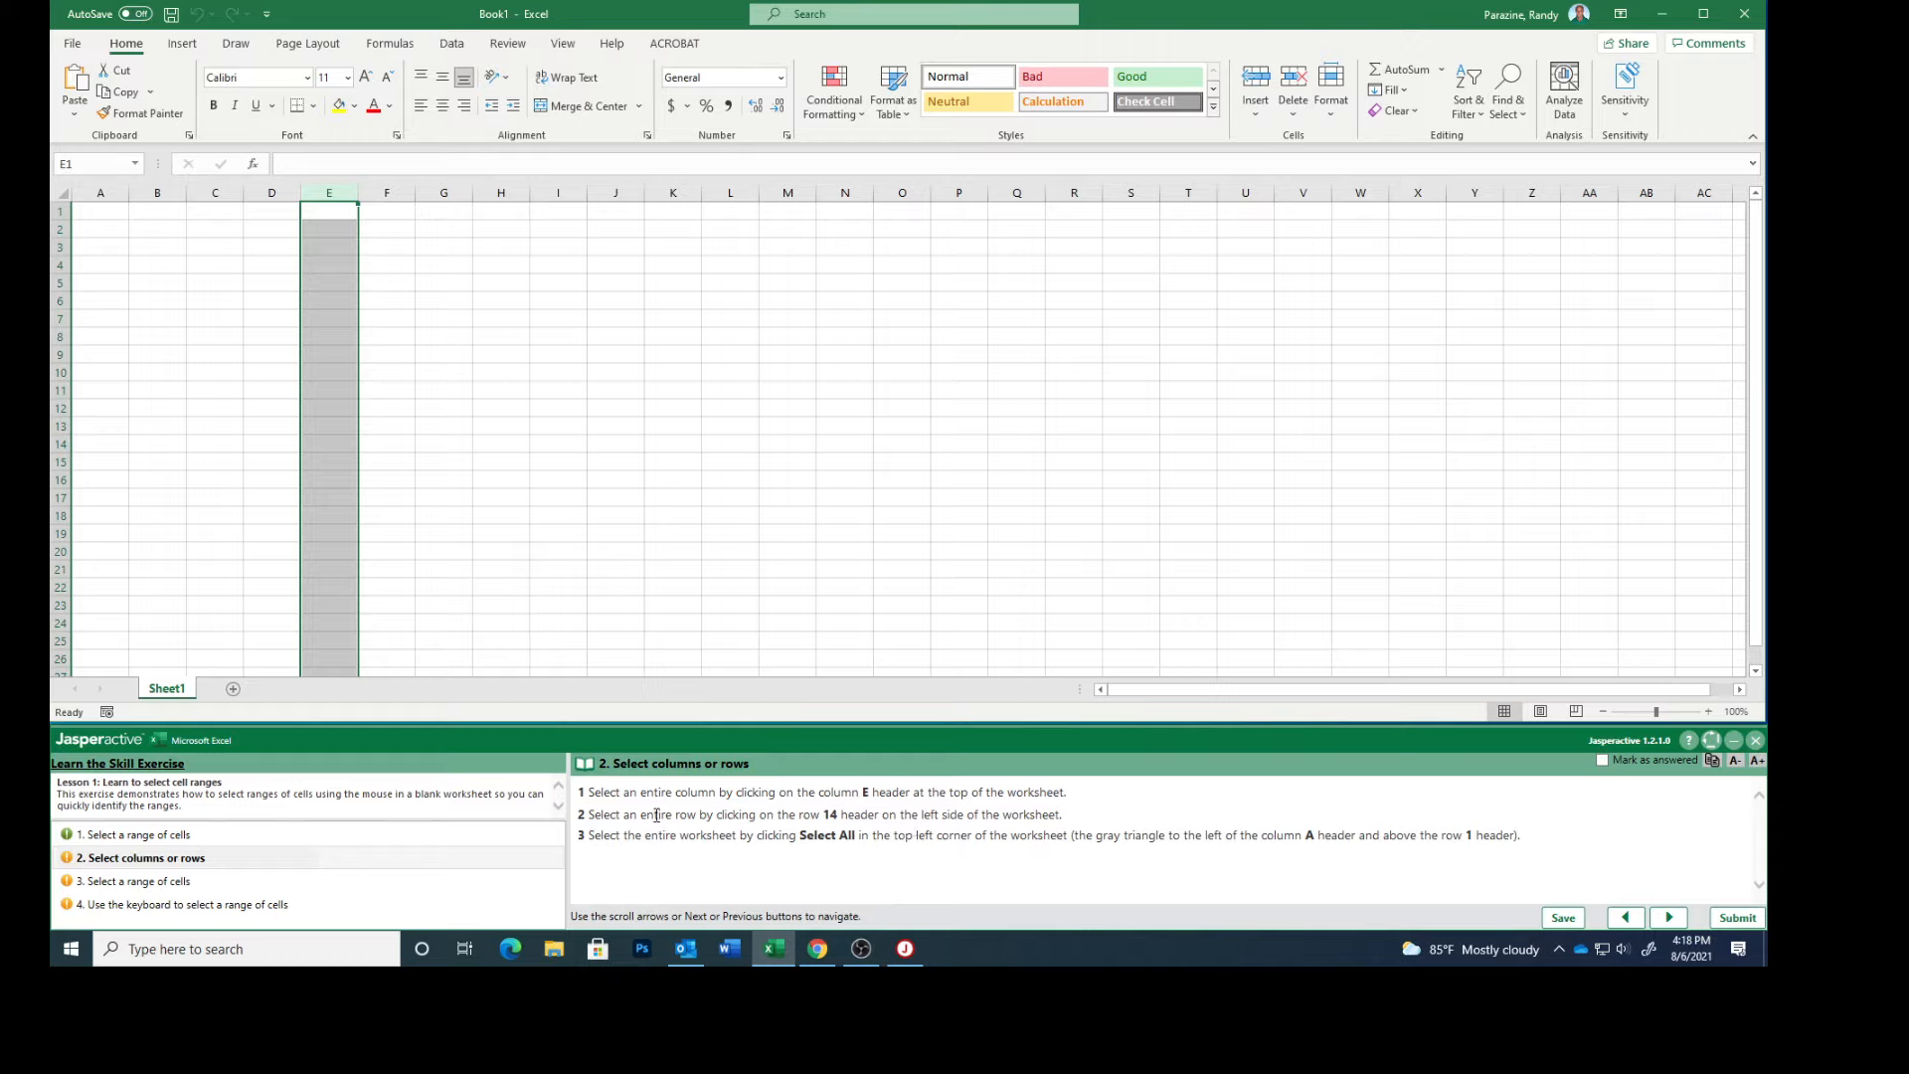
pyautogui.moveTo(101, 519)
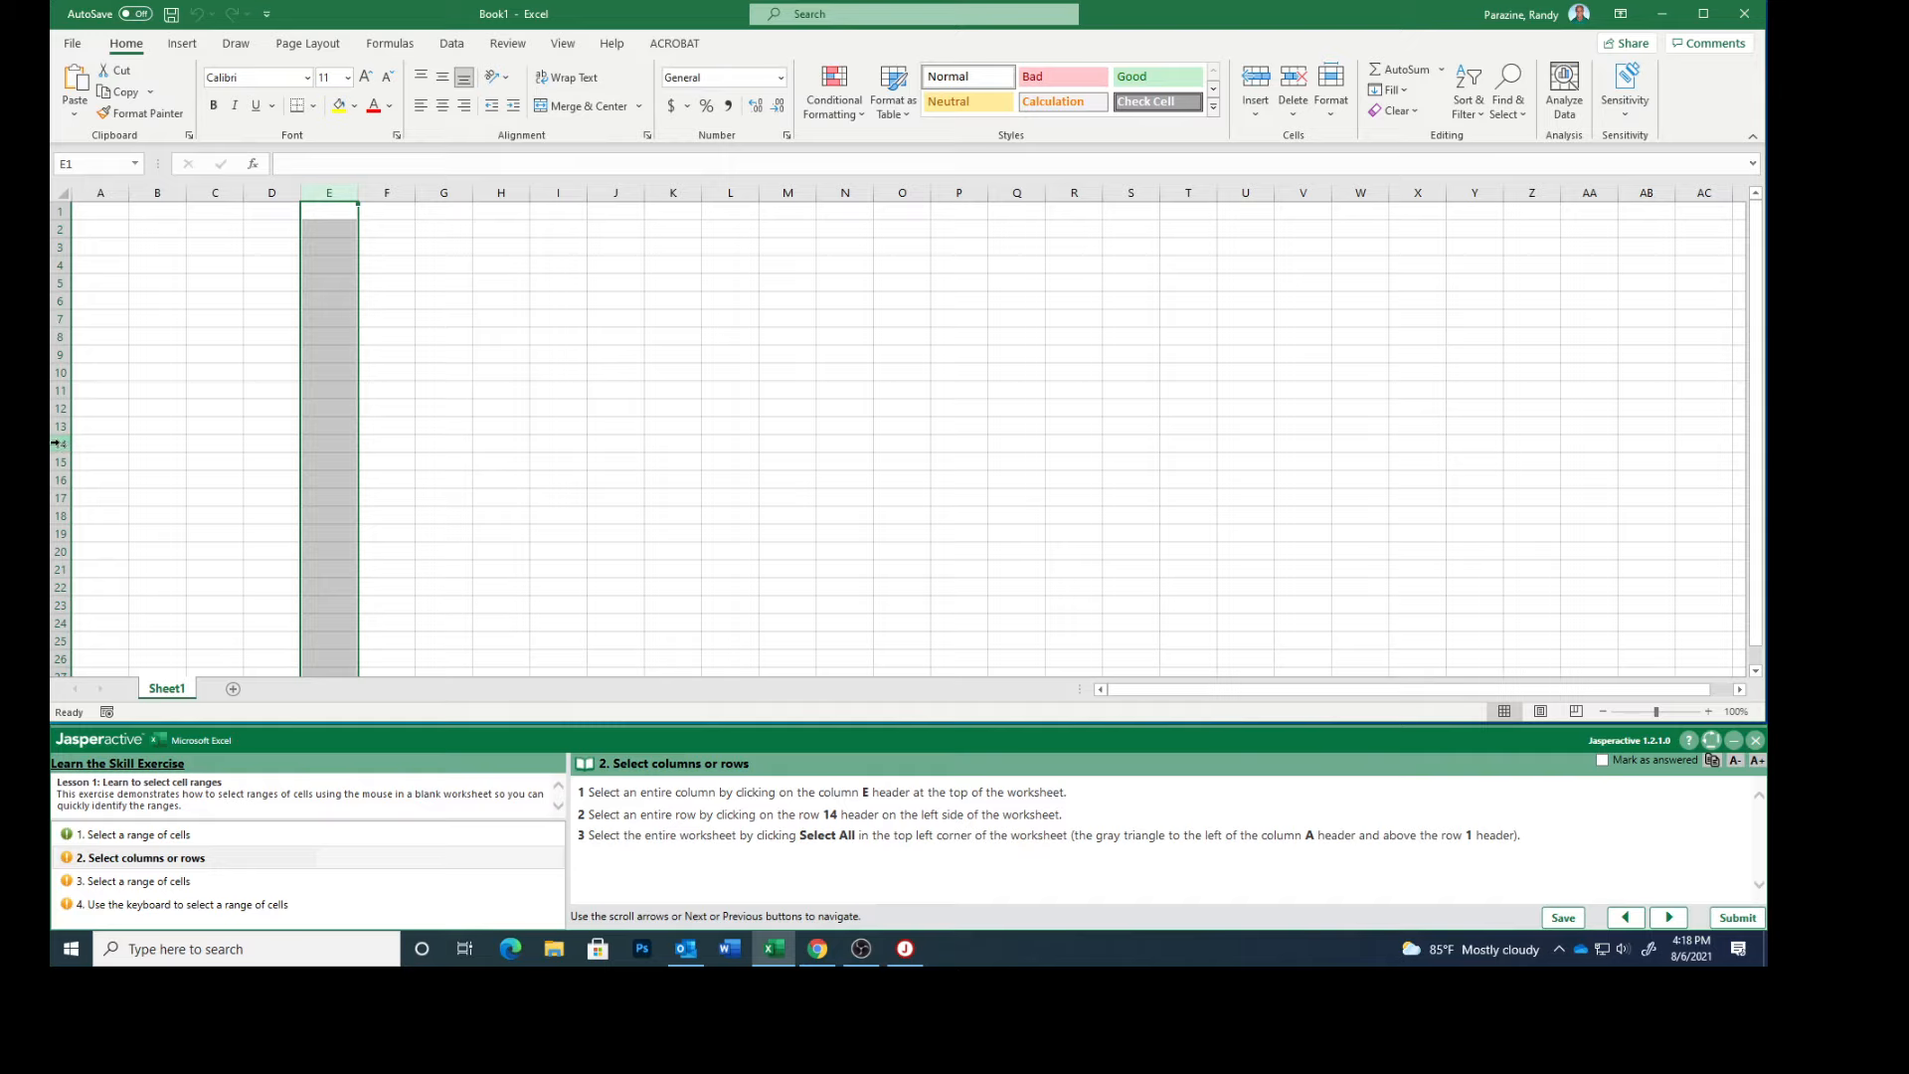
pyautogui.click(58, 444)
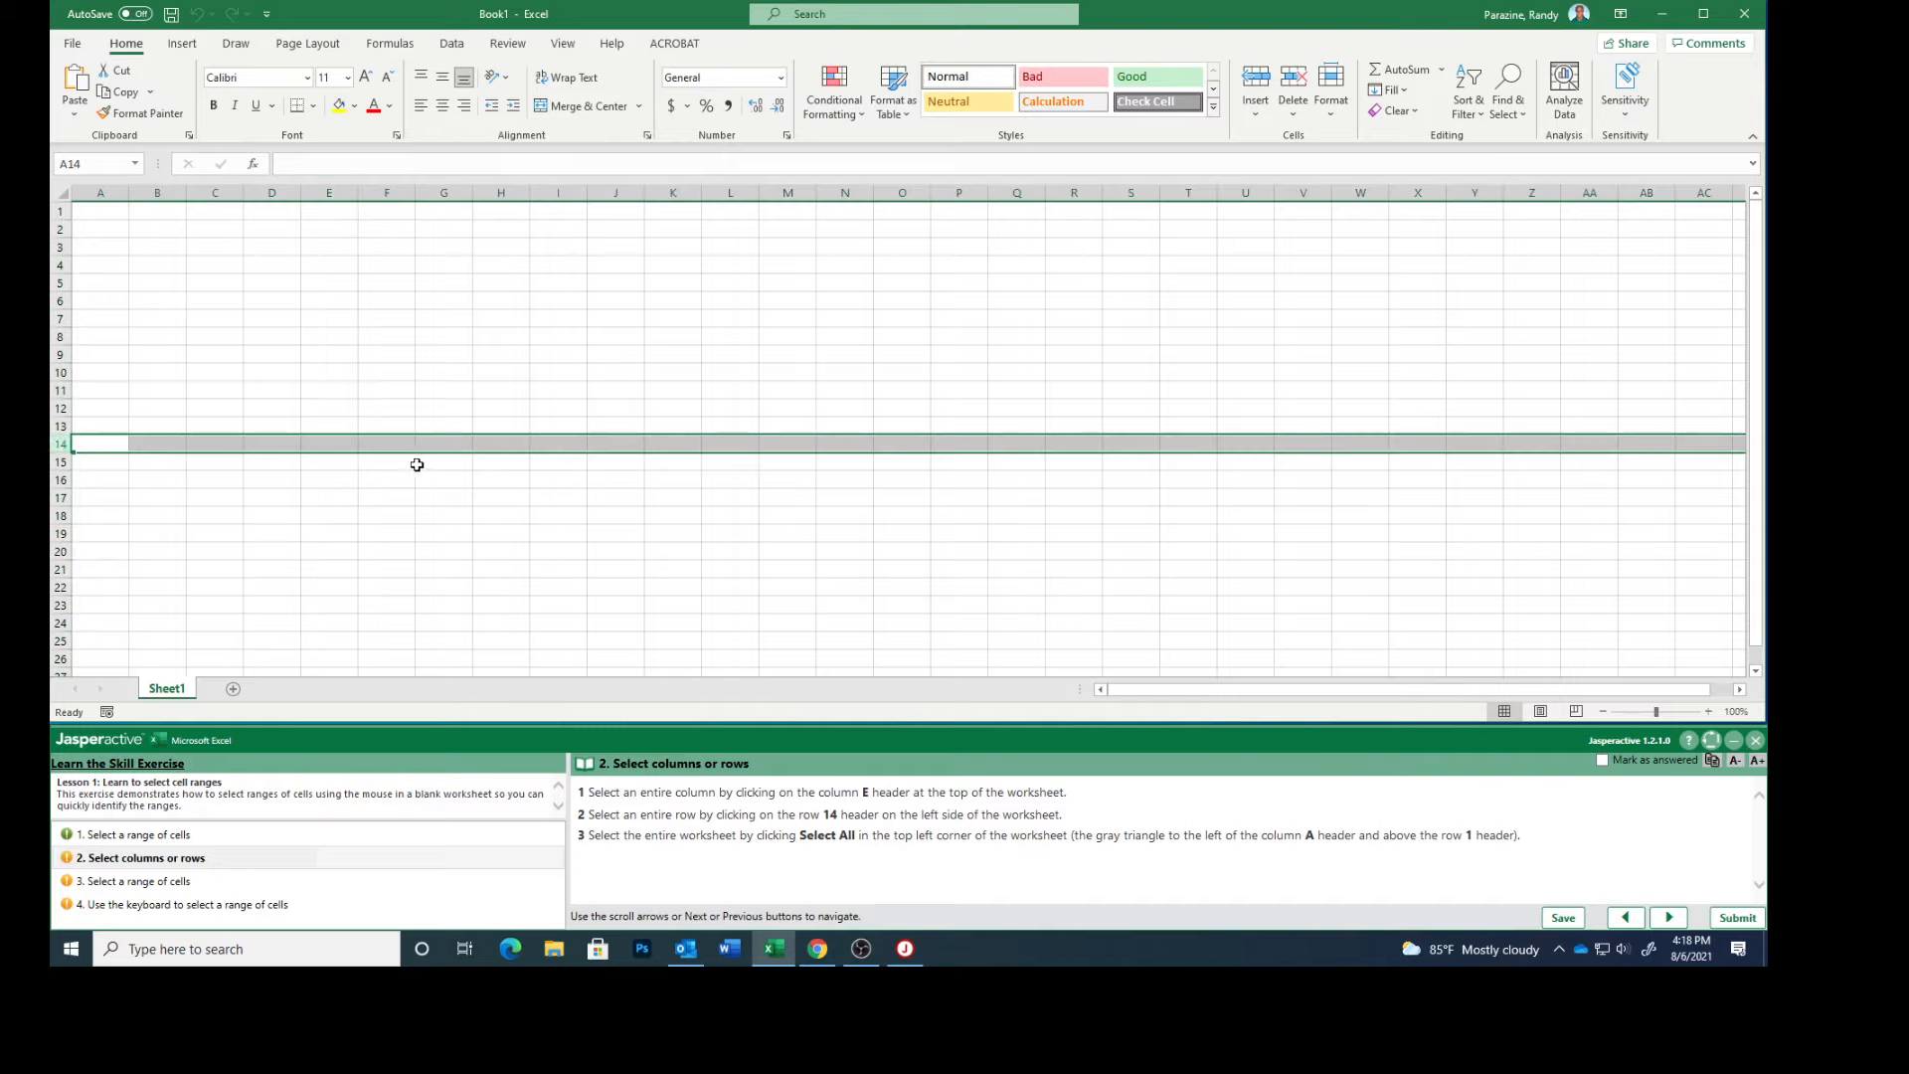
pyautogui.moveTo(979, 812)
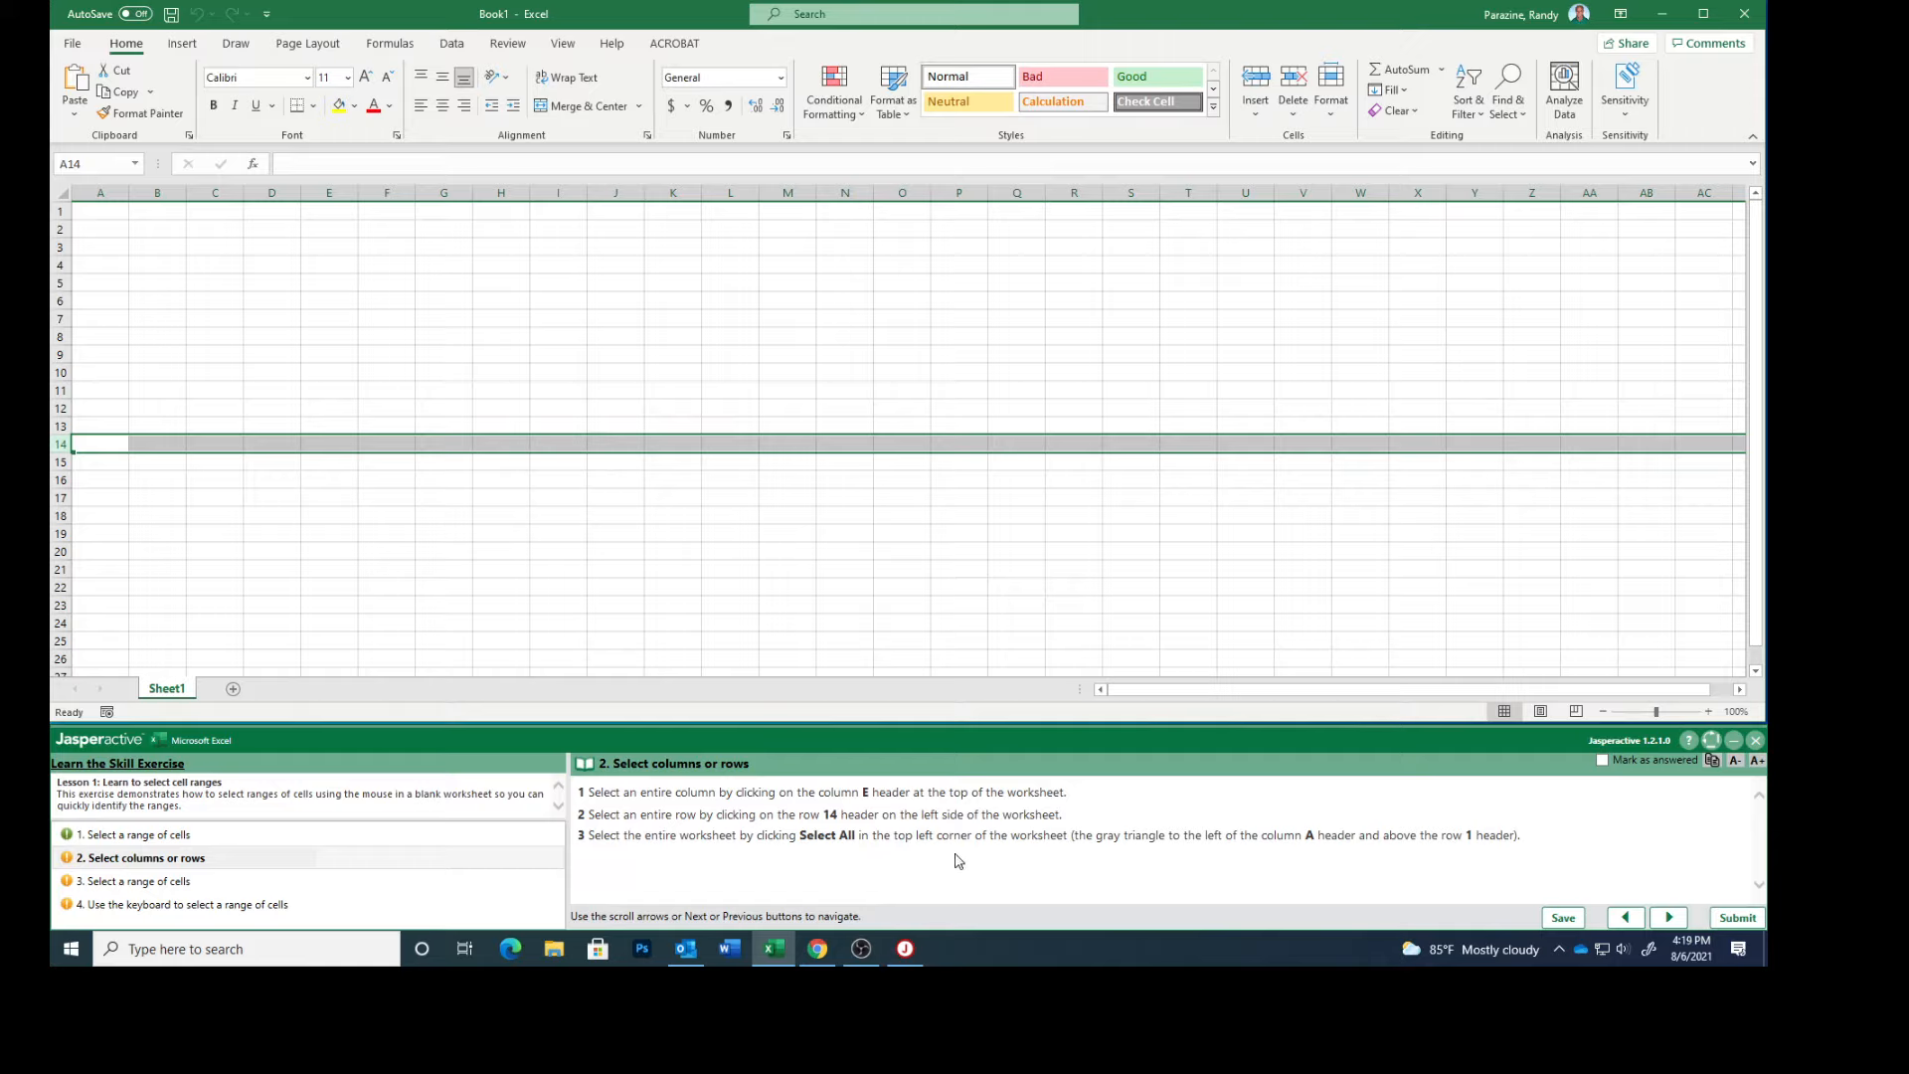
pyautogui.moveTo(690, 811)
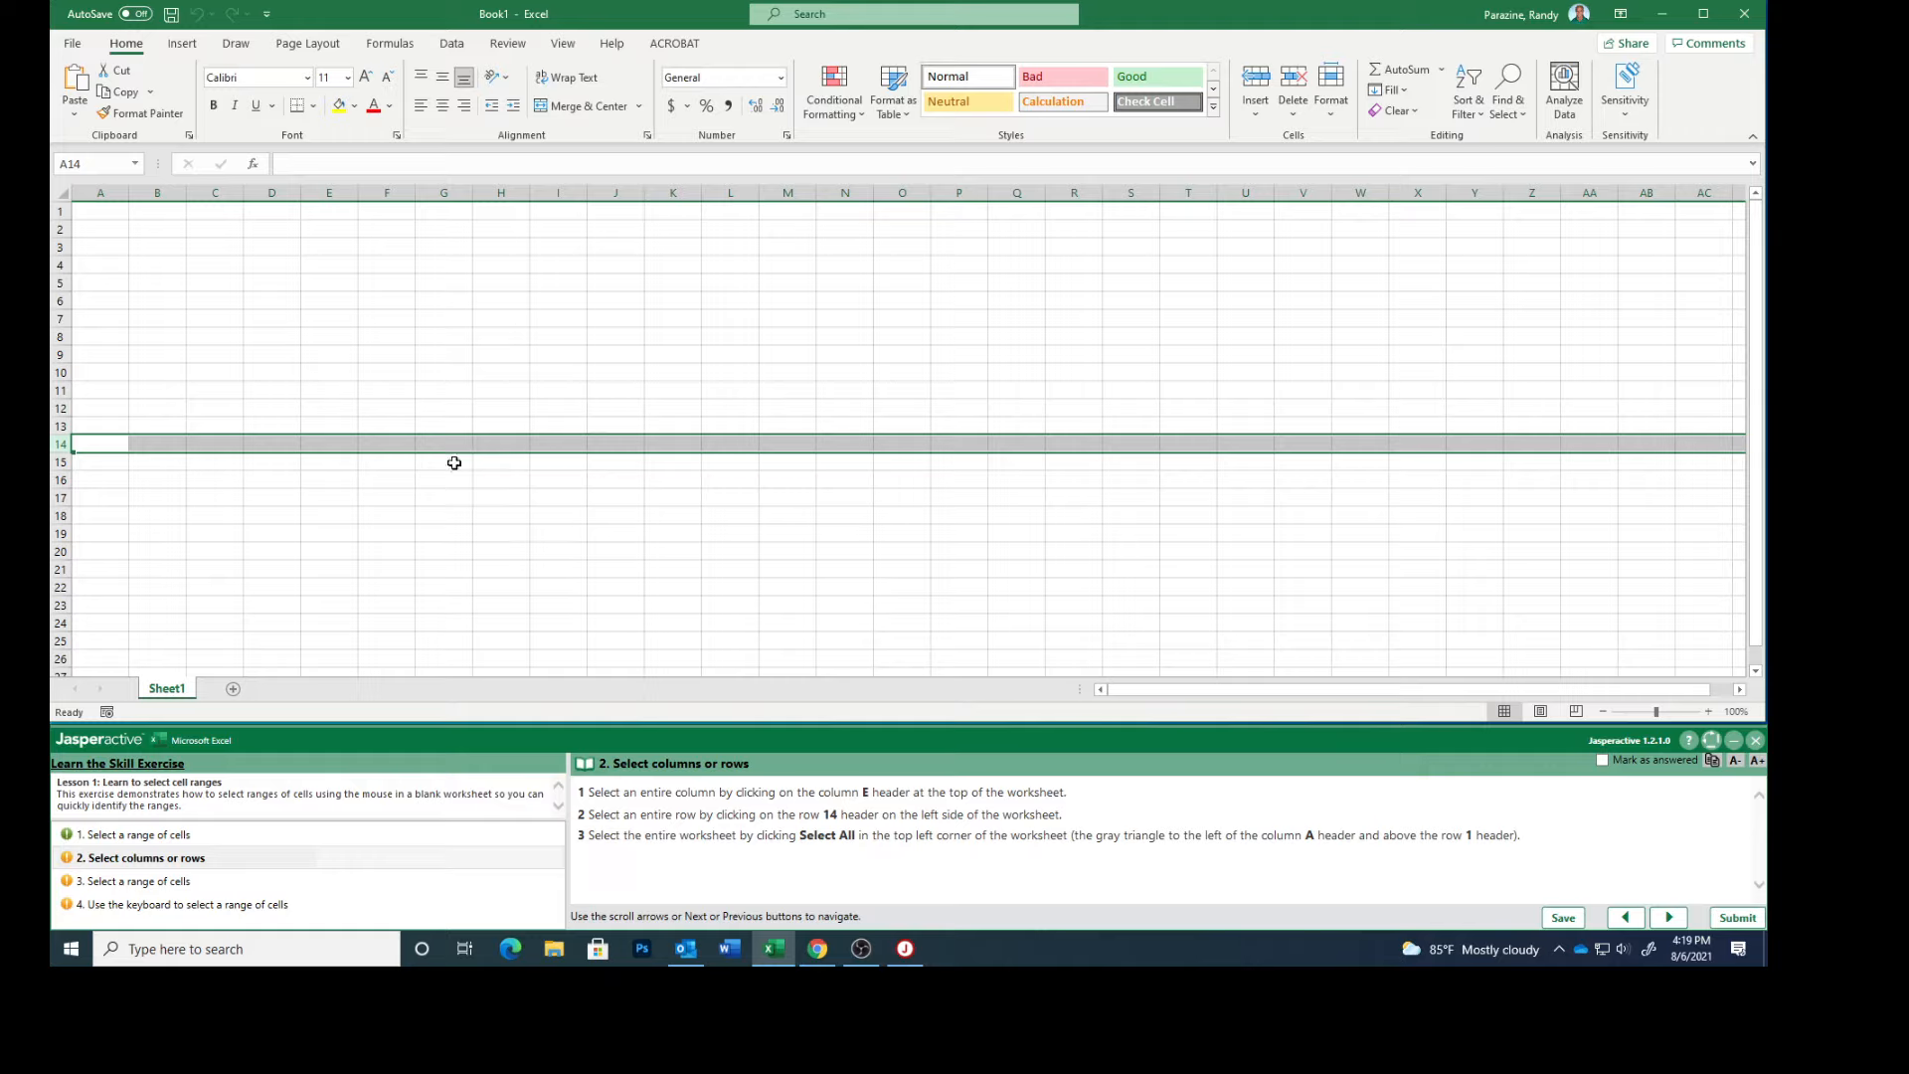
pyautogui.moveTo(85, 215)
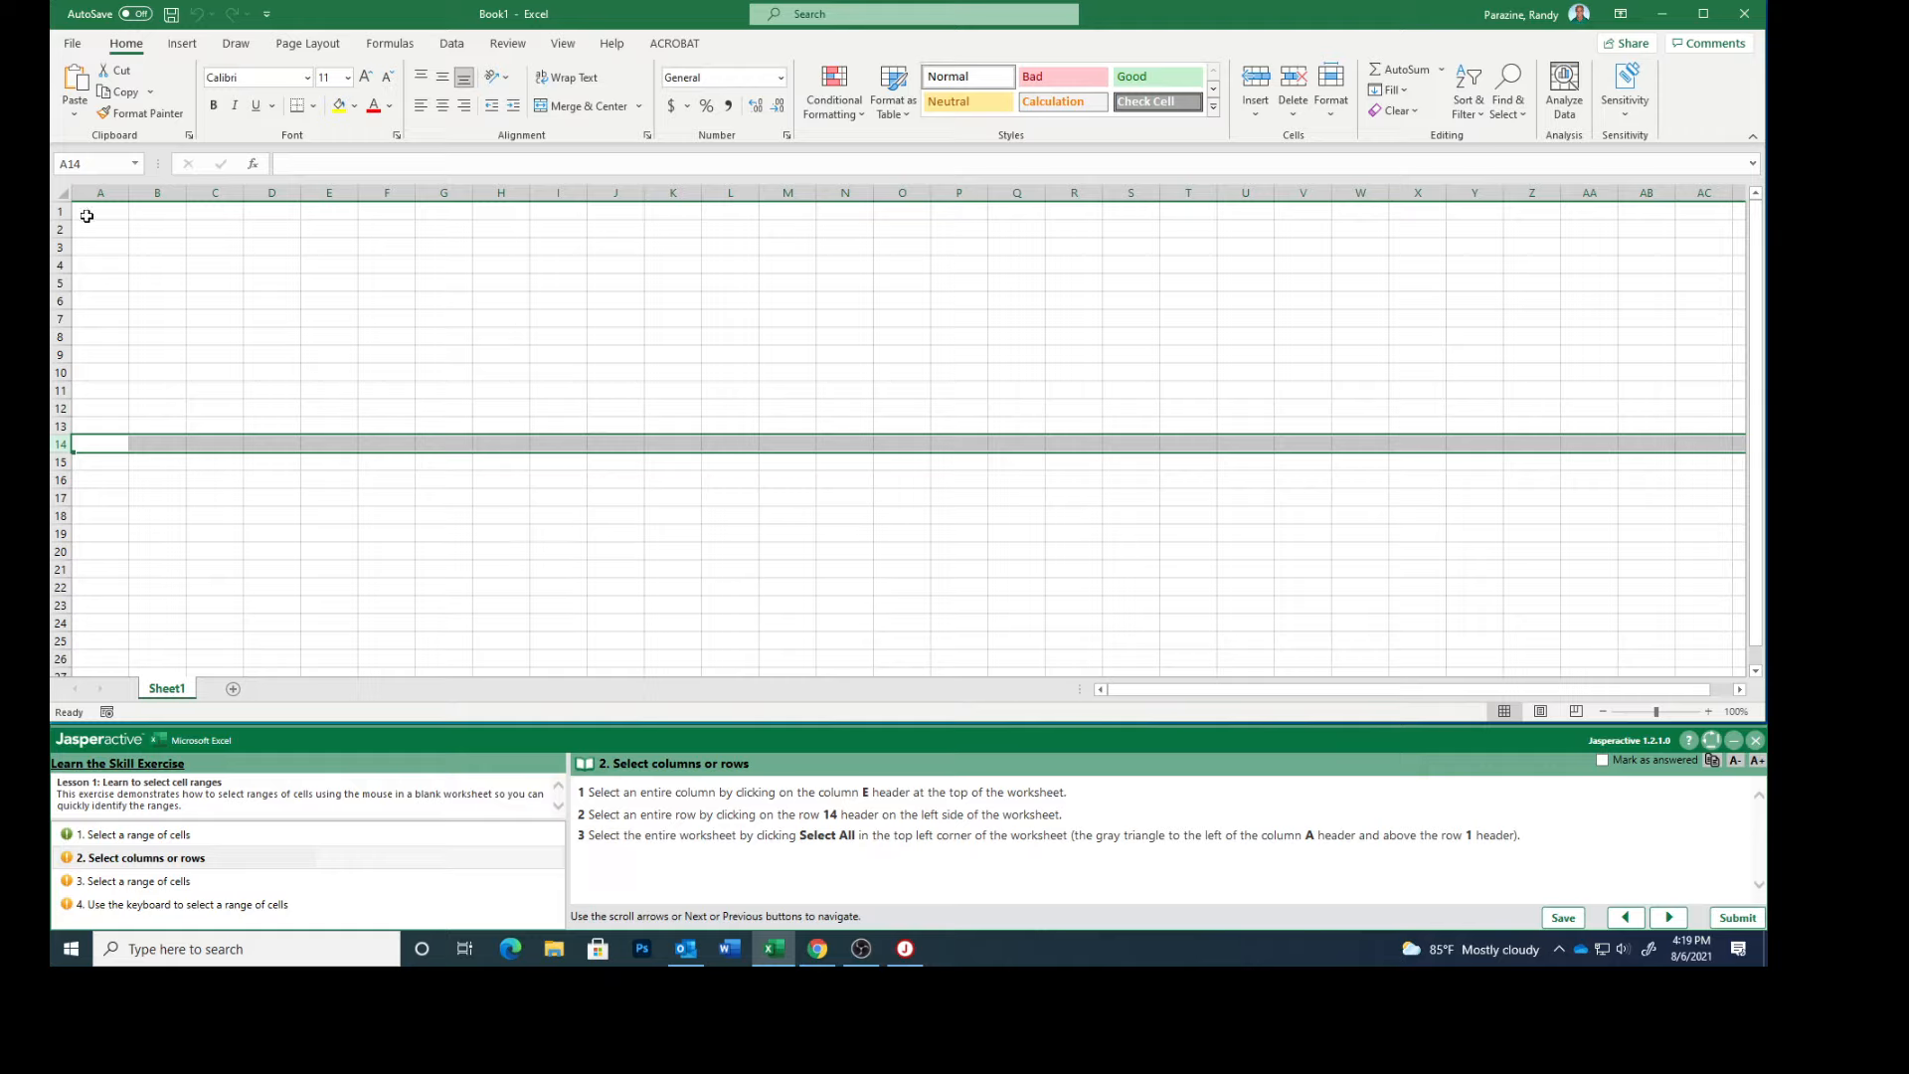
pyautogui.click(100, 213)
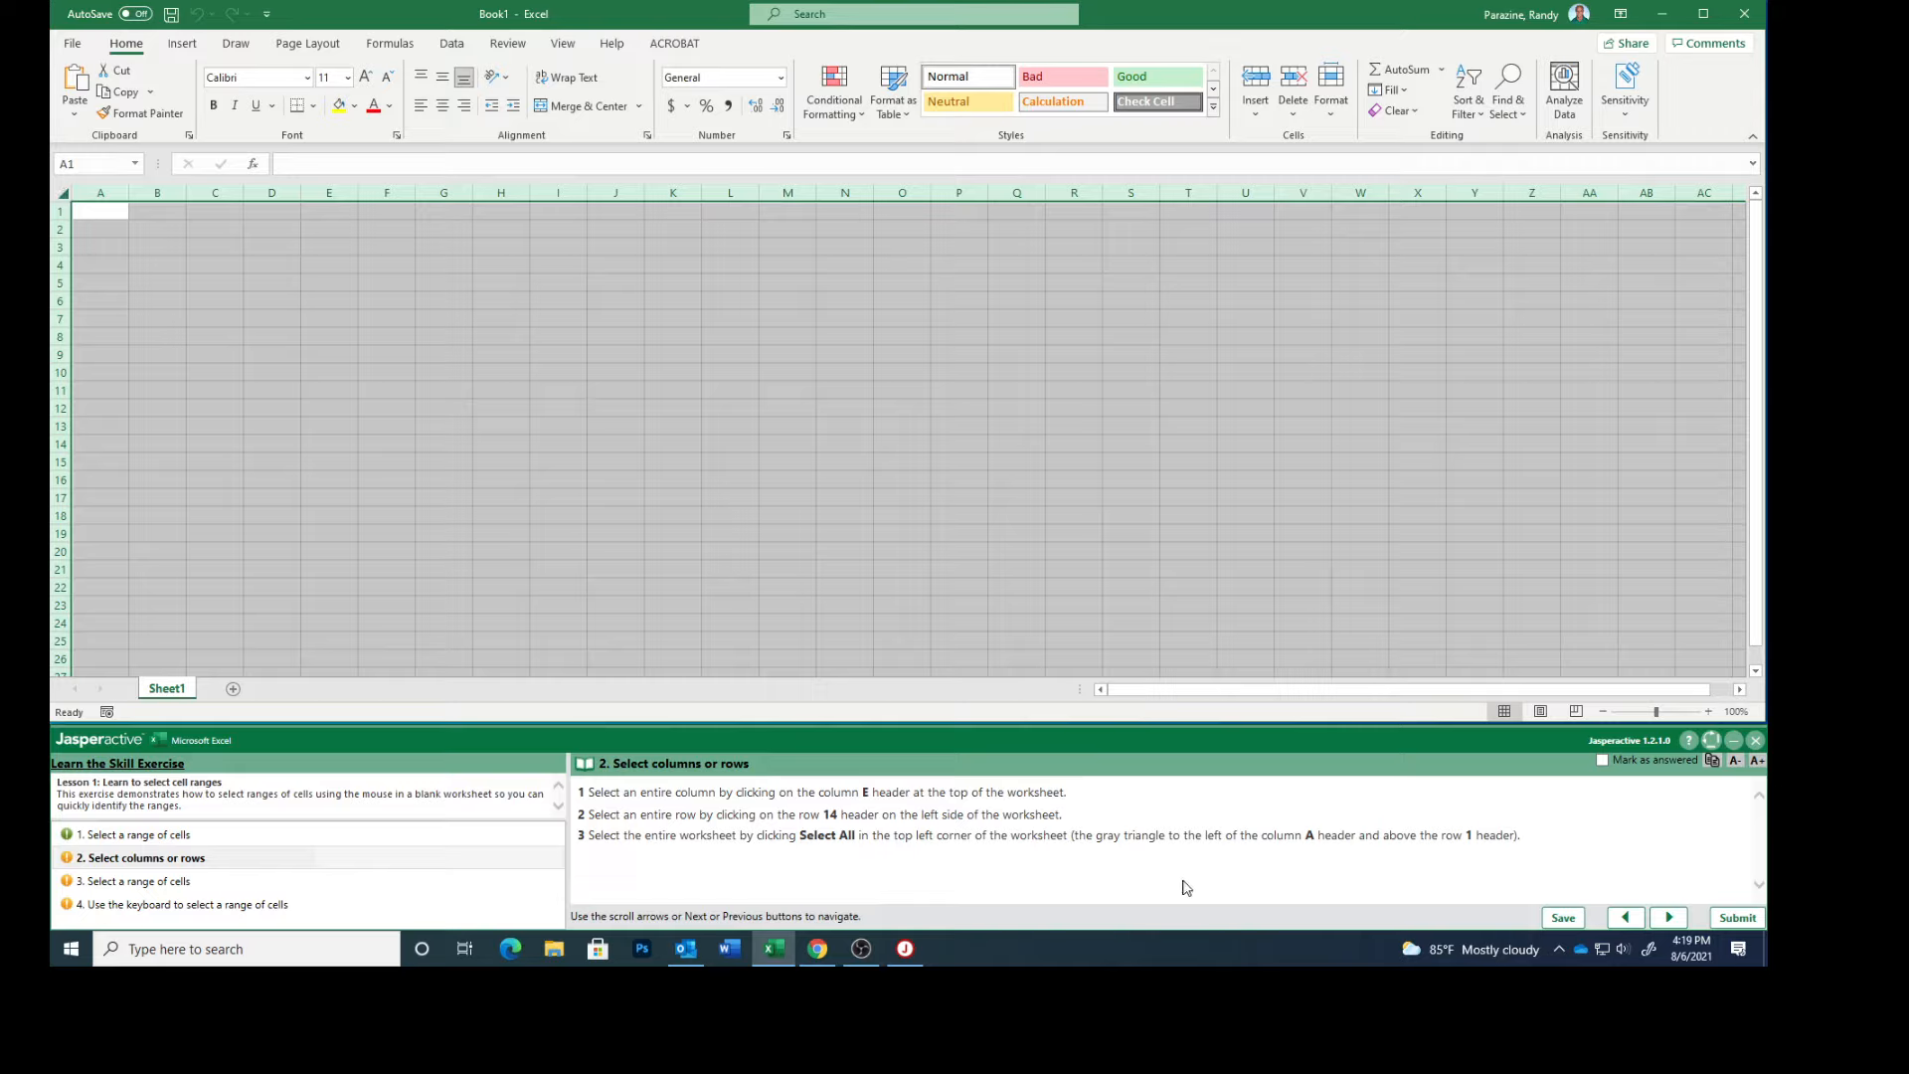
# Mark step 2 answered, then select B4:B7, D11:E18 and D2:F3 as one non-contiguous selection
pyautogui.click(1602, 760)
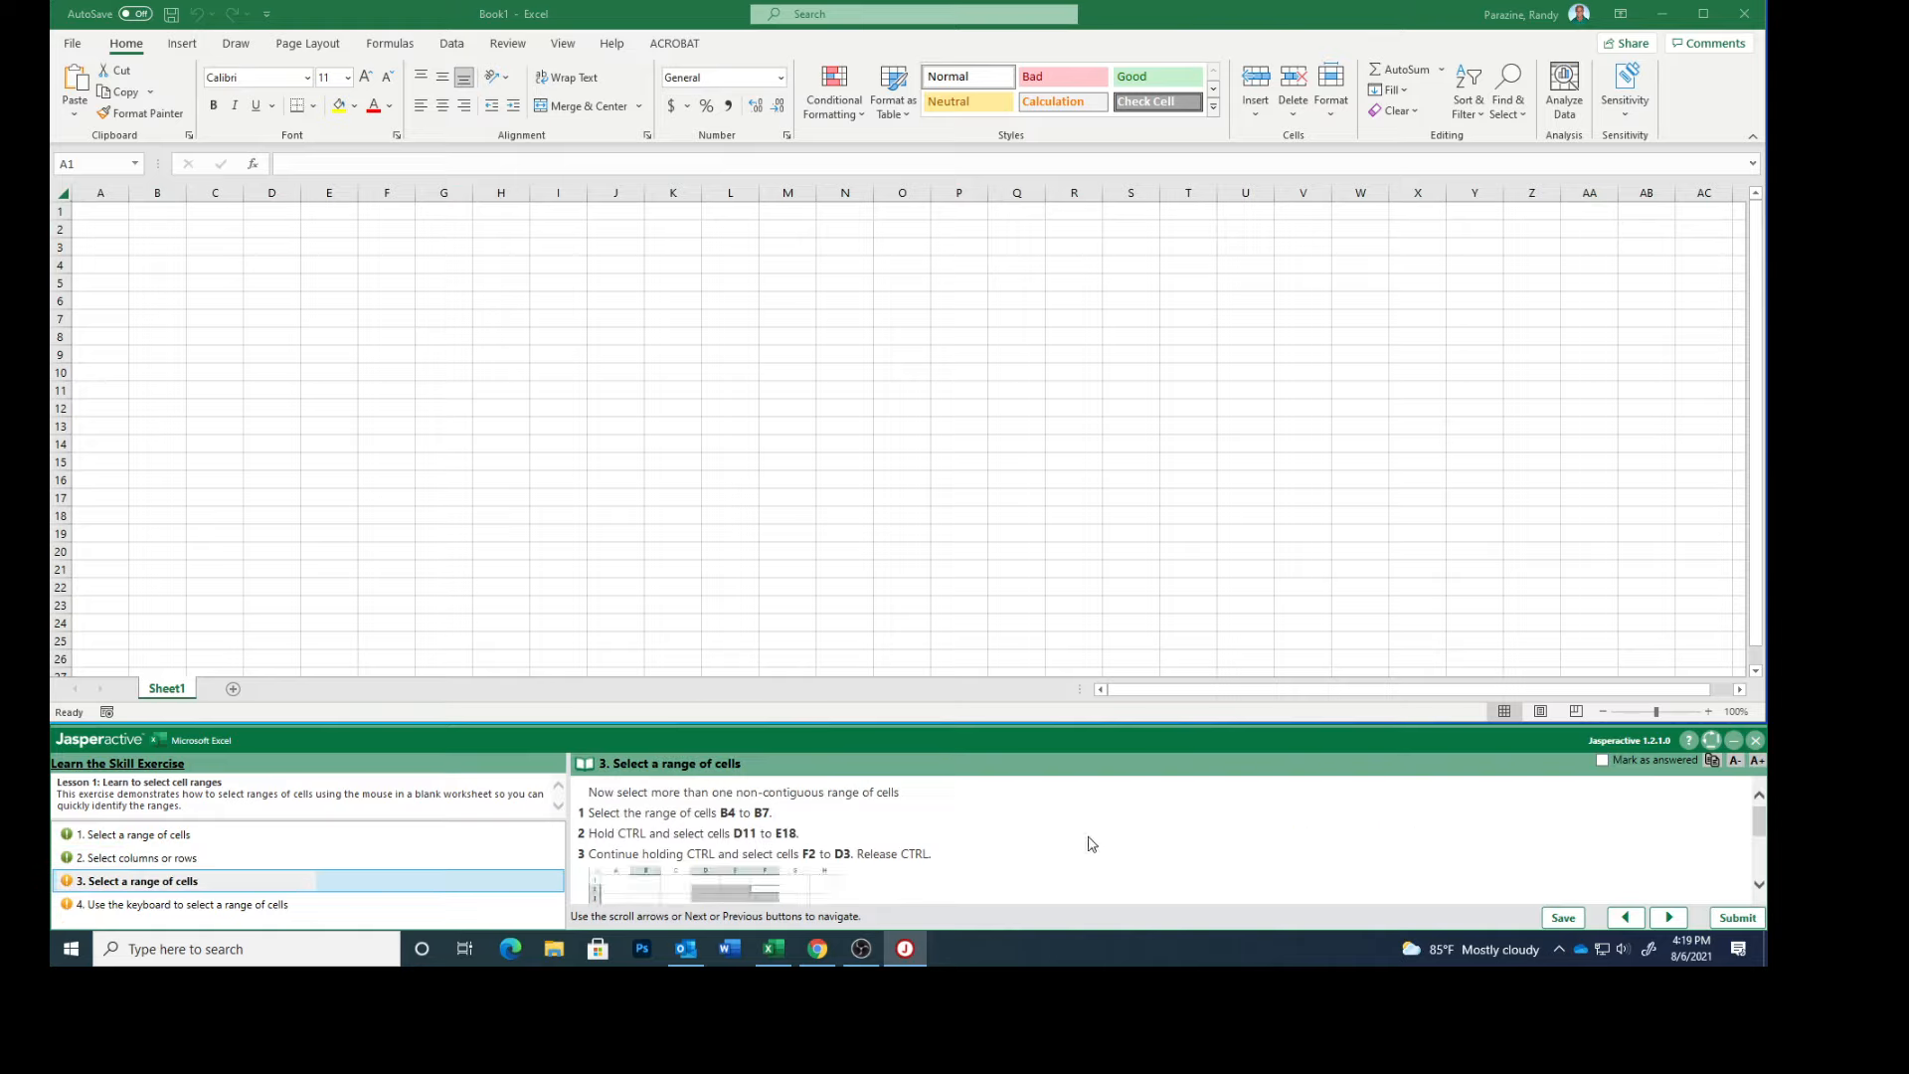
pyautogui.moveTo(1054, 853)
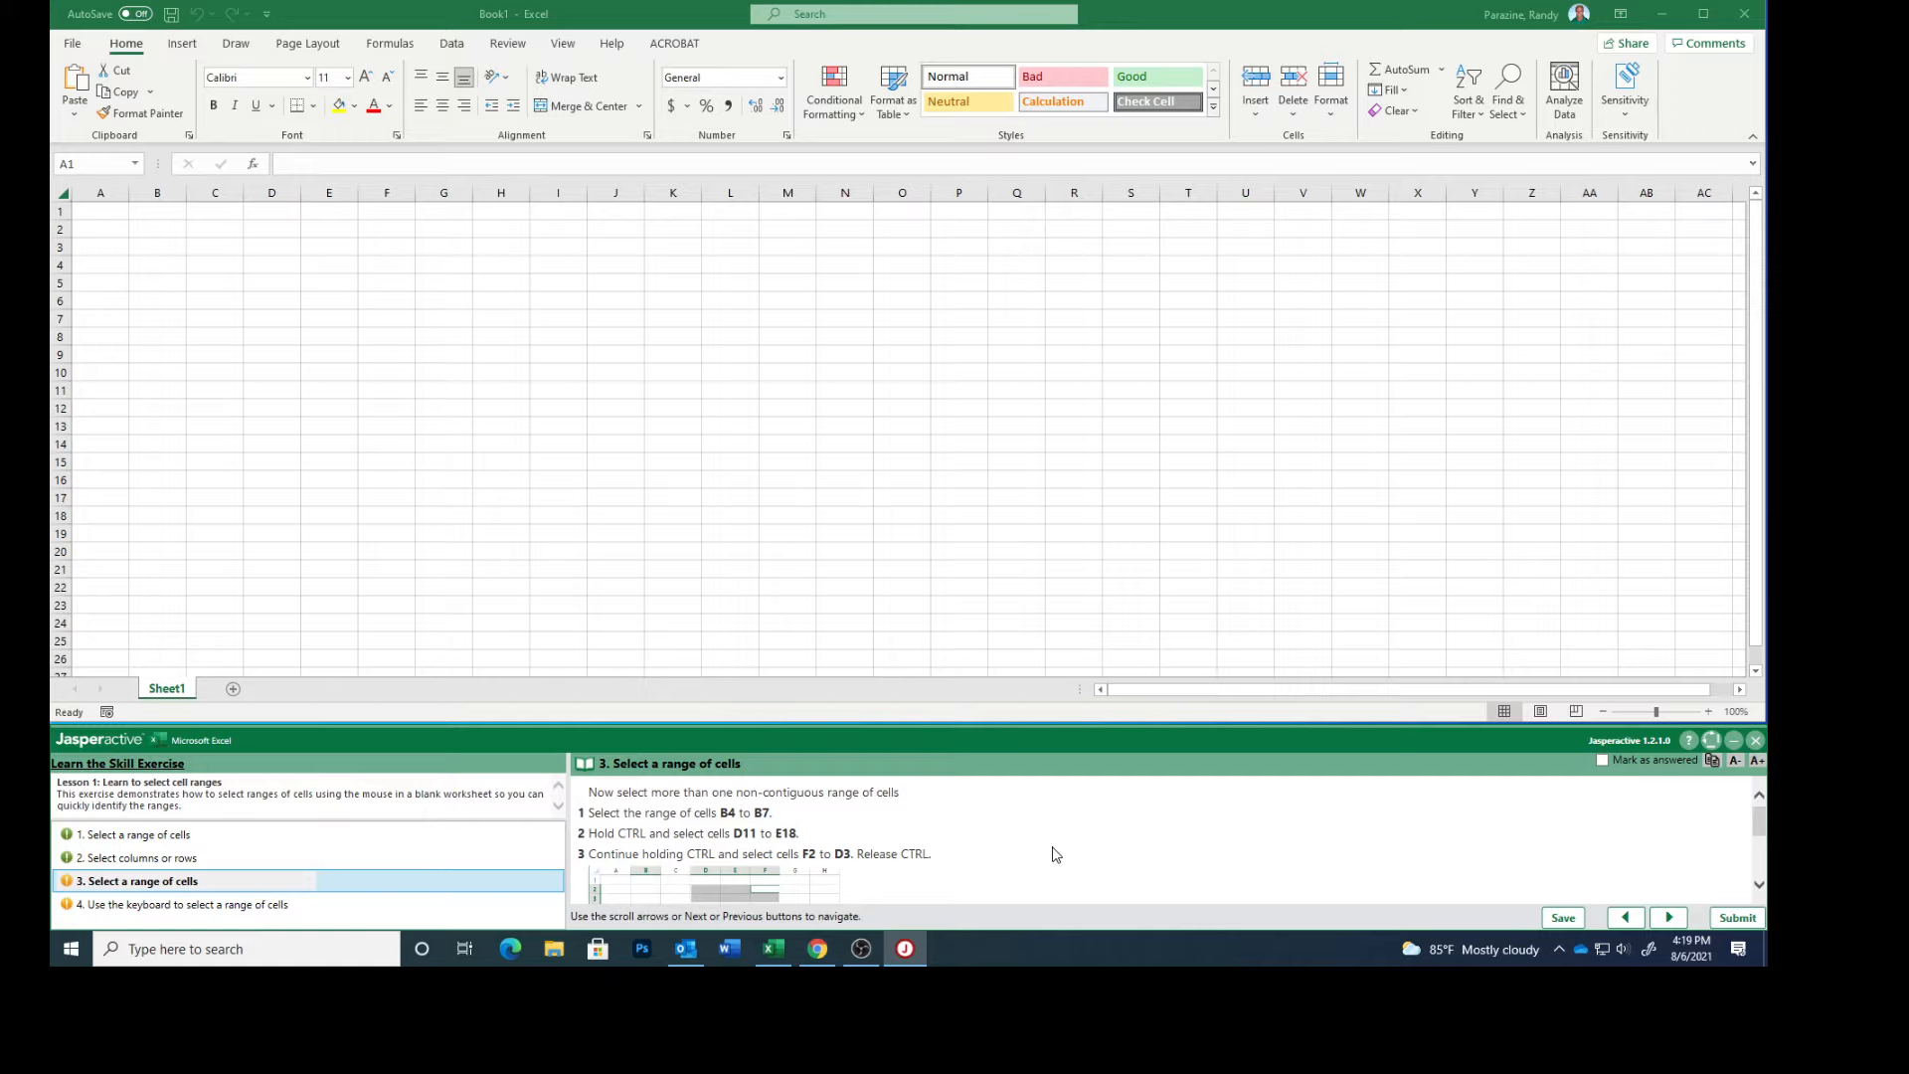
pyautogui.moveTo(346, 692)
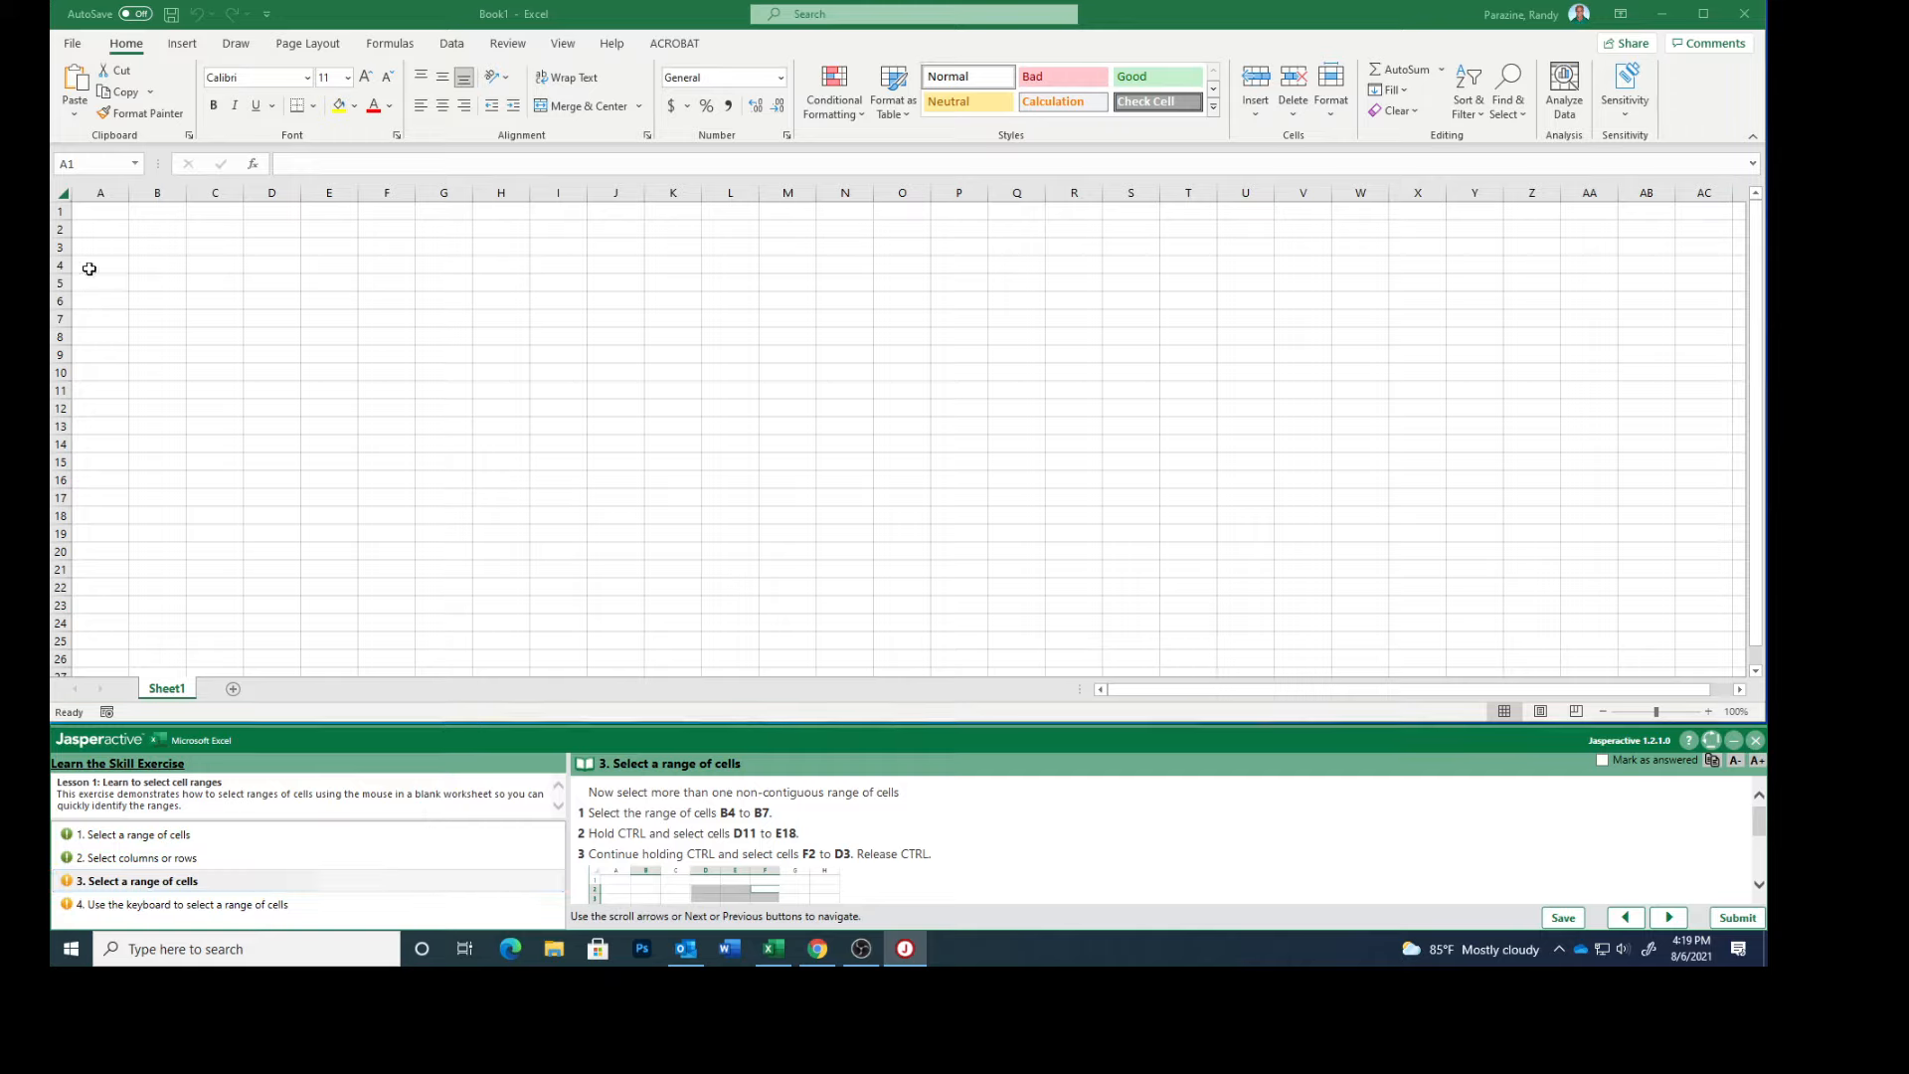
pyautogui.click(100, 265)
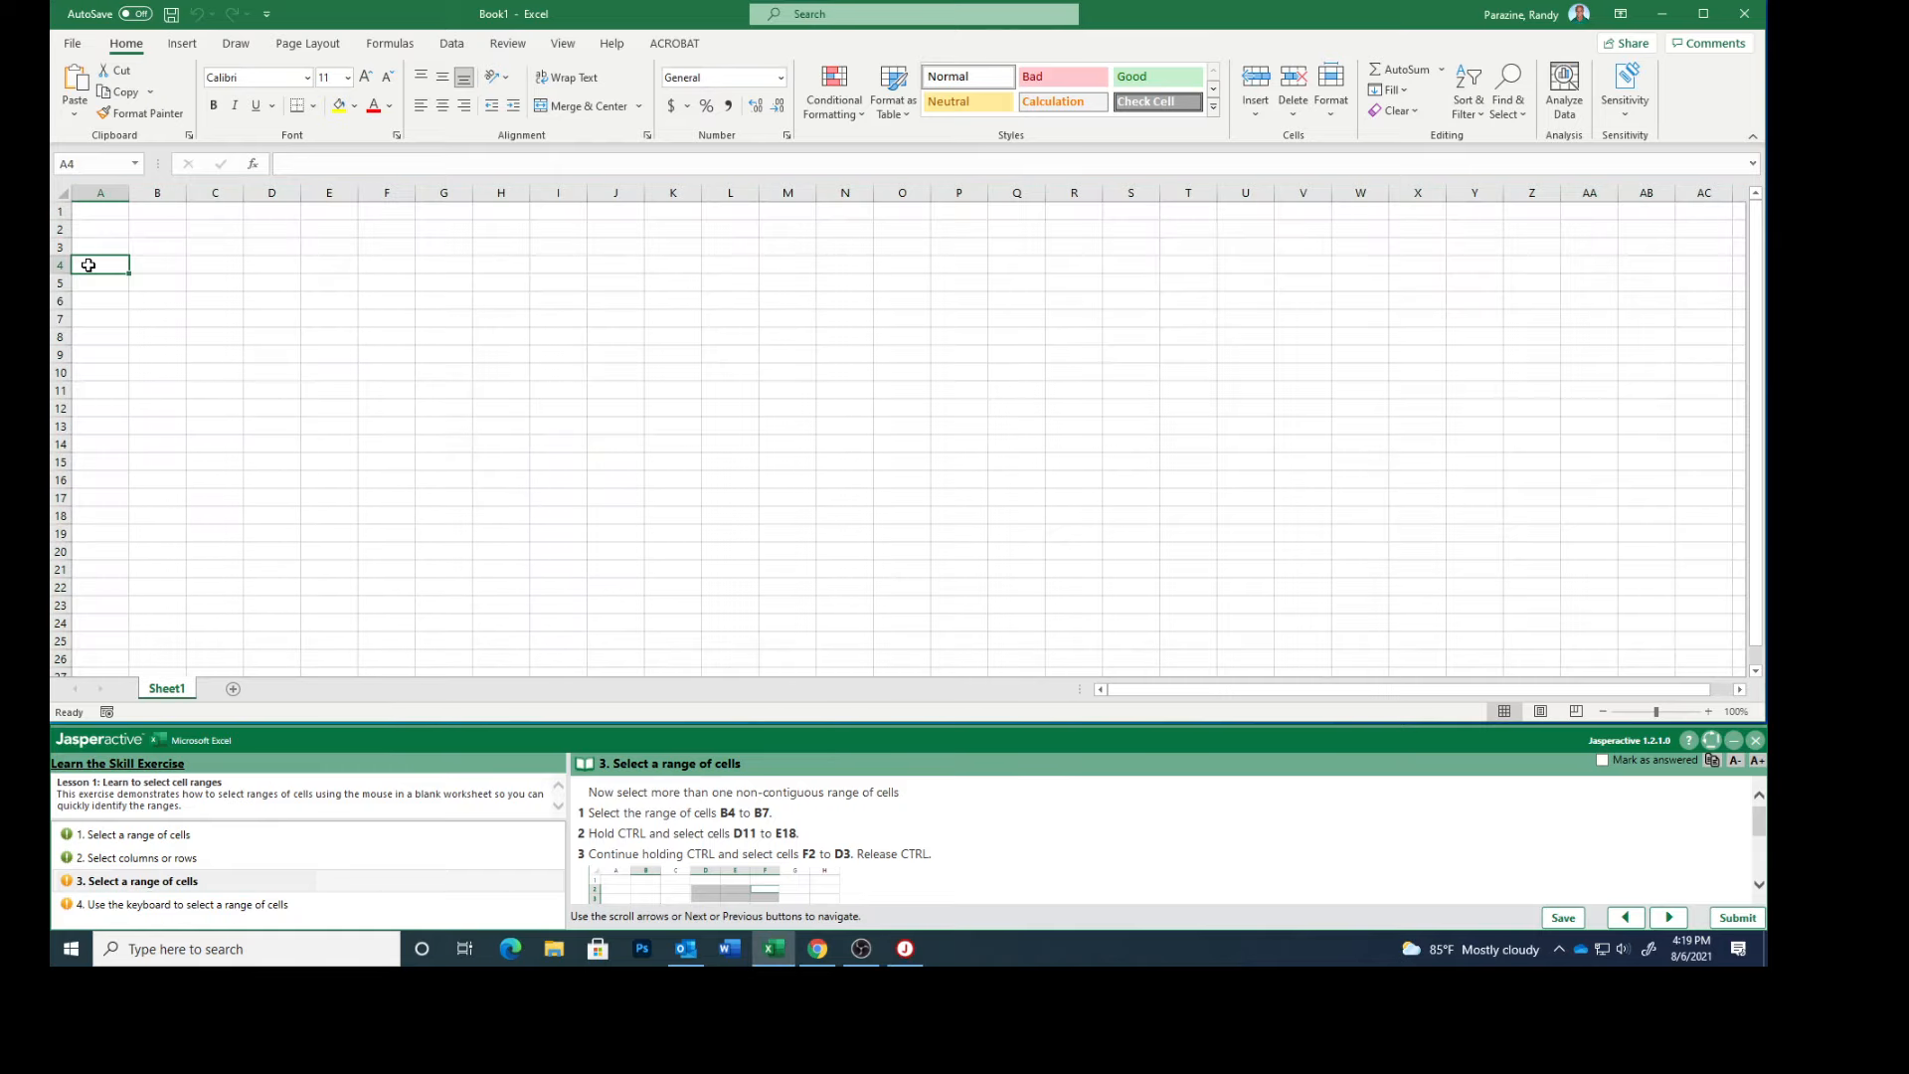
pyautogui.click(155, 265)
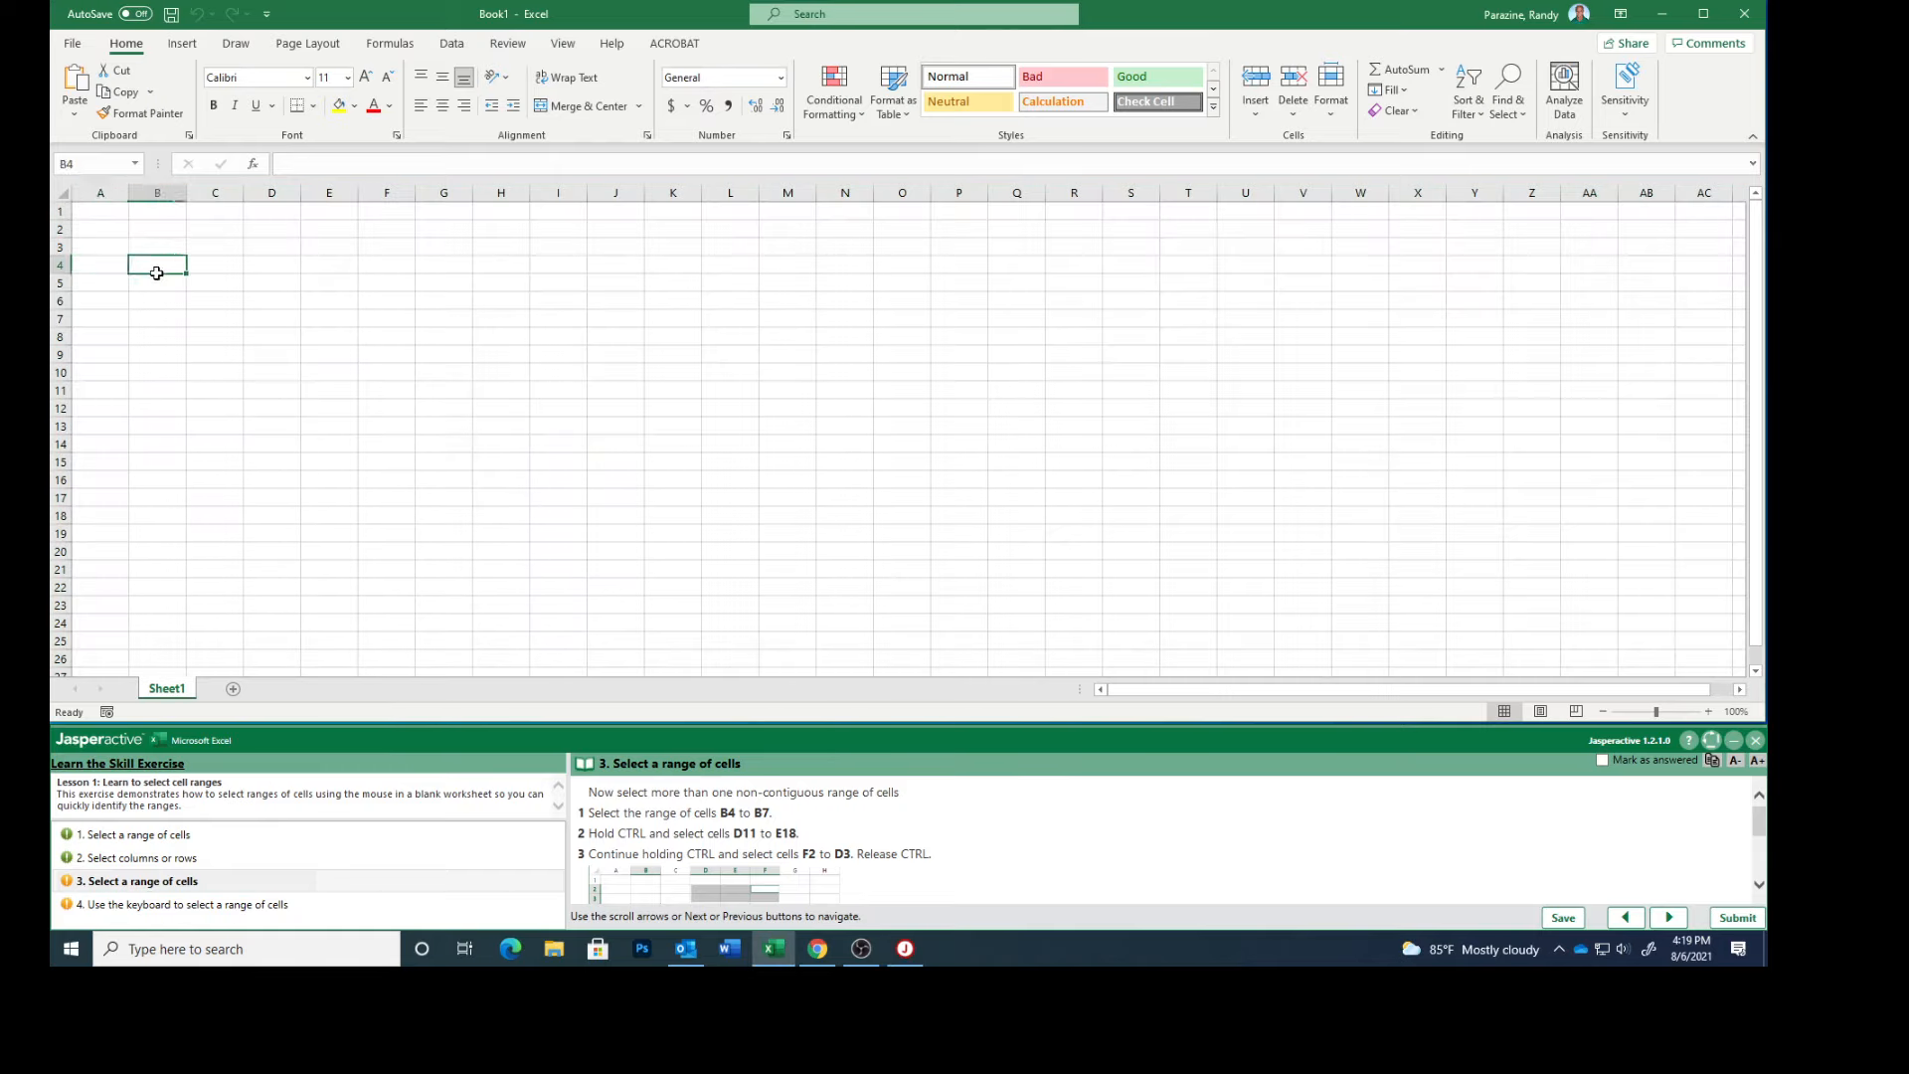
pyautogui.moveTo(155, 264); pyautogui.dragTo(155, 318)
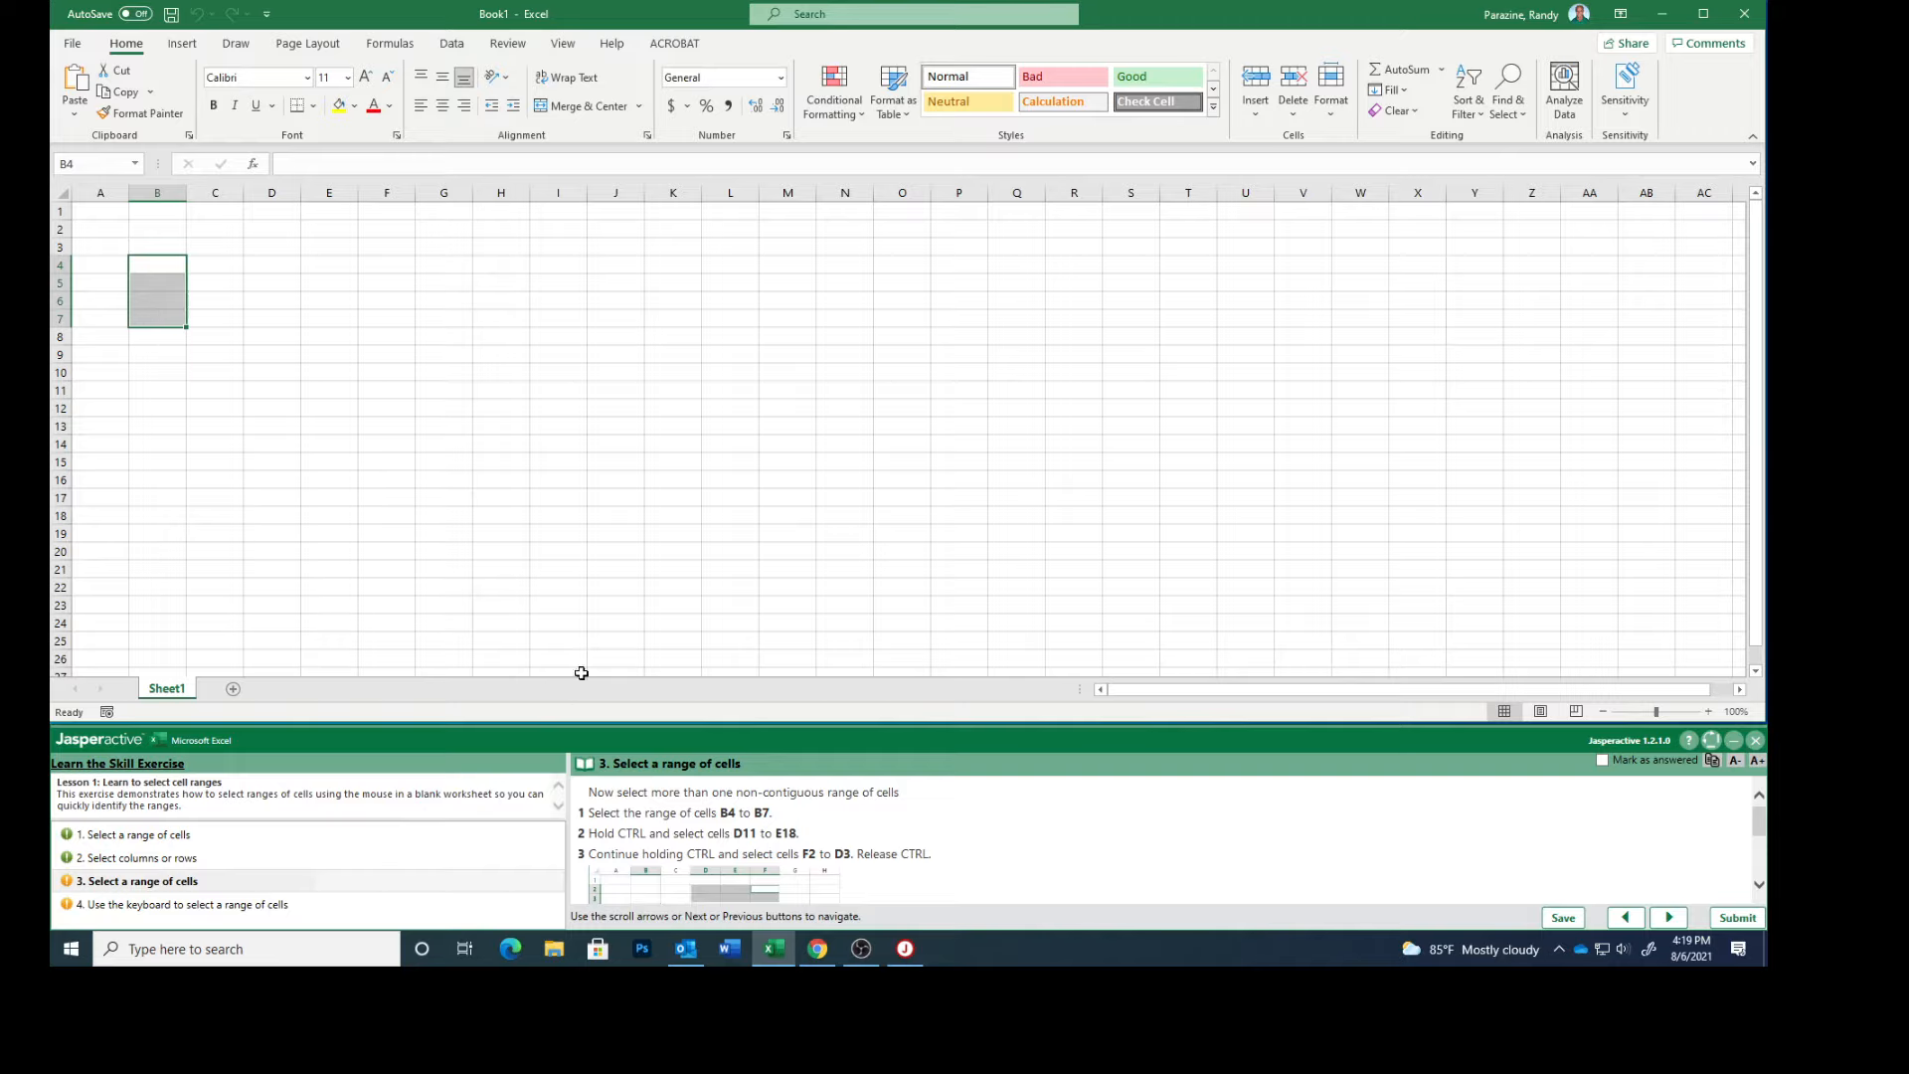
pyautogui.moveTo(471, 466)
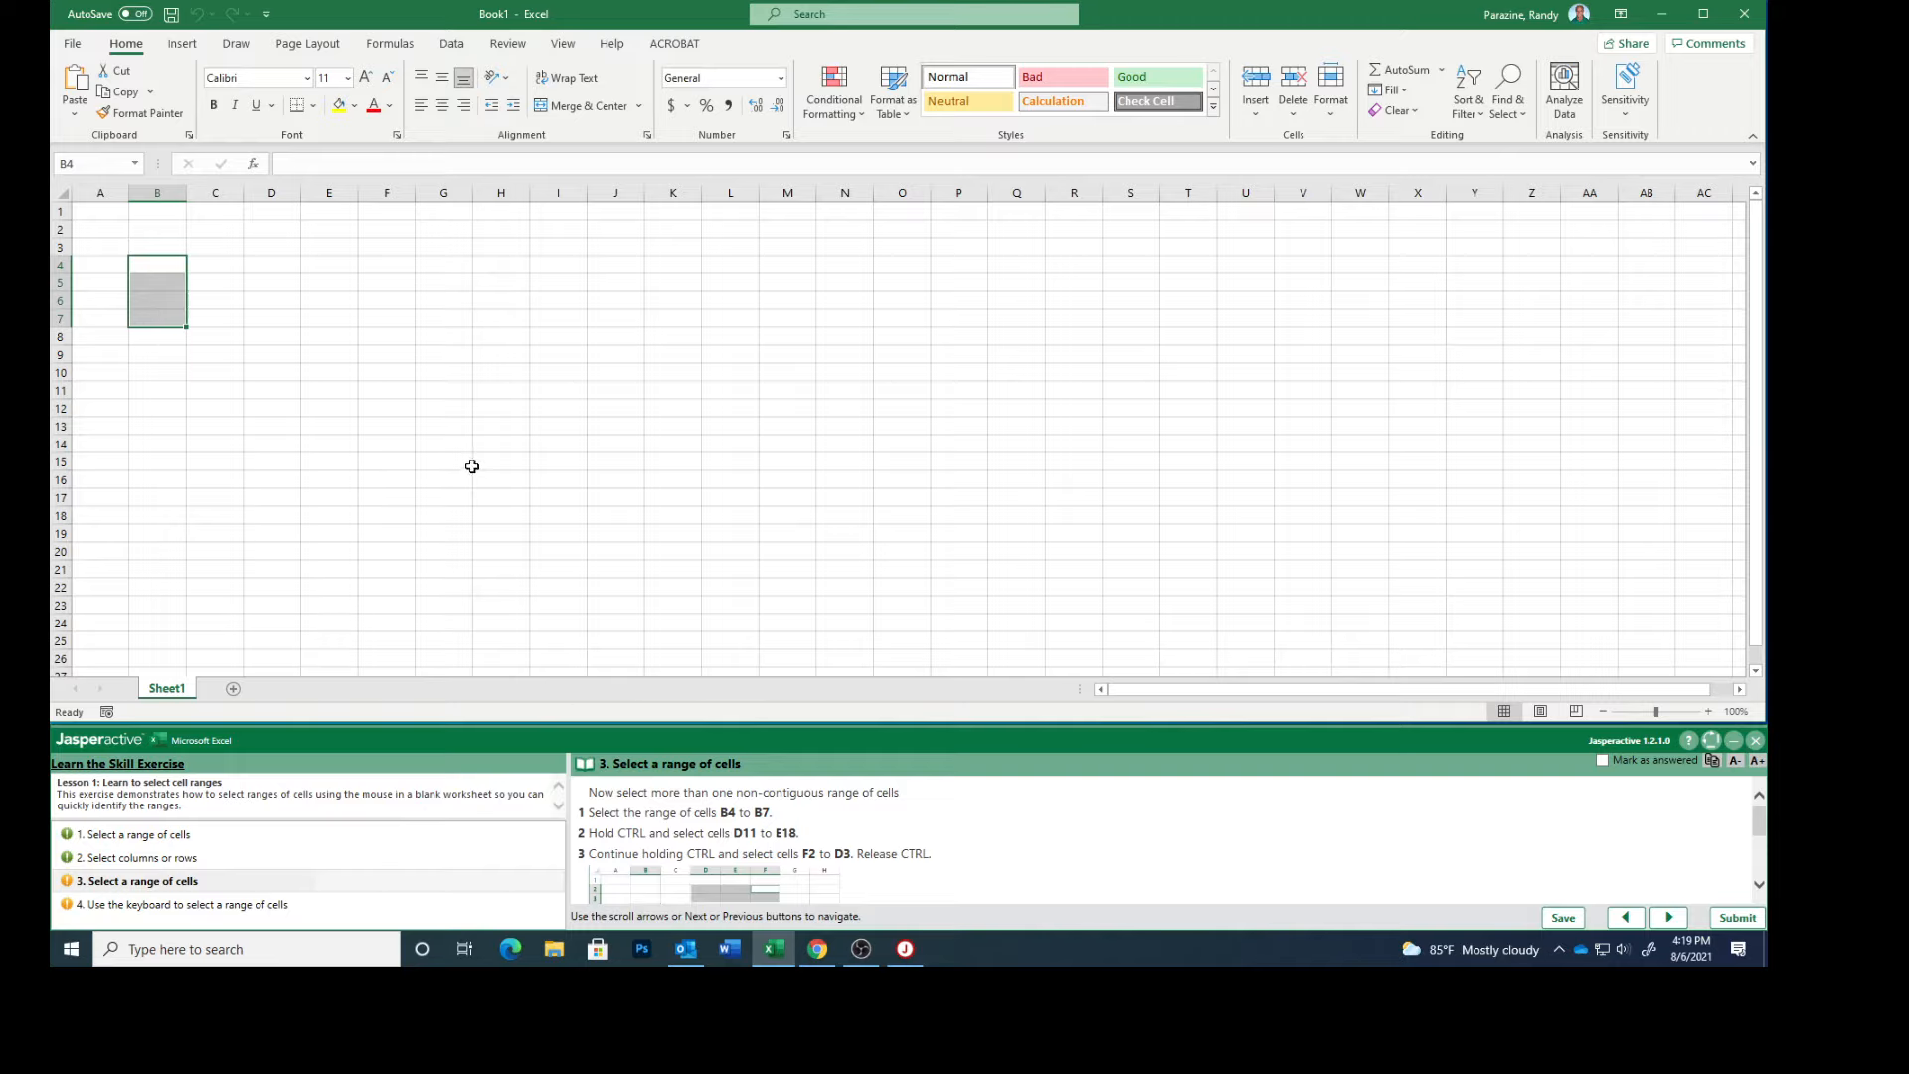
pyautogui.moveTo(276, 305)
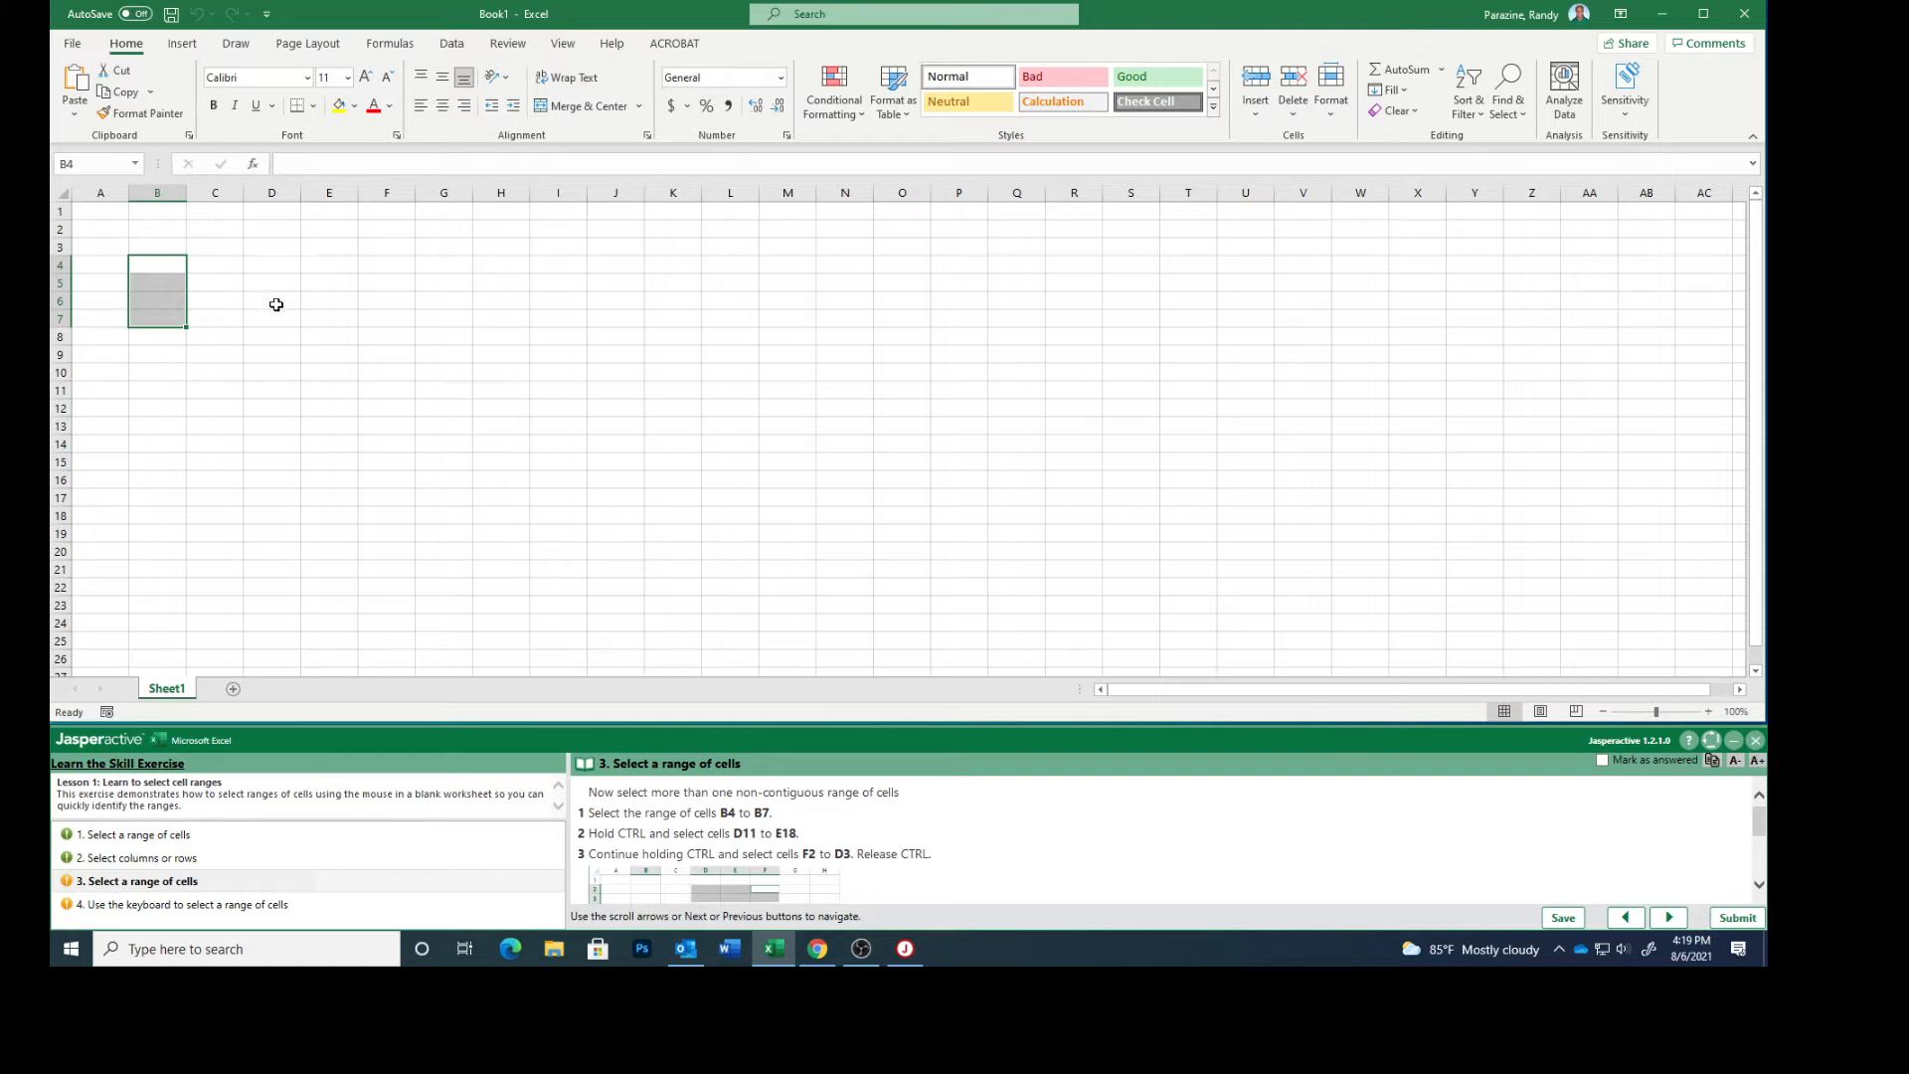
pyautogui.click(271, 390)
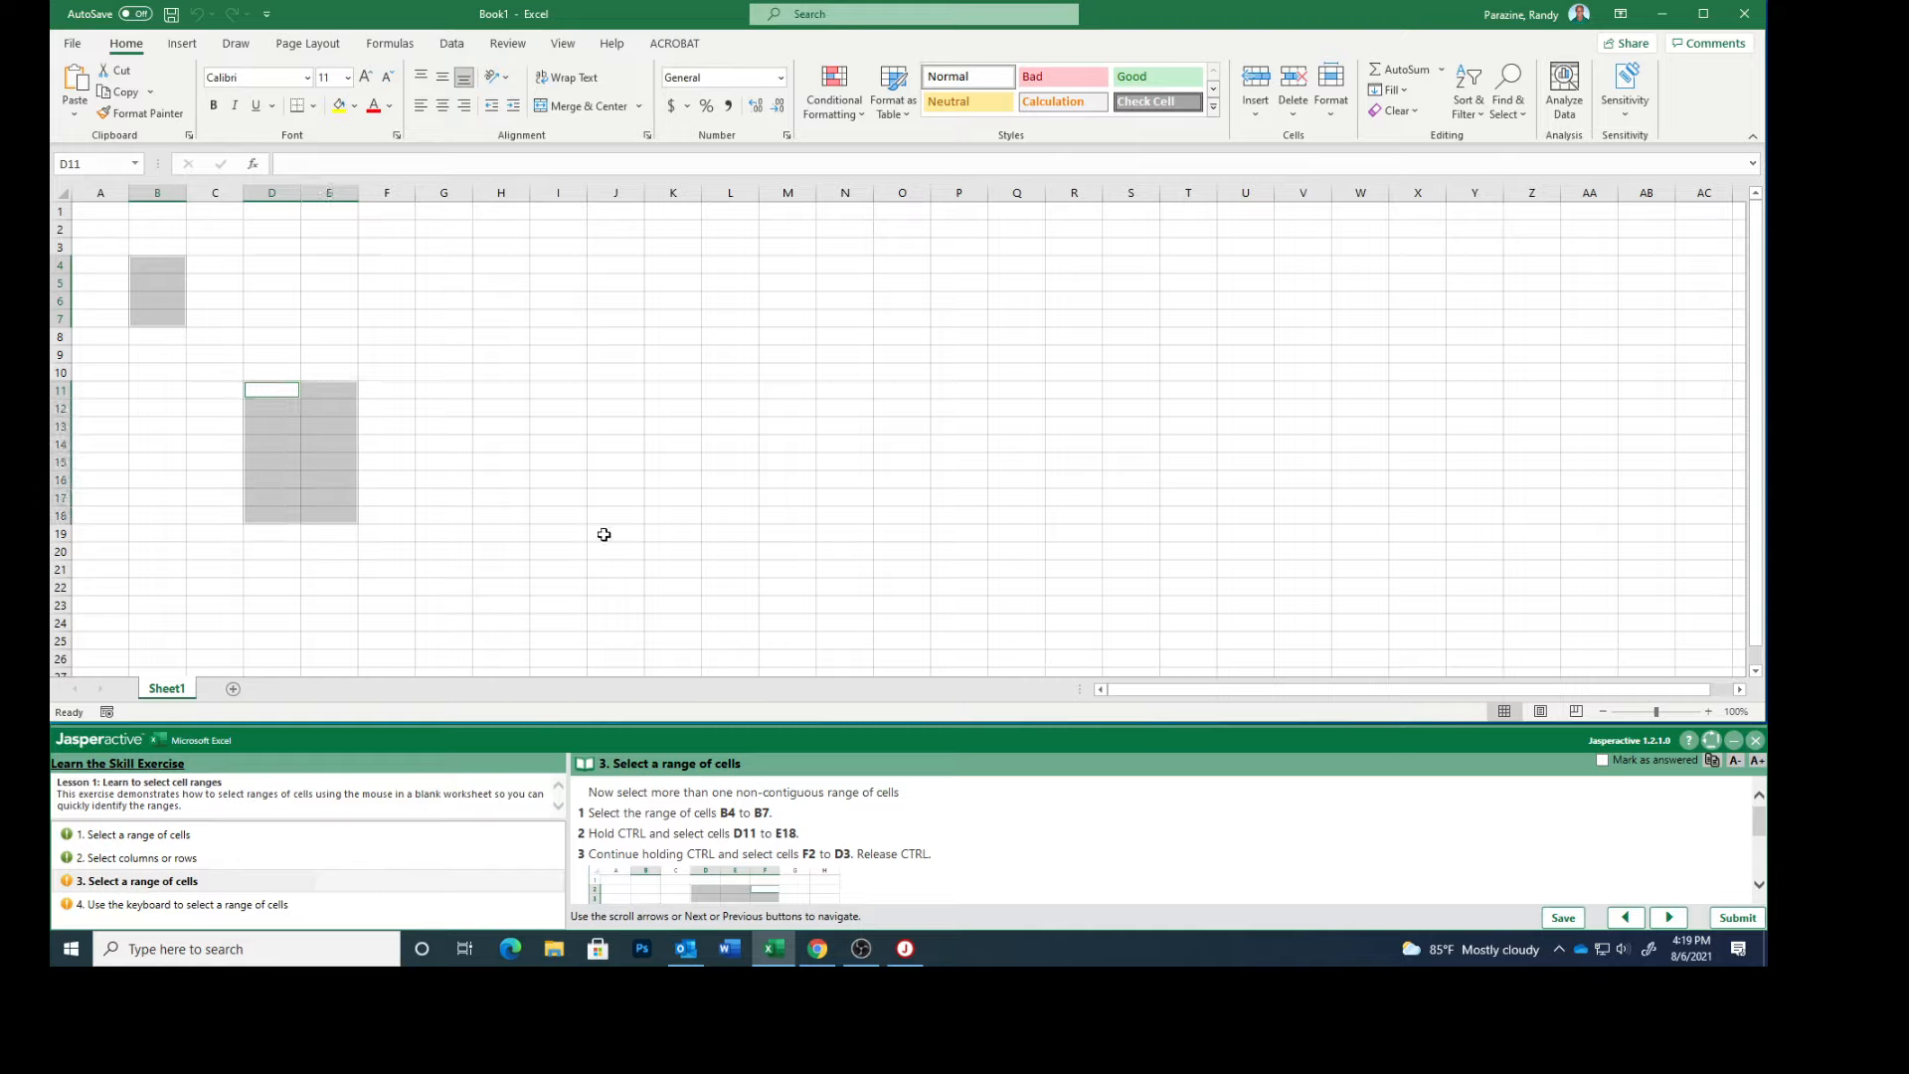
pyautogui.scroll(-3)
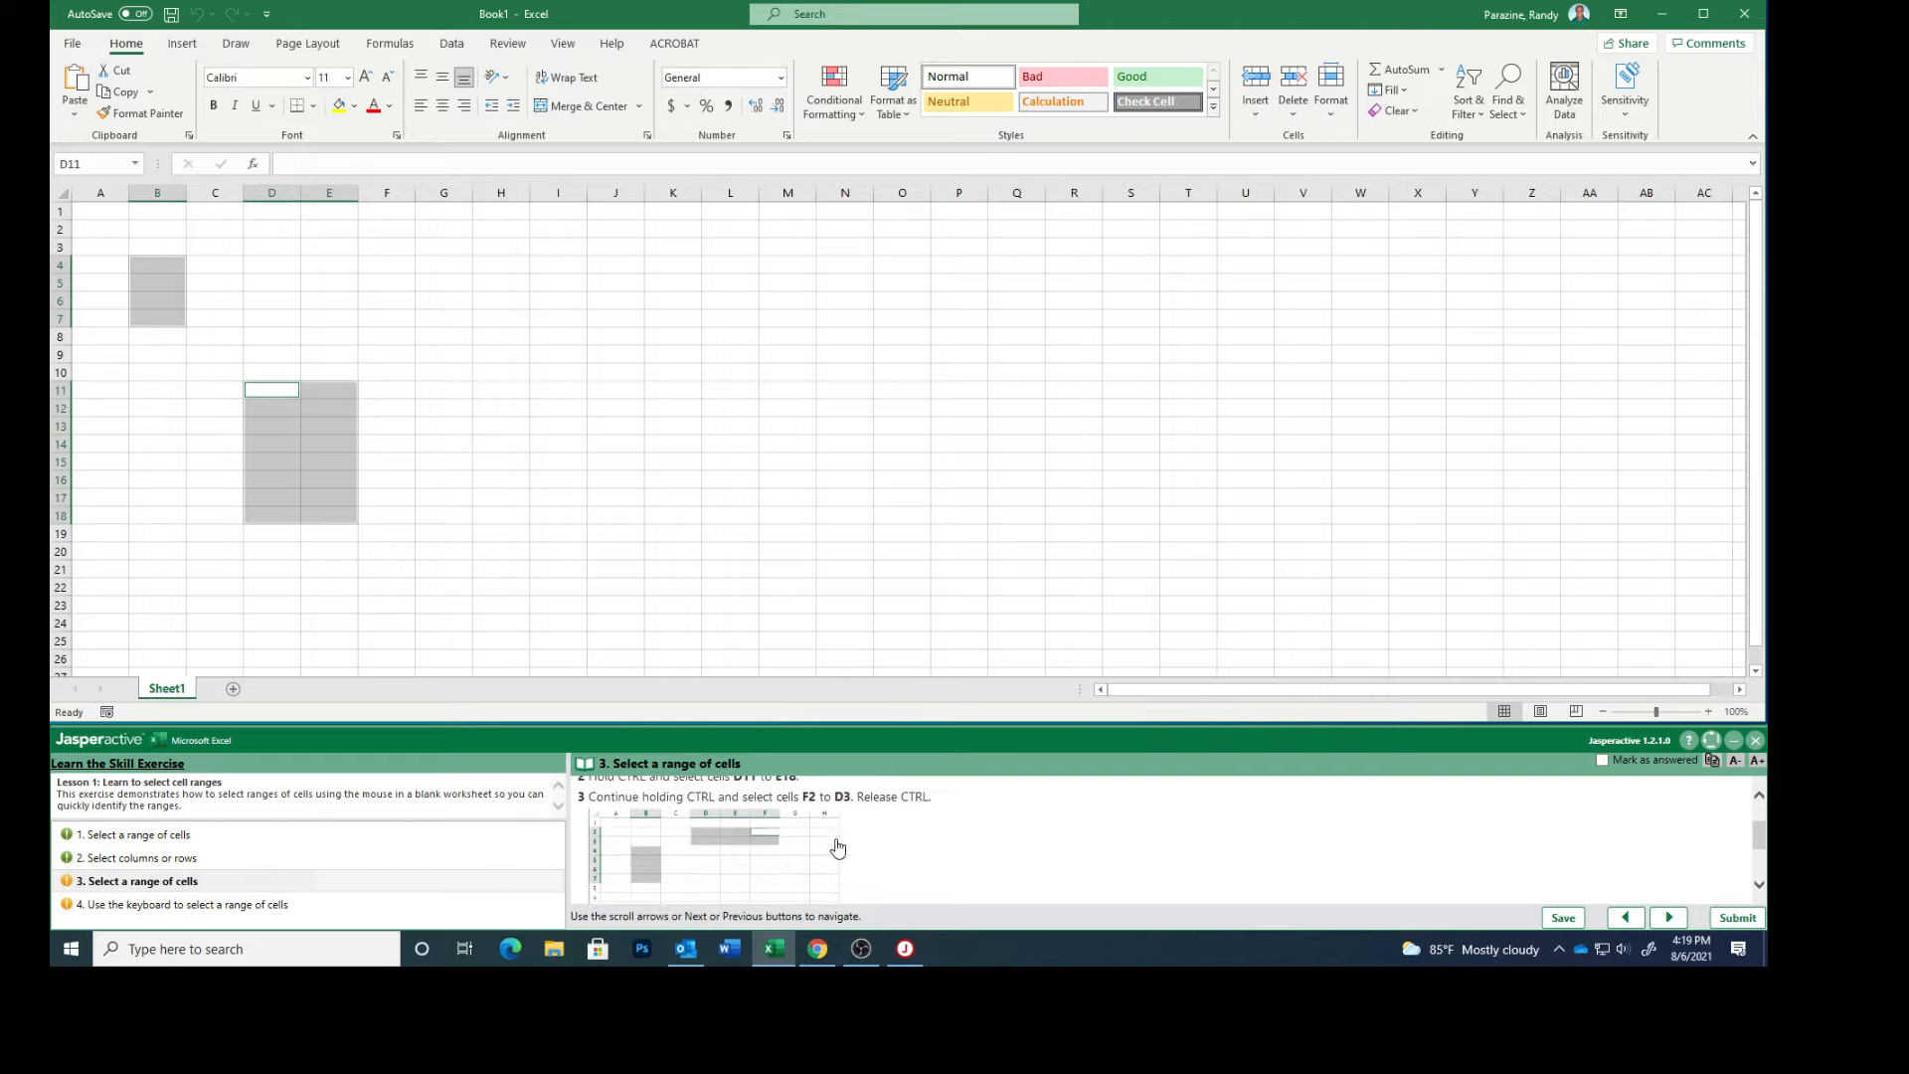
pyautogui.moveTo(388, 382)
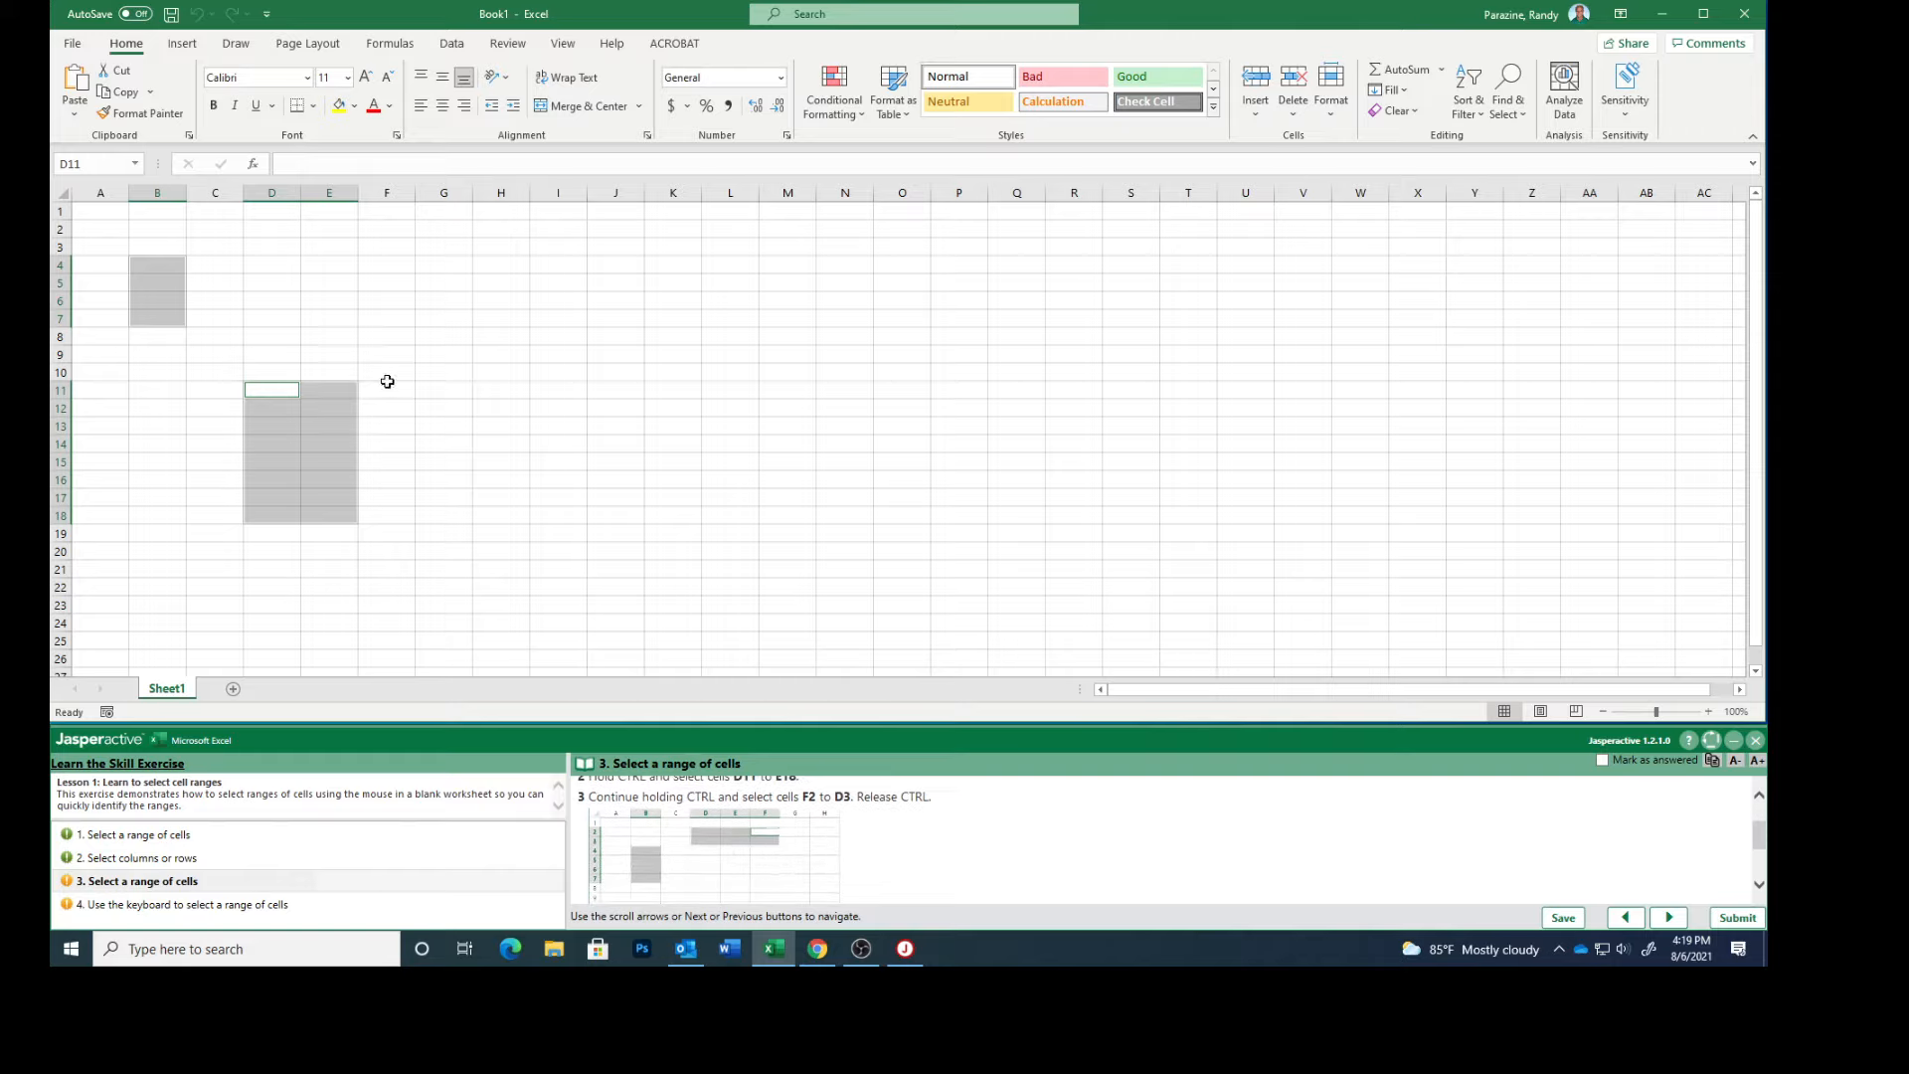
pyautogui.moveTo(379, 294)
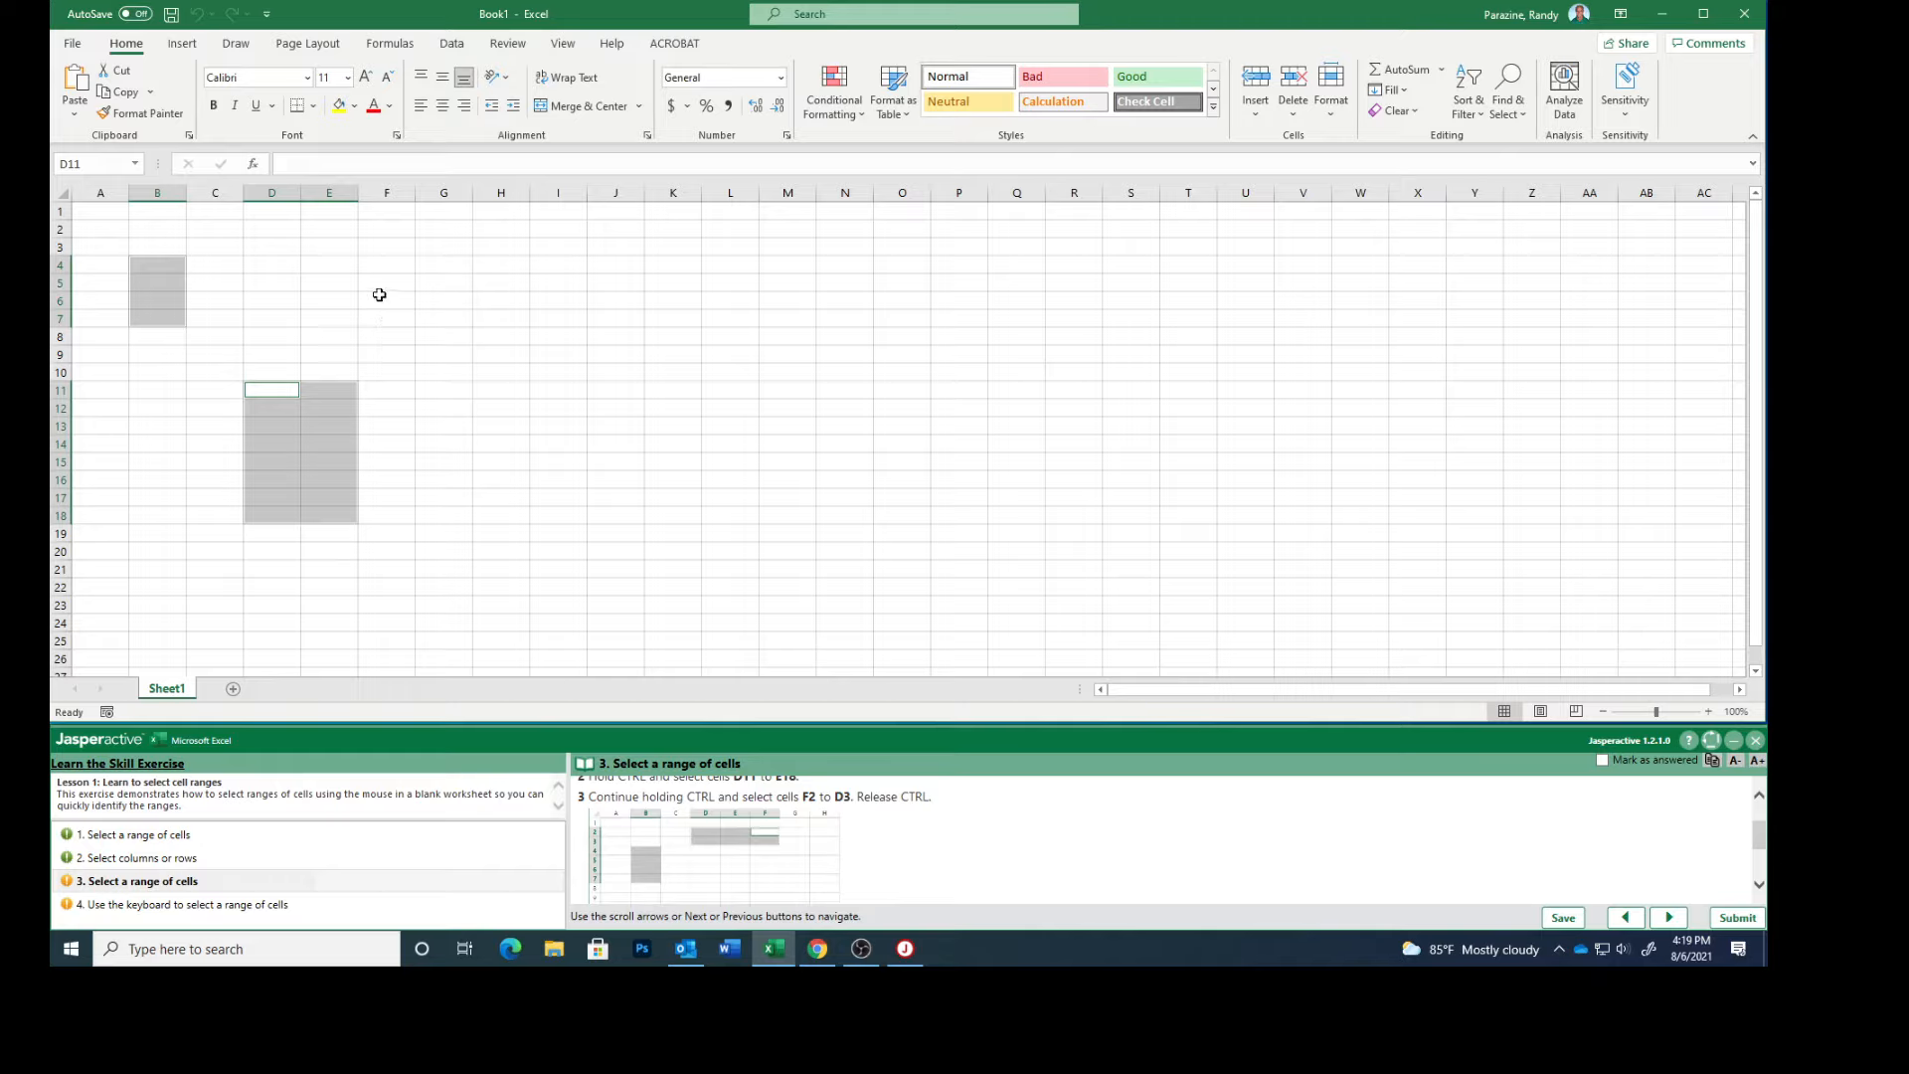
pyautogui.click(386, 229)
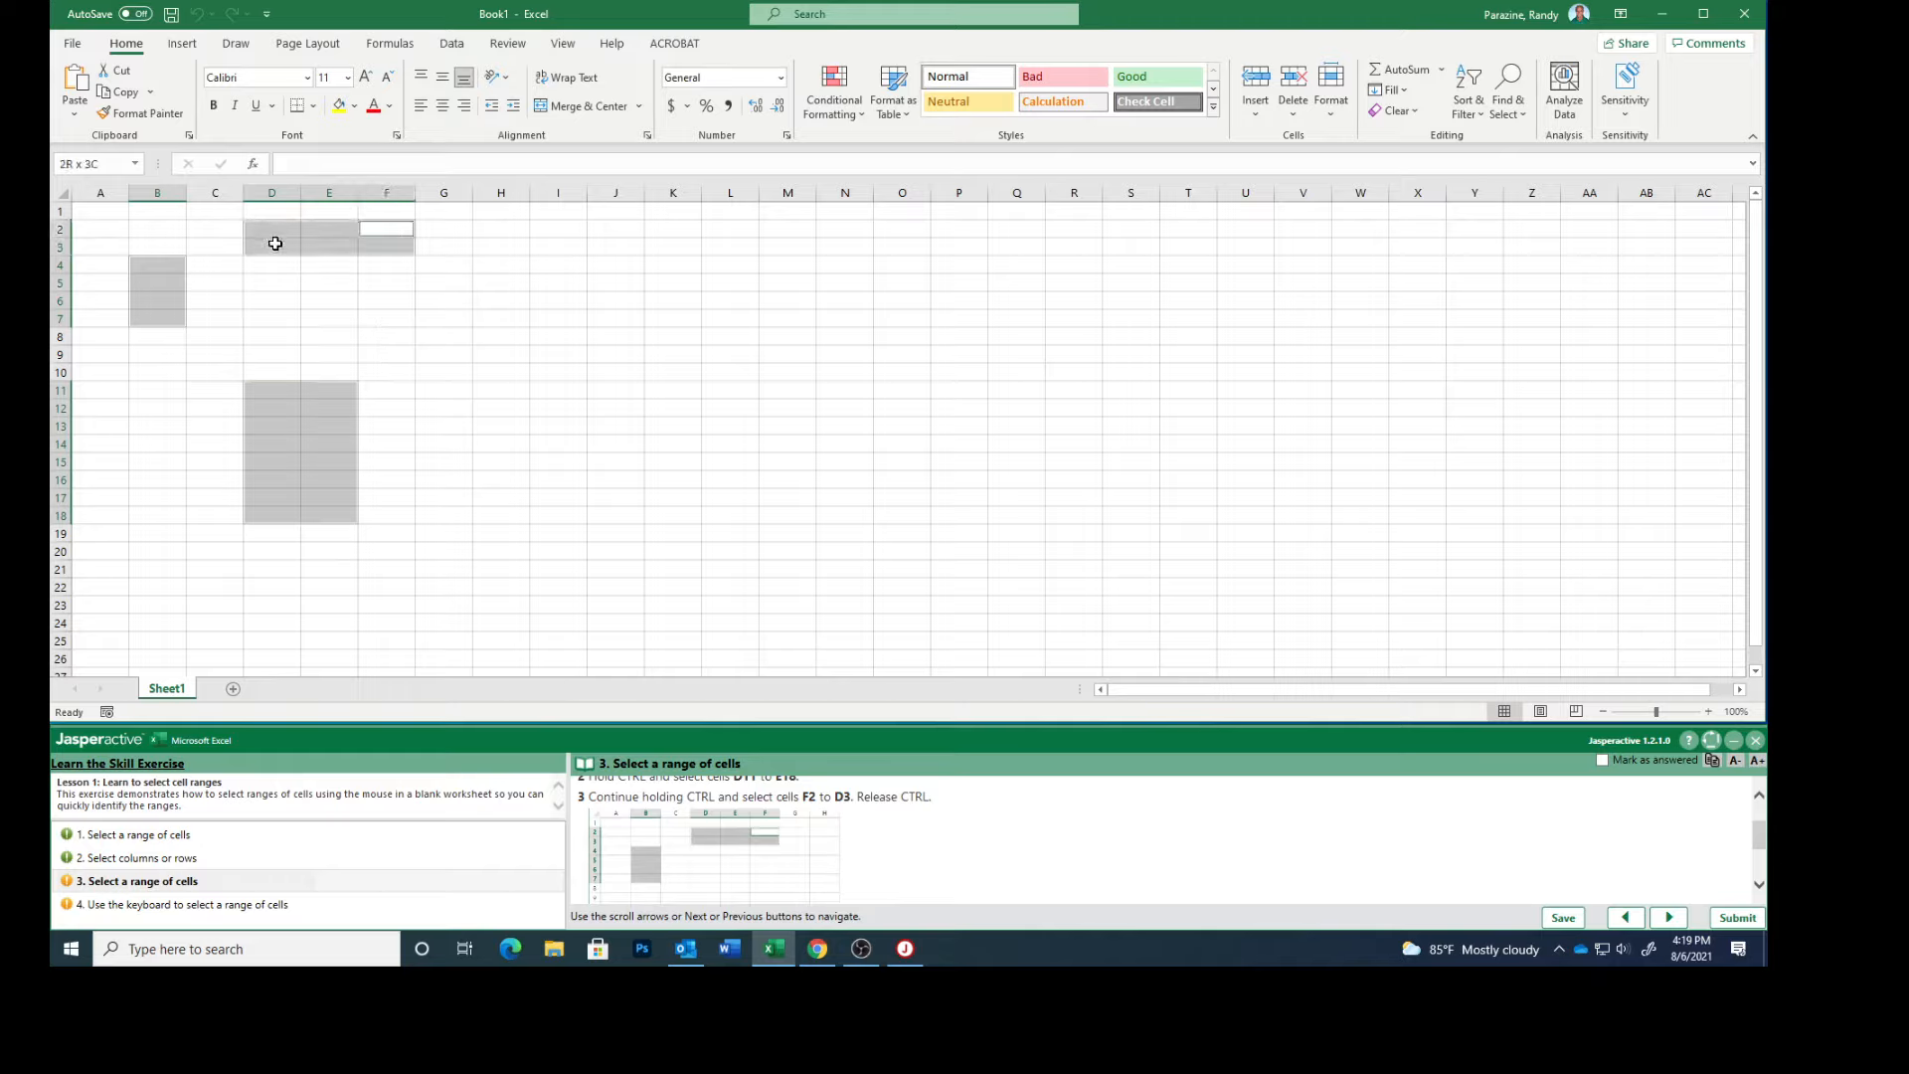
# Review the lesson pane and view the enlarged example picture of the selected ranges
pyautogui.click(386, 229)
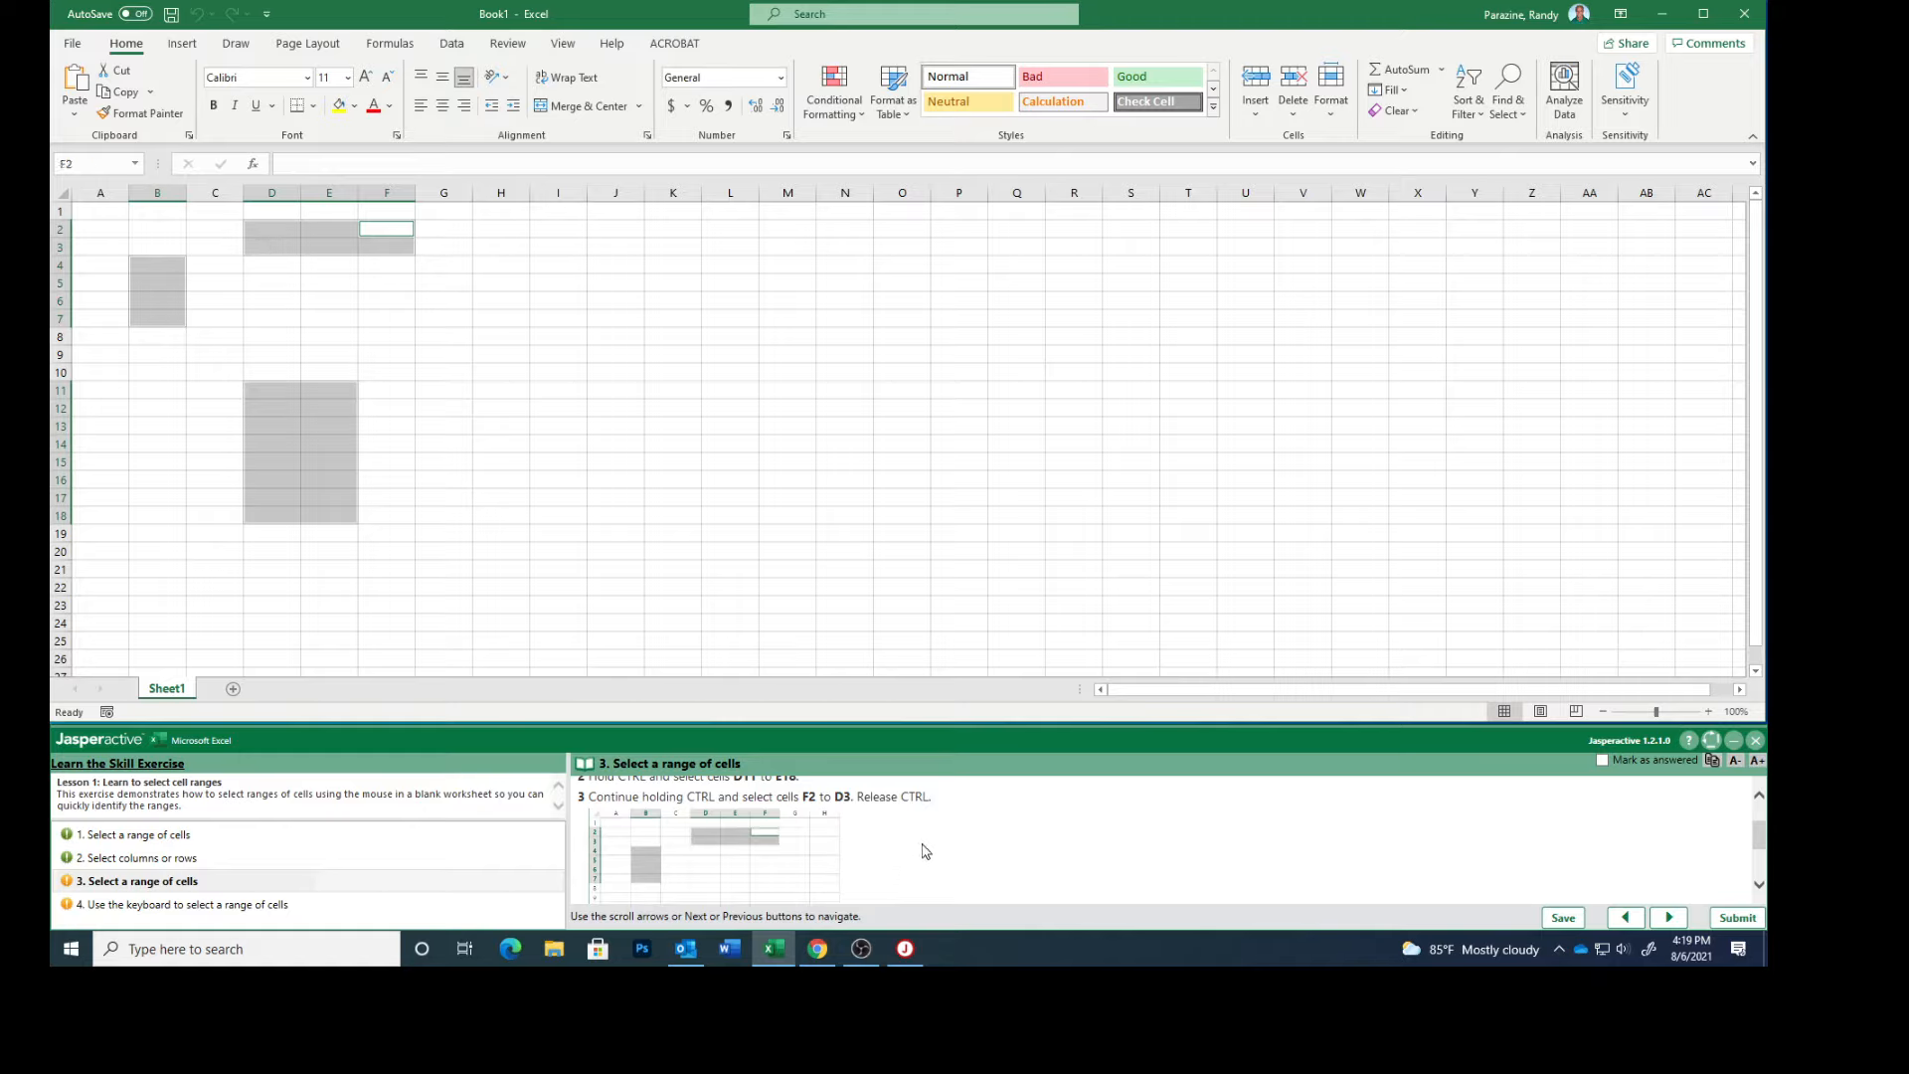
pyautogui.scroll(-3)
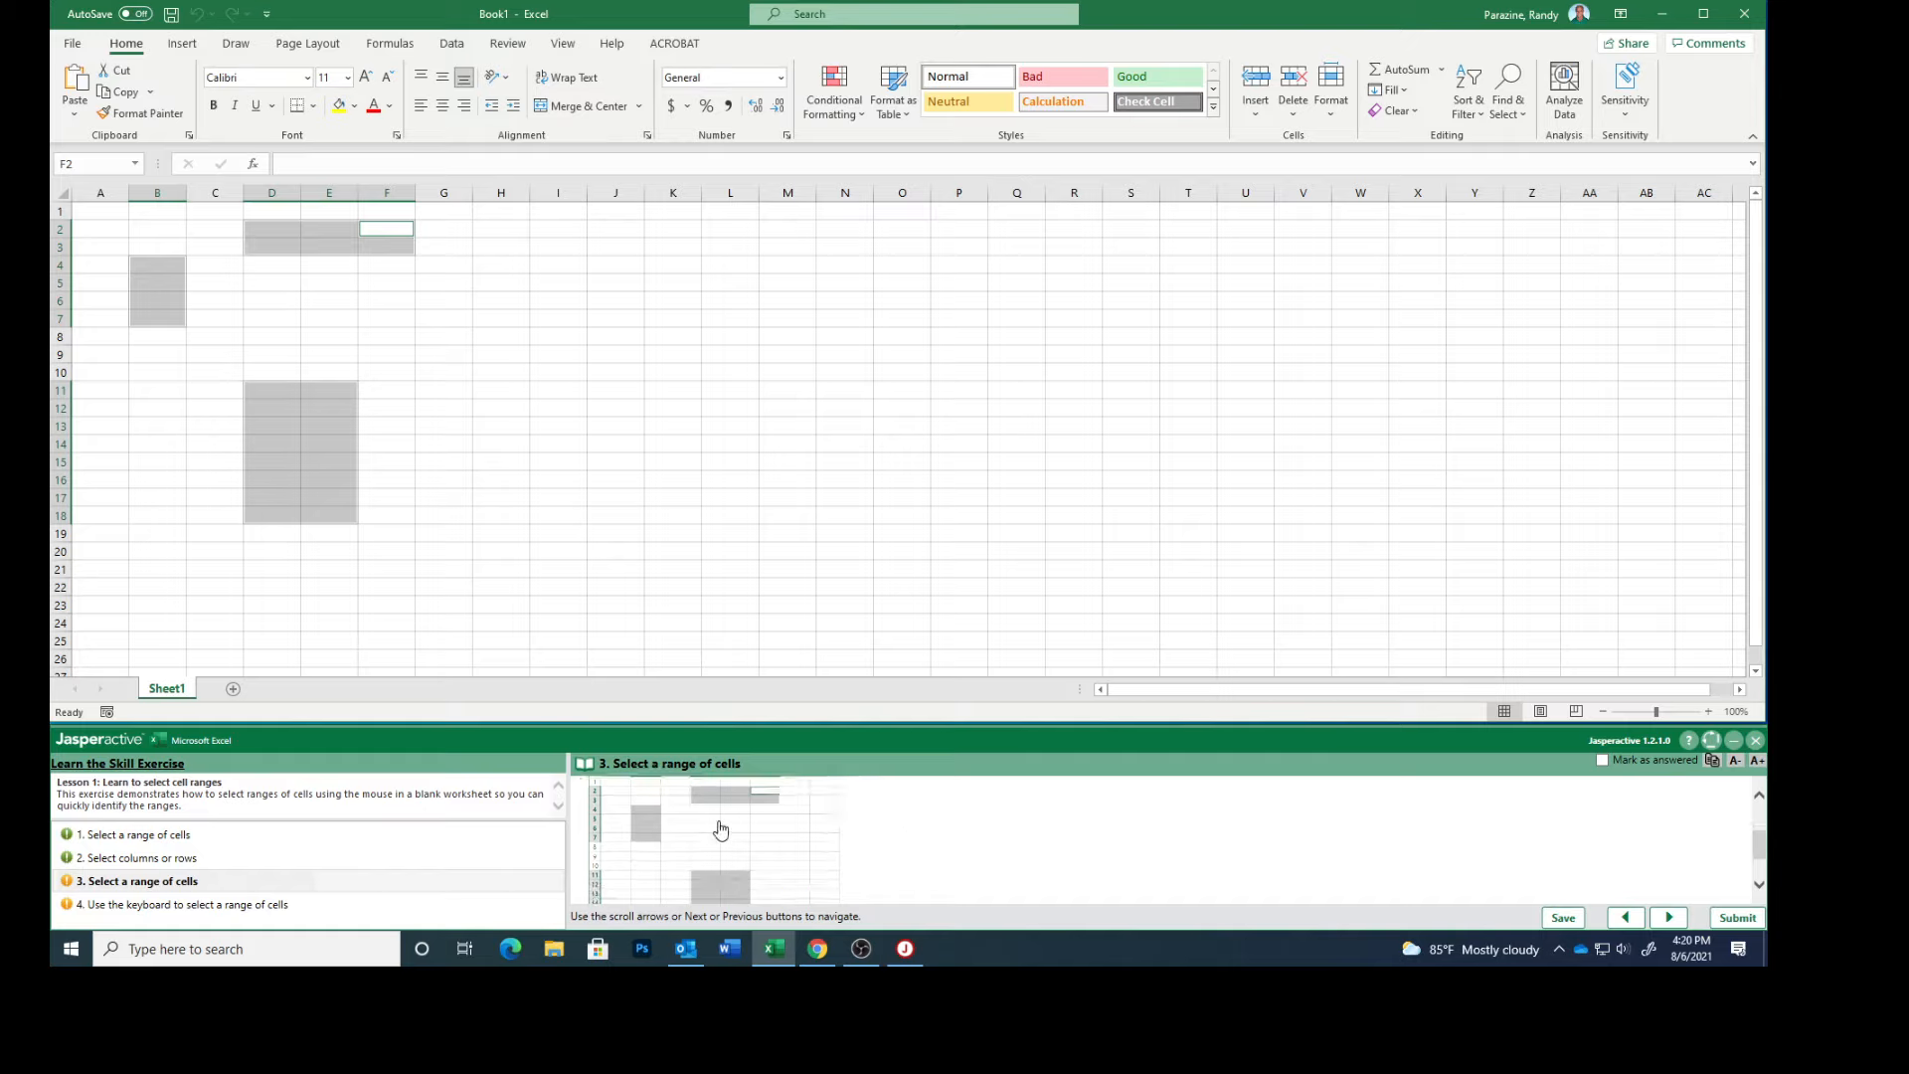
pyautogui.click(720, 829)
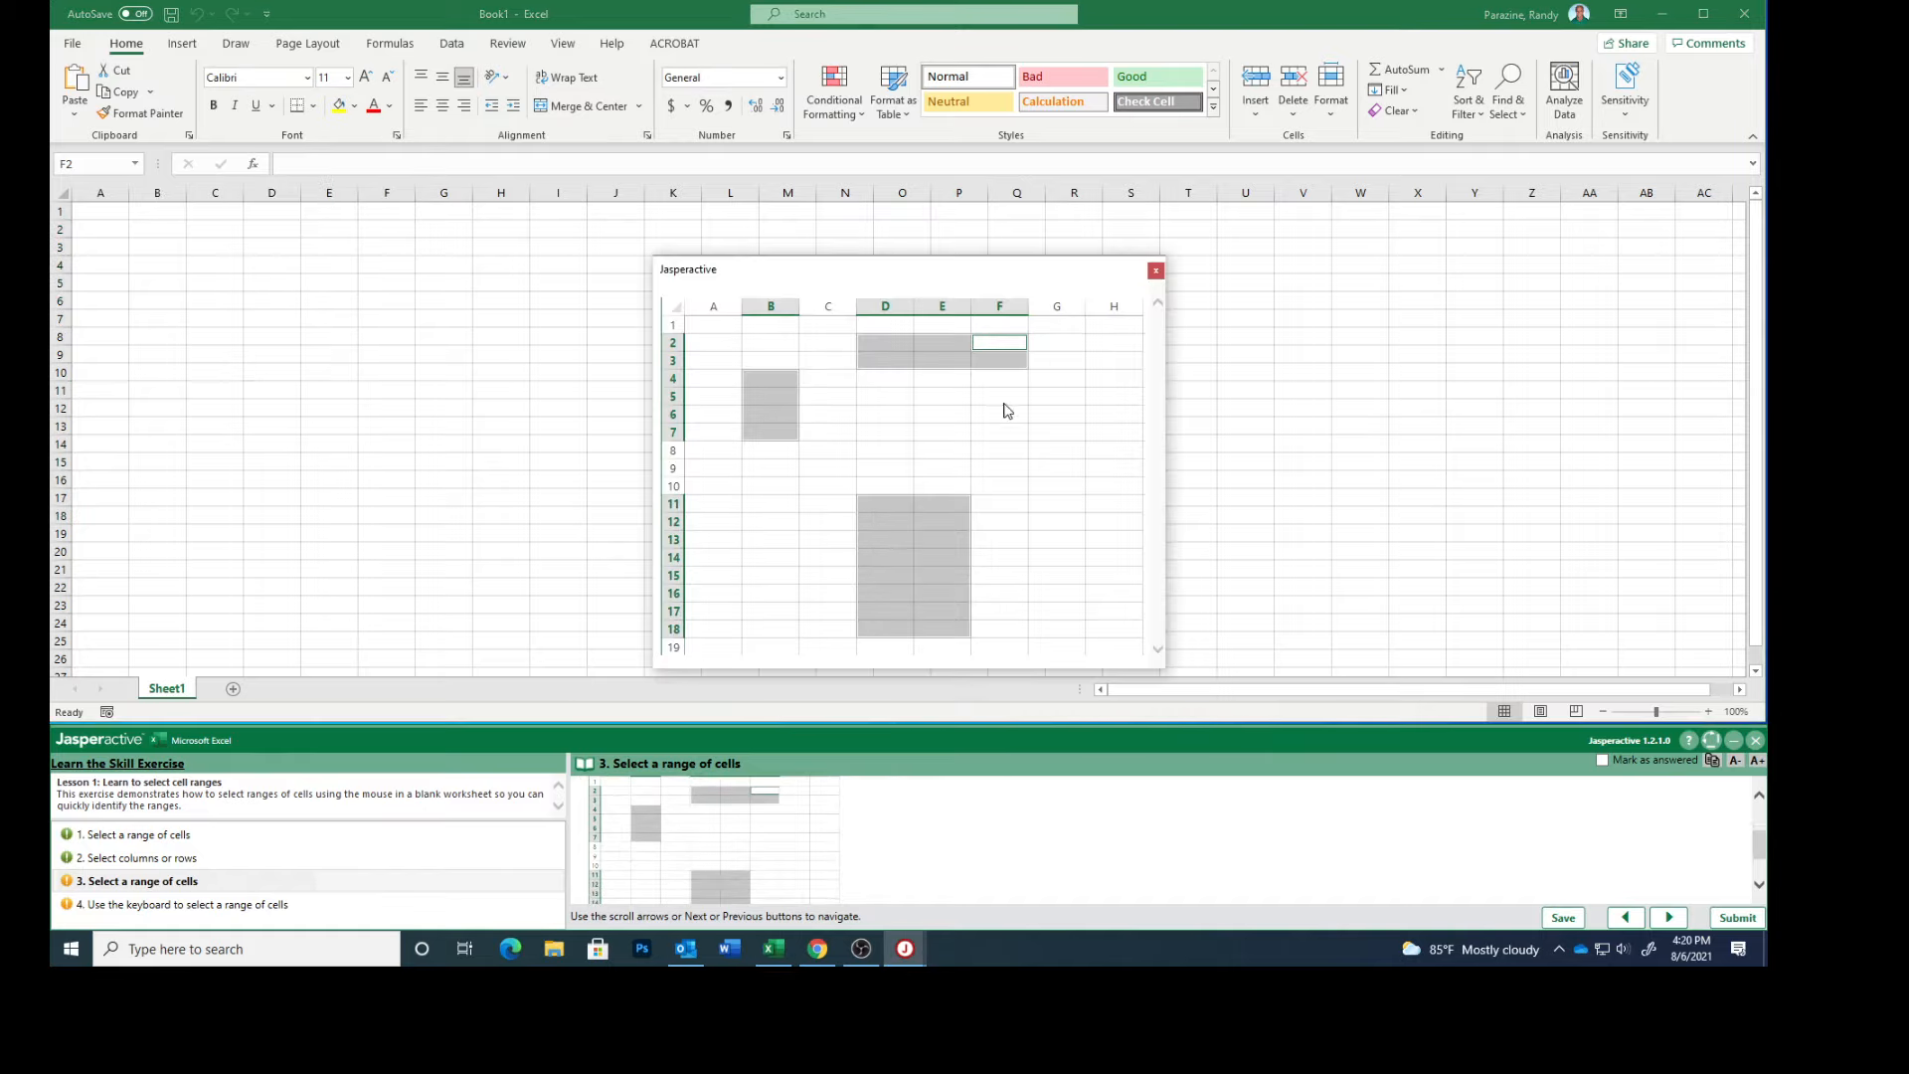
pyautogui.click(1155, 268)
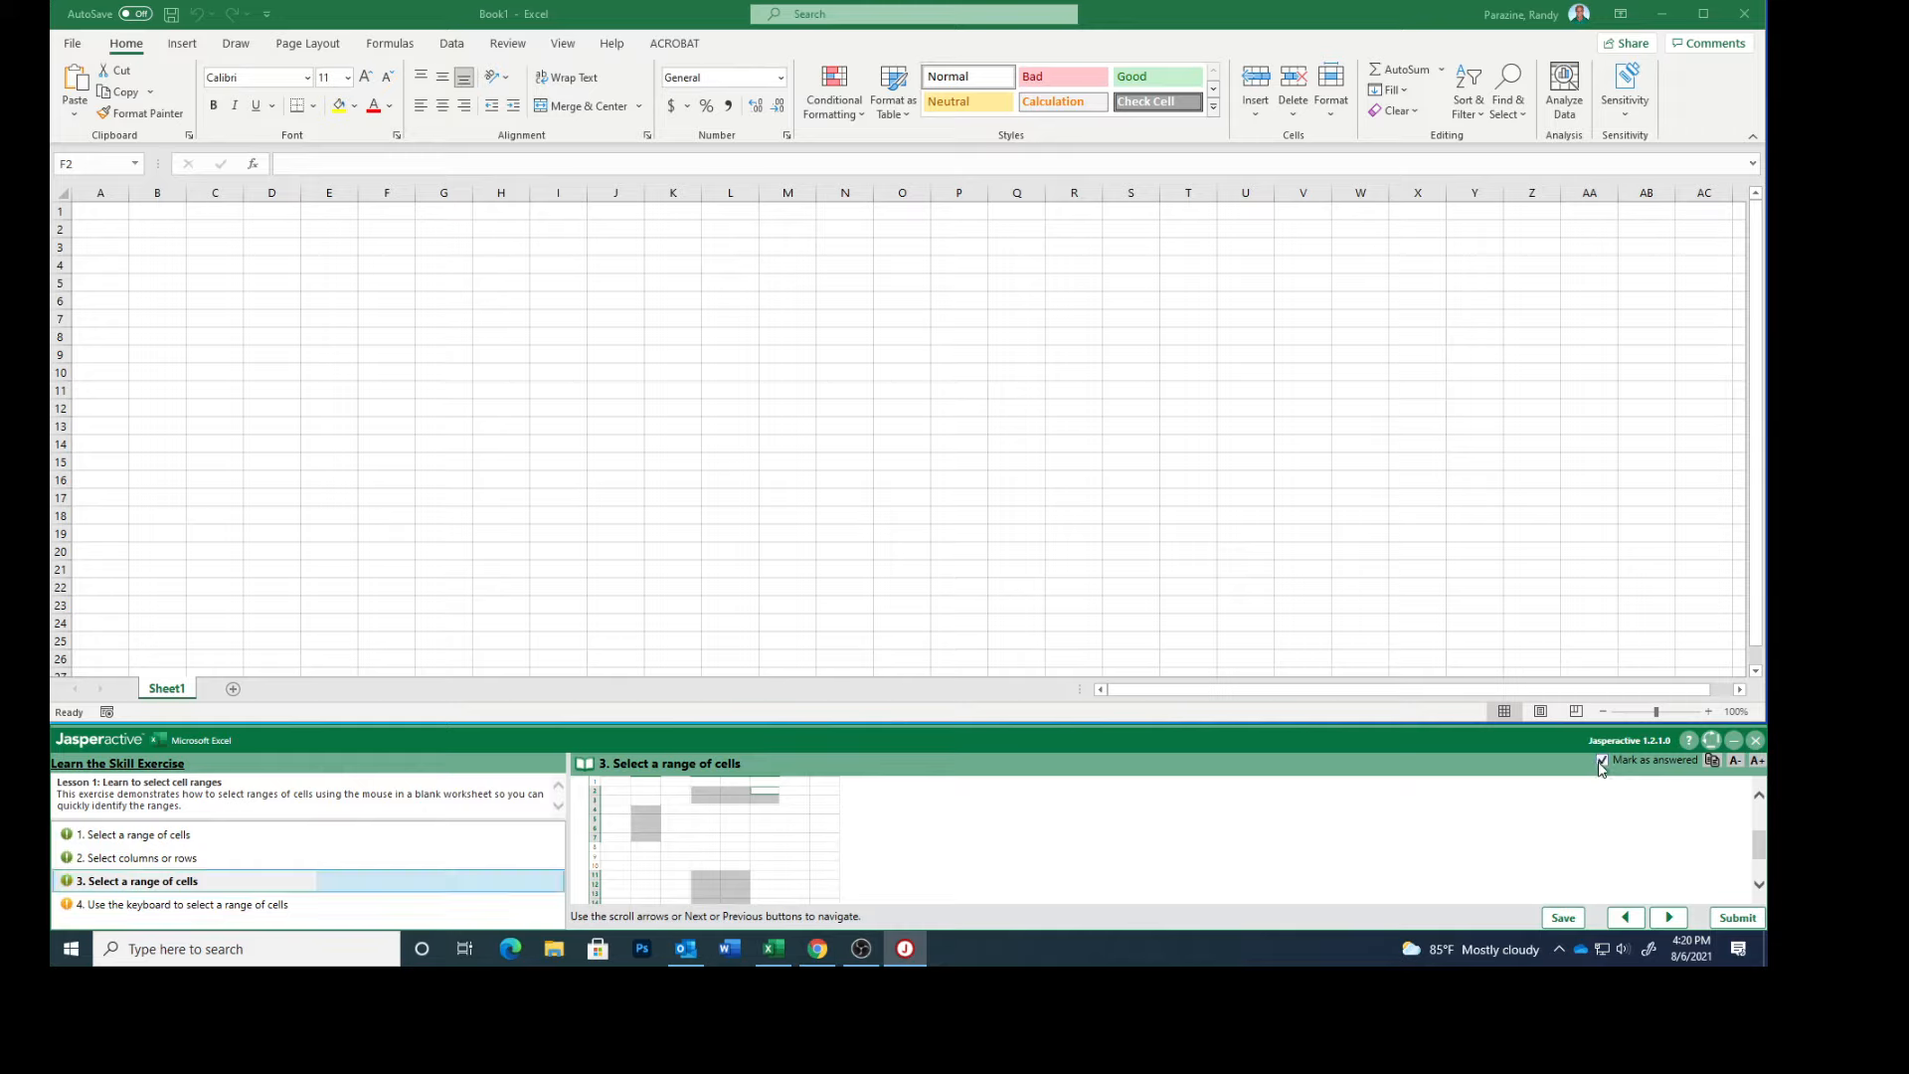
# Go to step 4 and select A5:C9 with Shift+arrows, then E10:G15 with Shift+click
pyautogui.click(1667, 917)
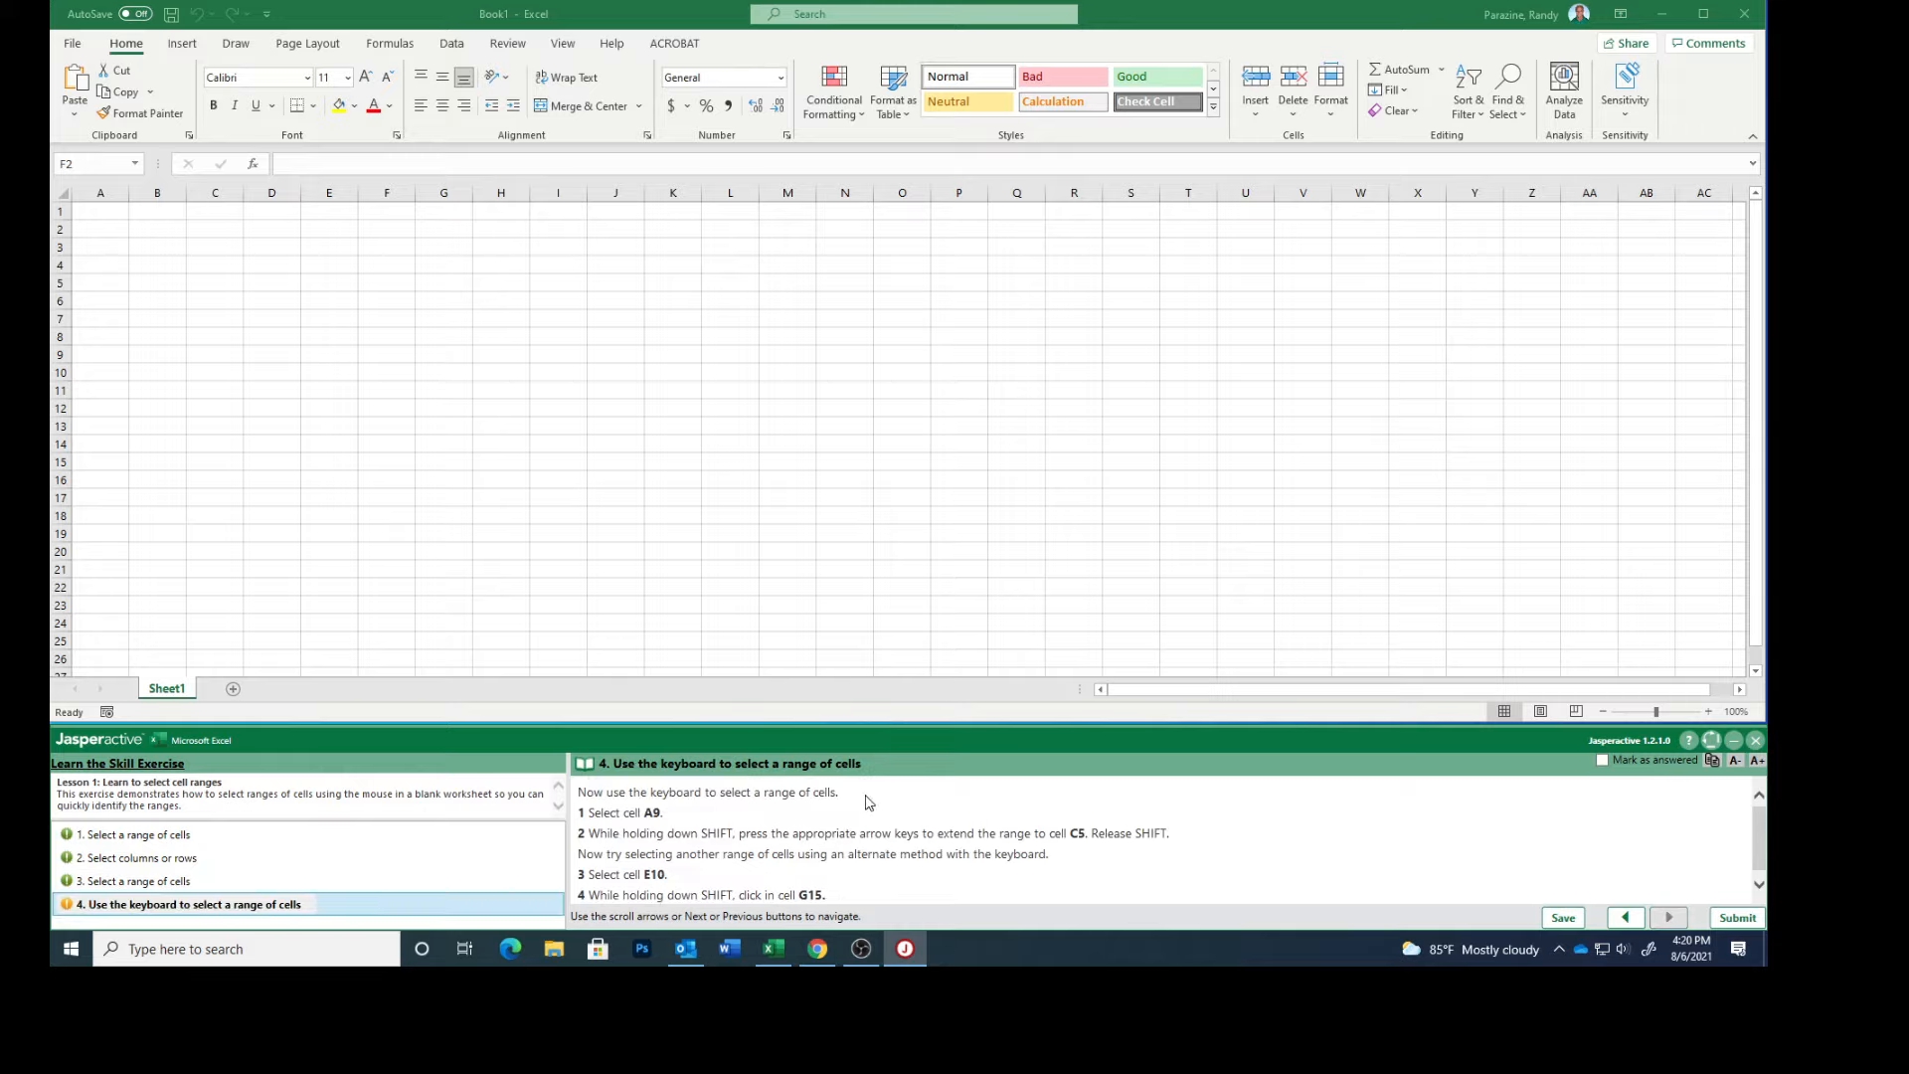
pyautogui.moveTo(804, 823)
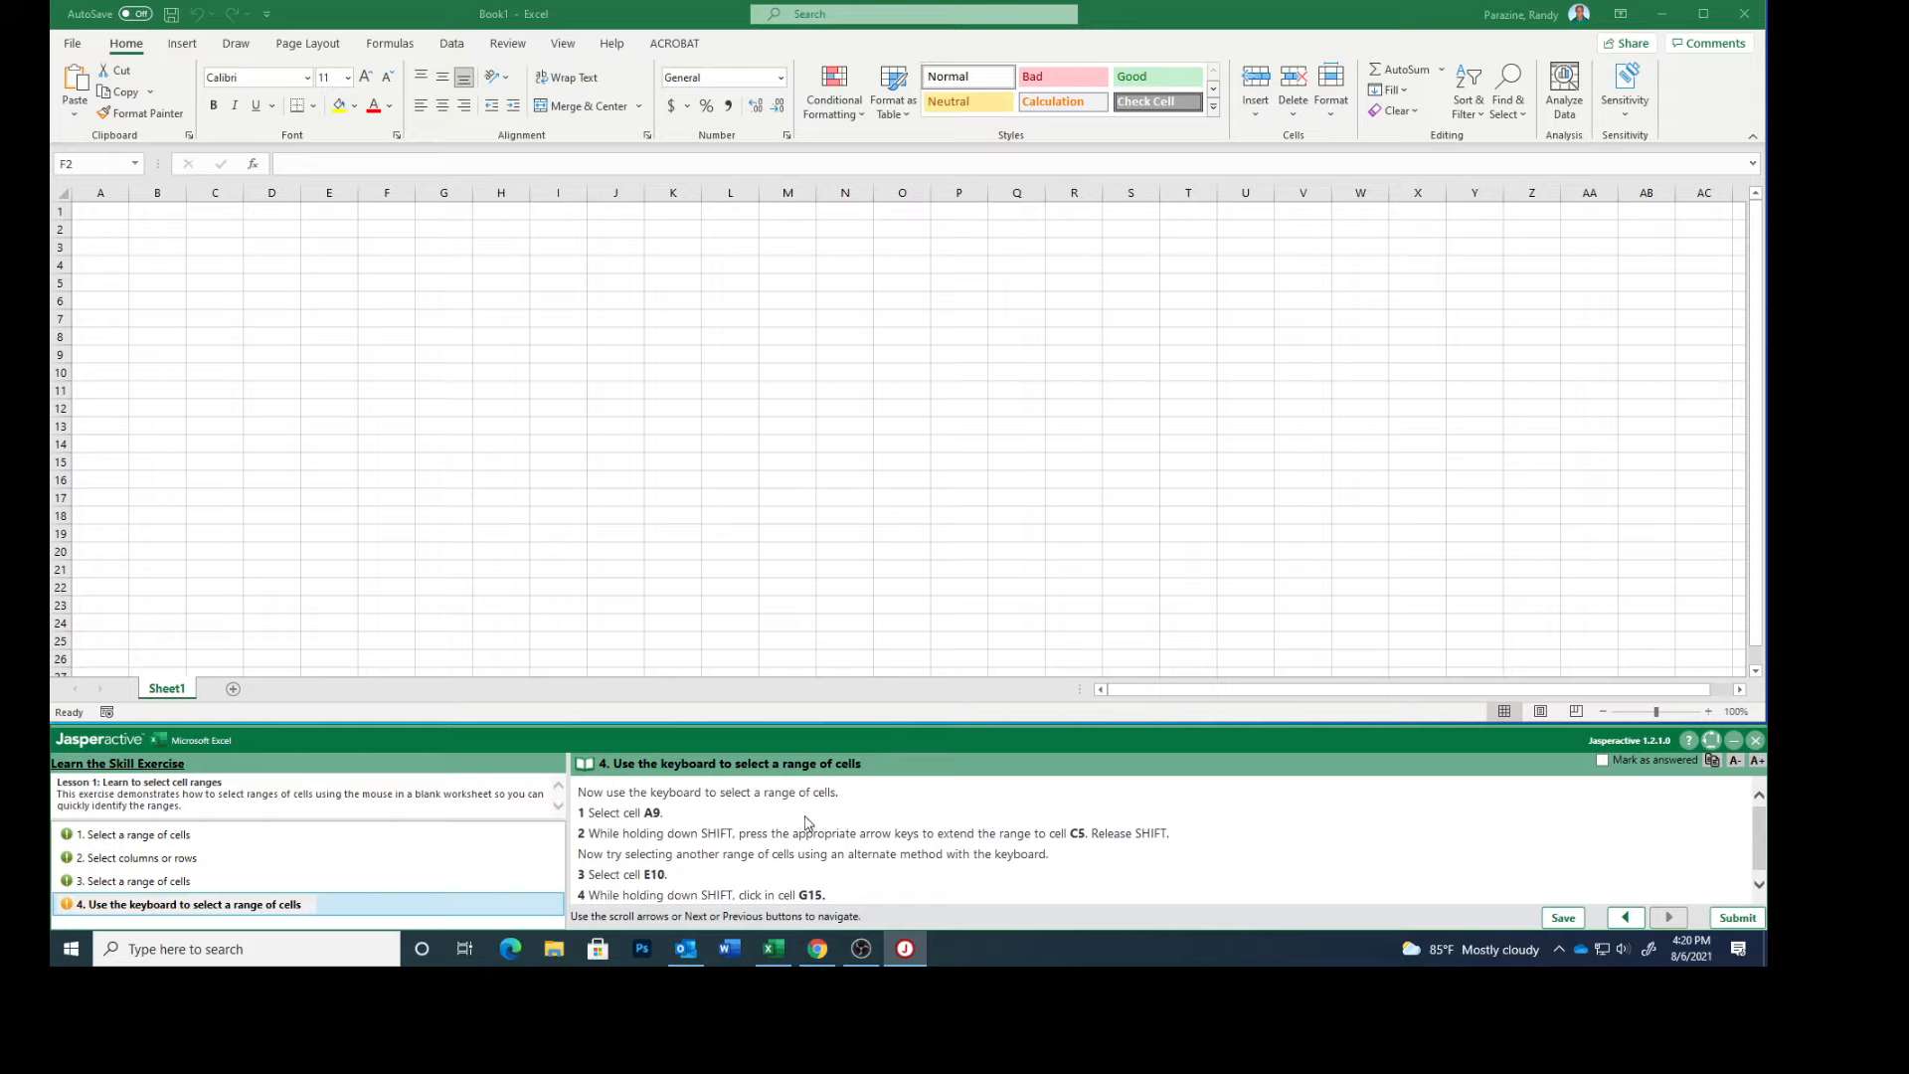
pyautogui.moveTo(74, 362)
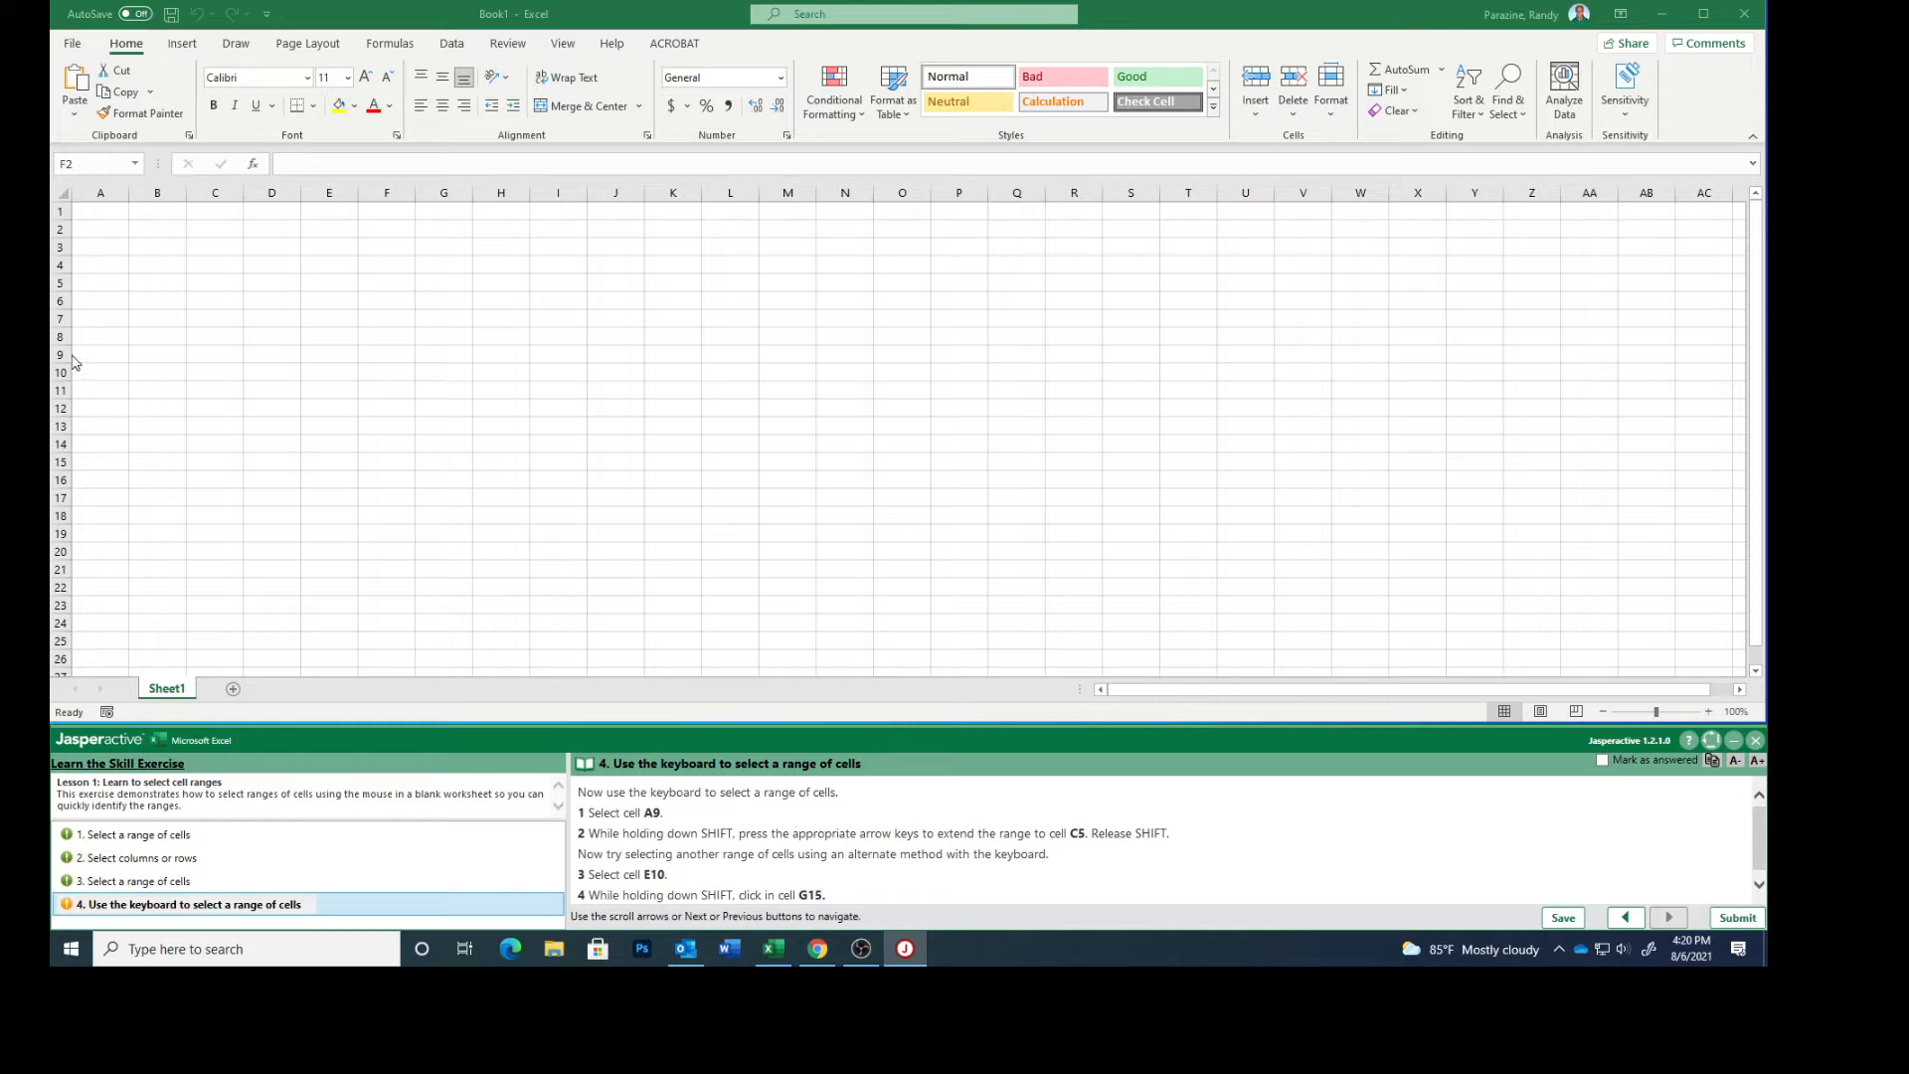
pyautogui.click(99, 354)
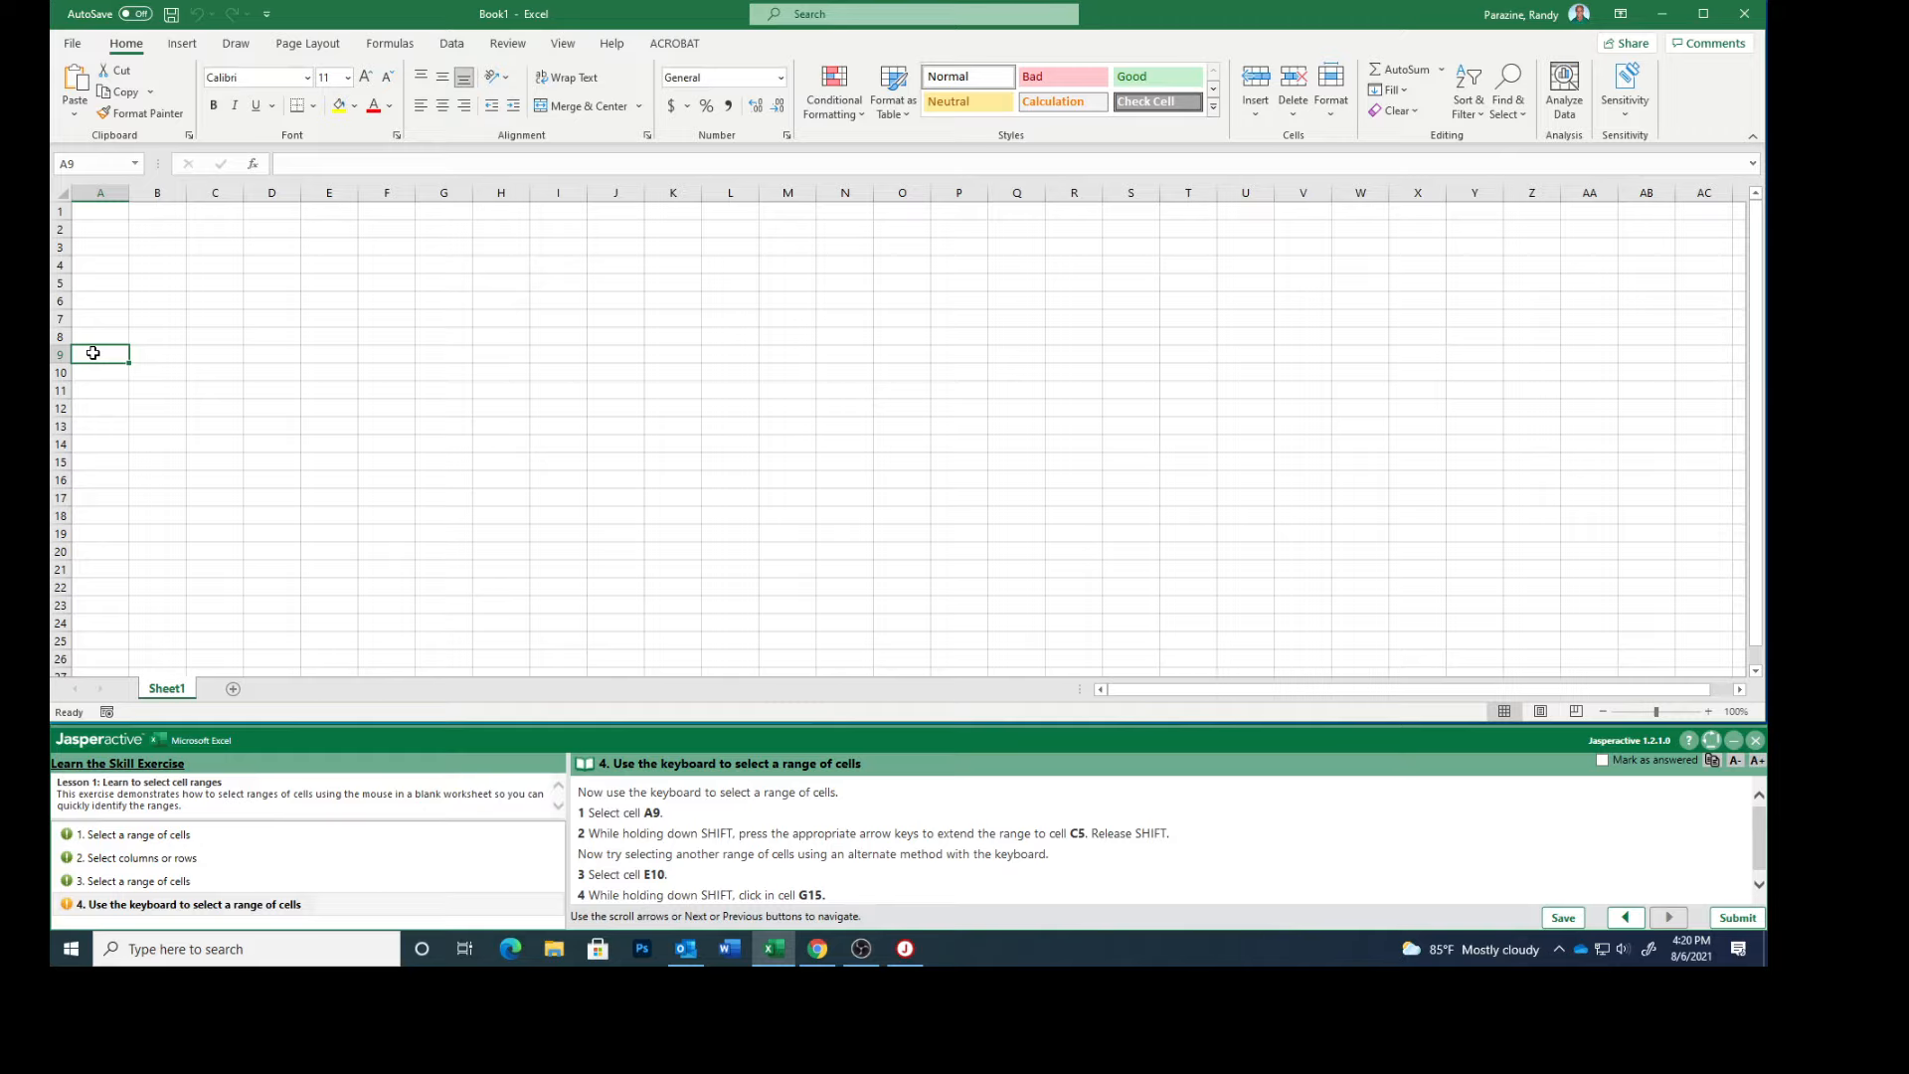
pyautogui.press('shift+right')
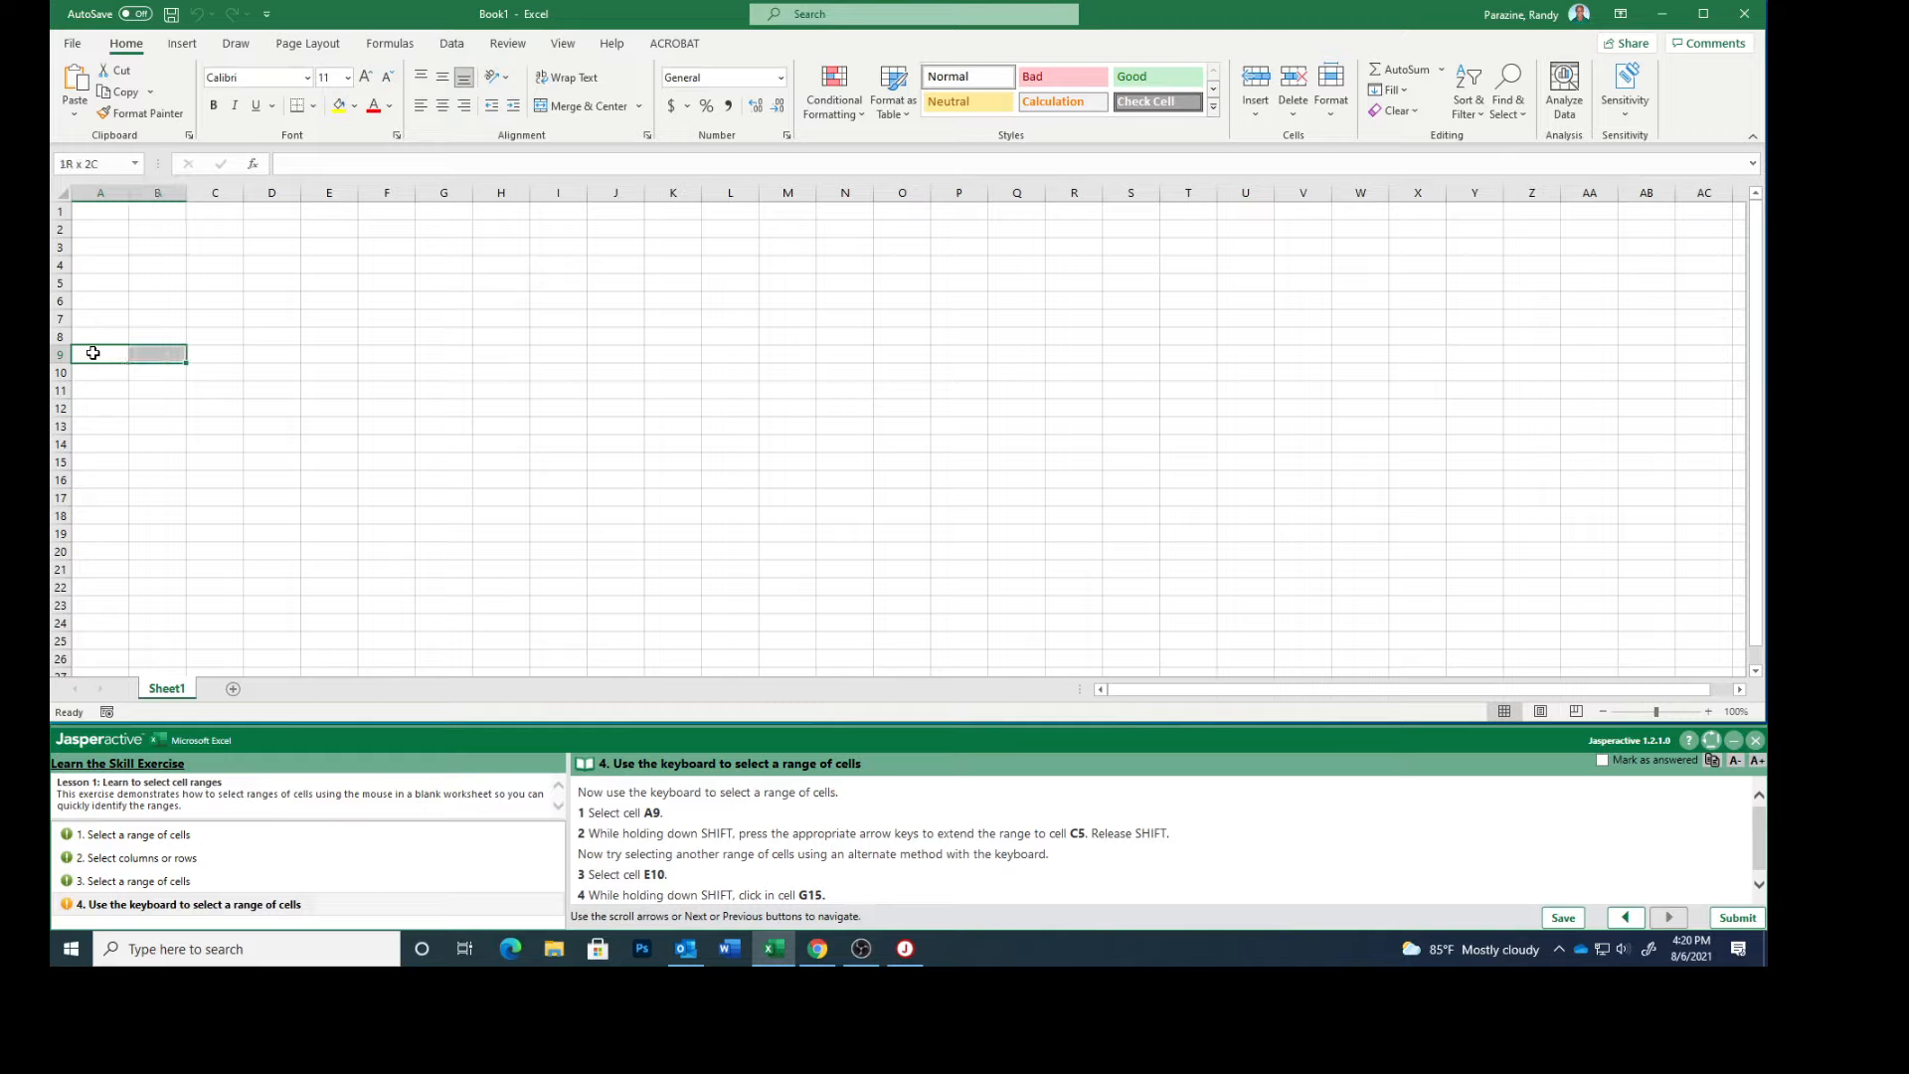
pyautogui.press('shift+right')
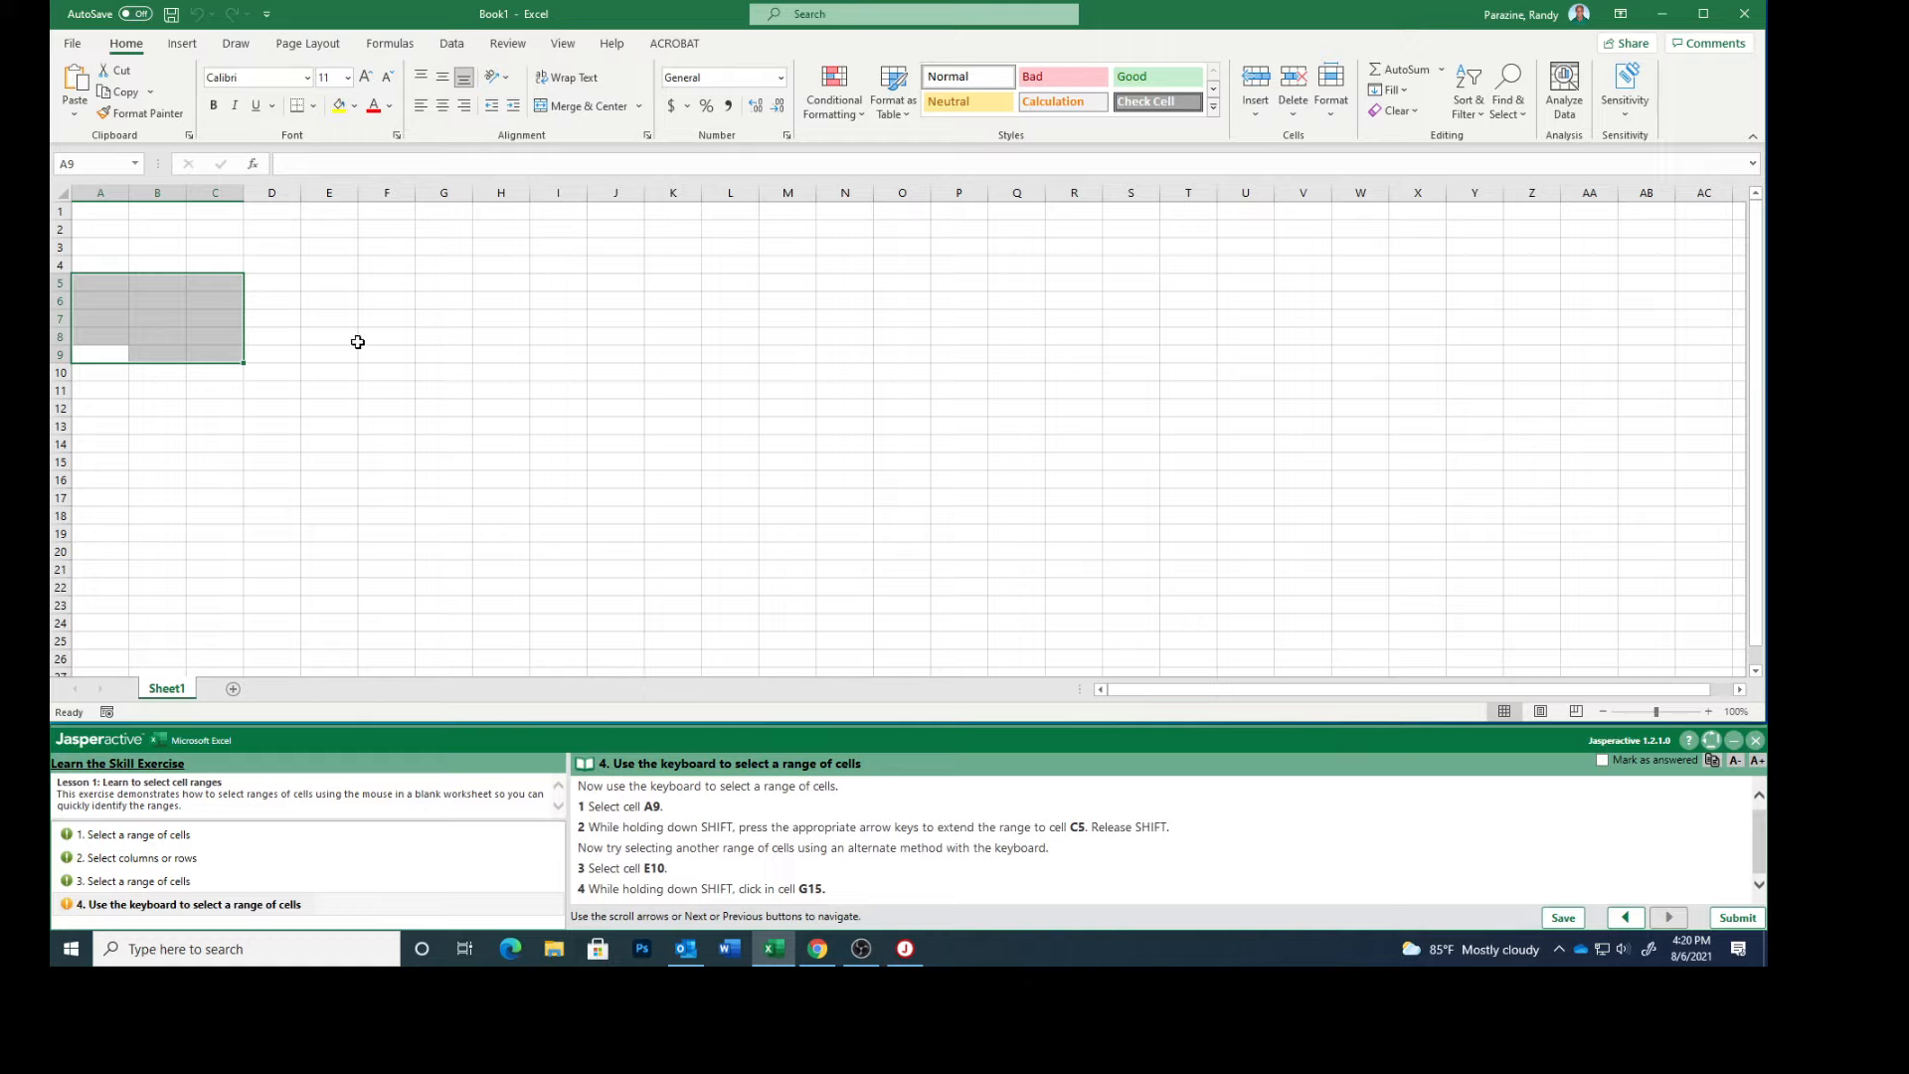
pyautogui.click(328, 372)
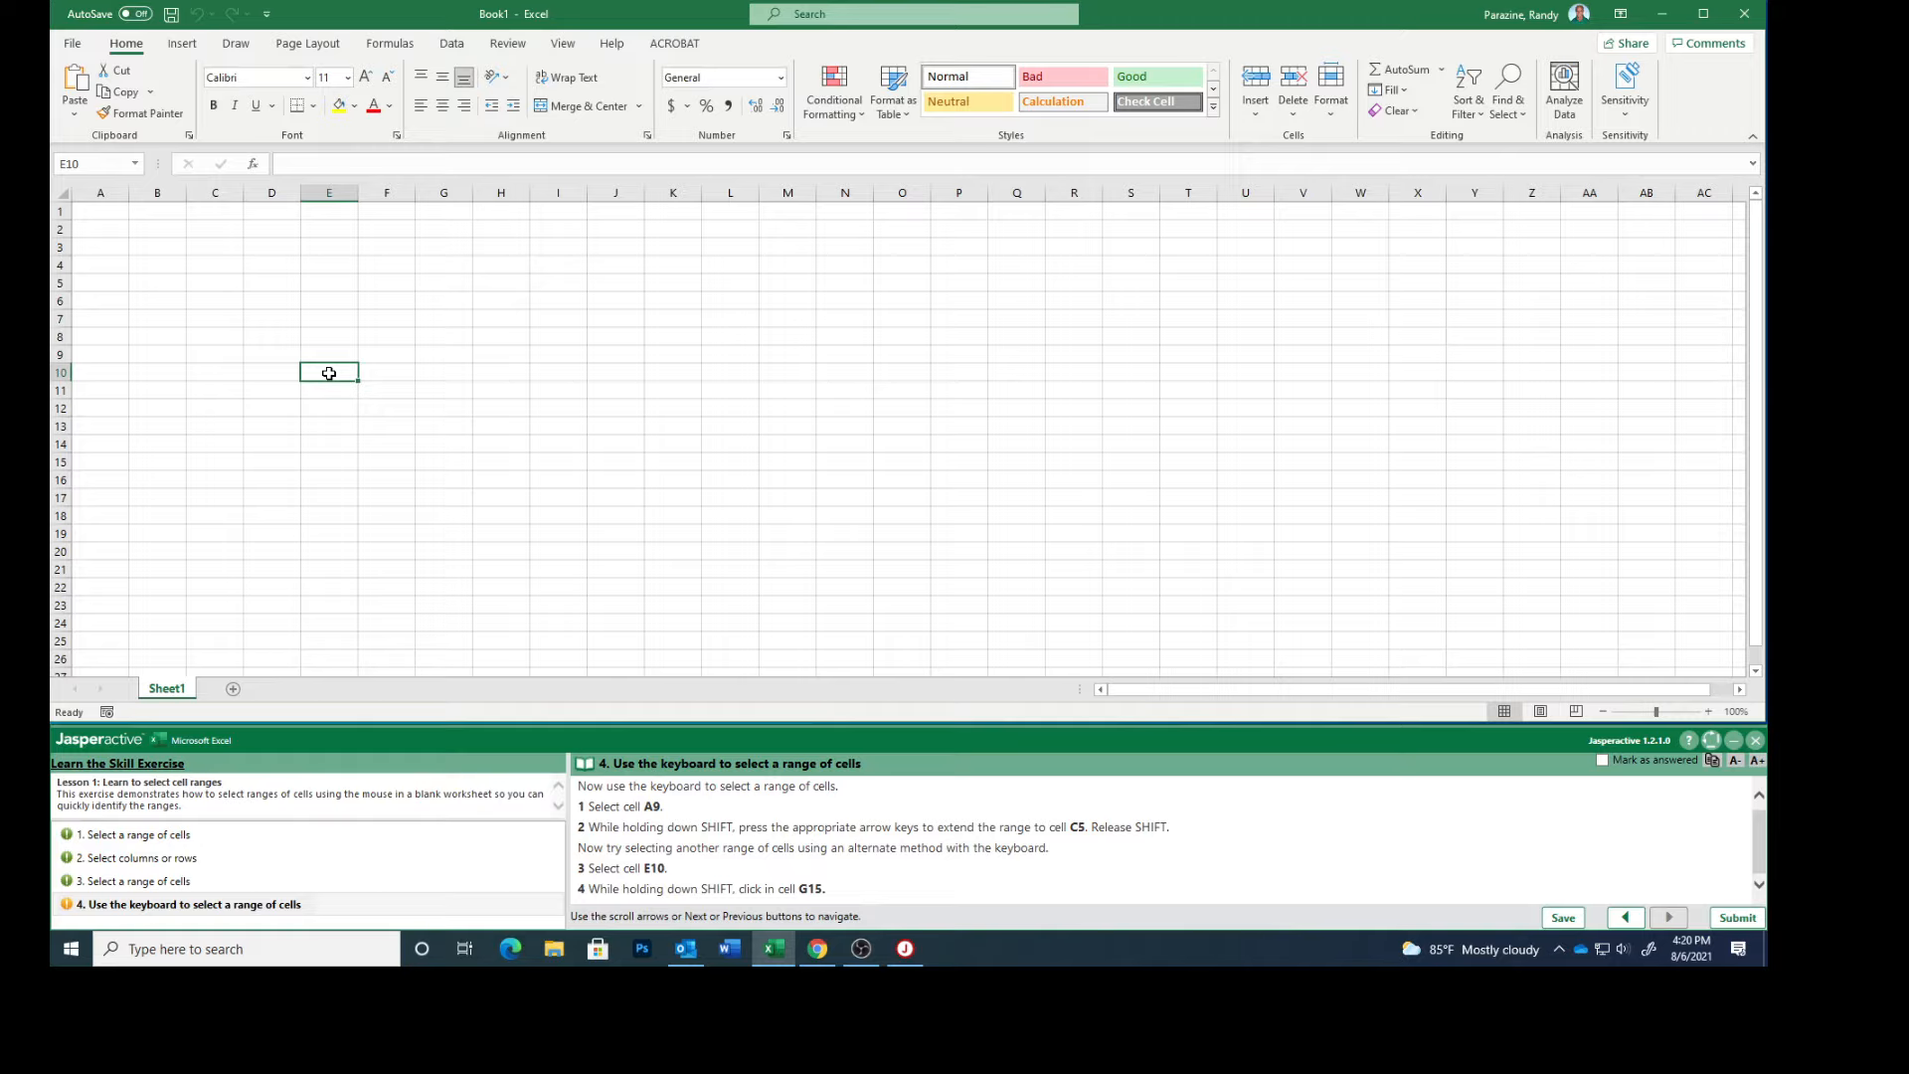
pyautogui.moveTo(485, 477)
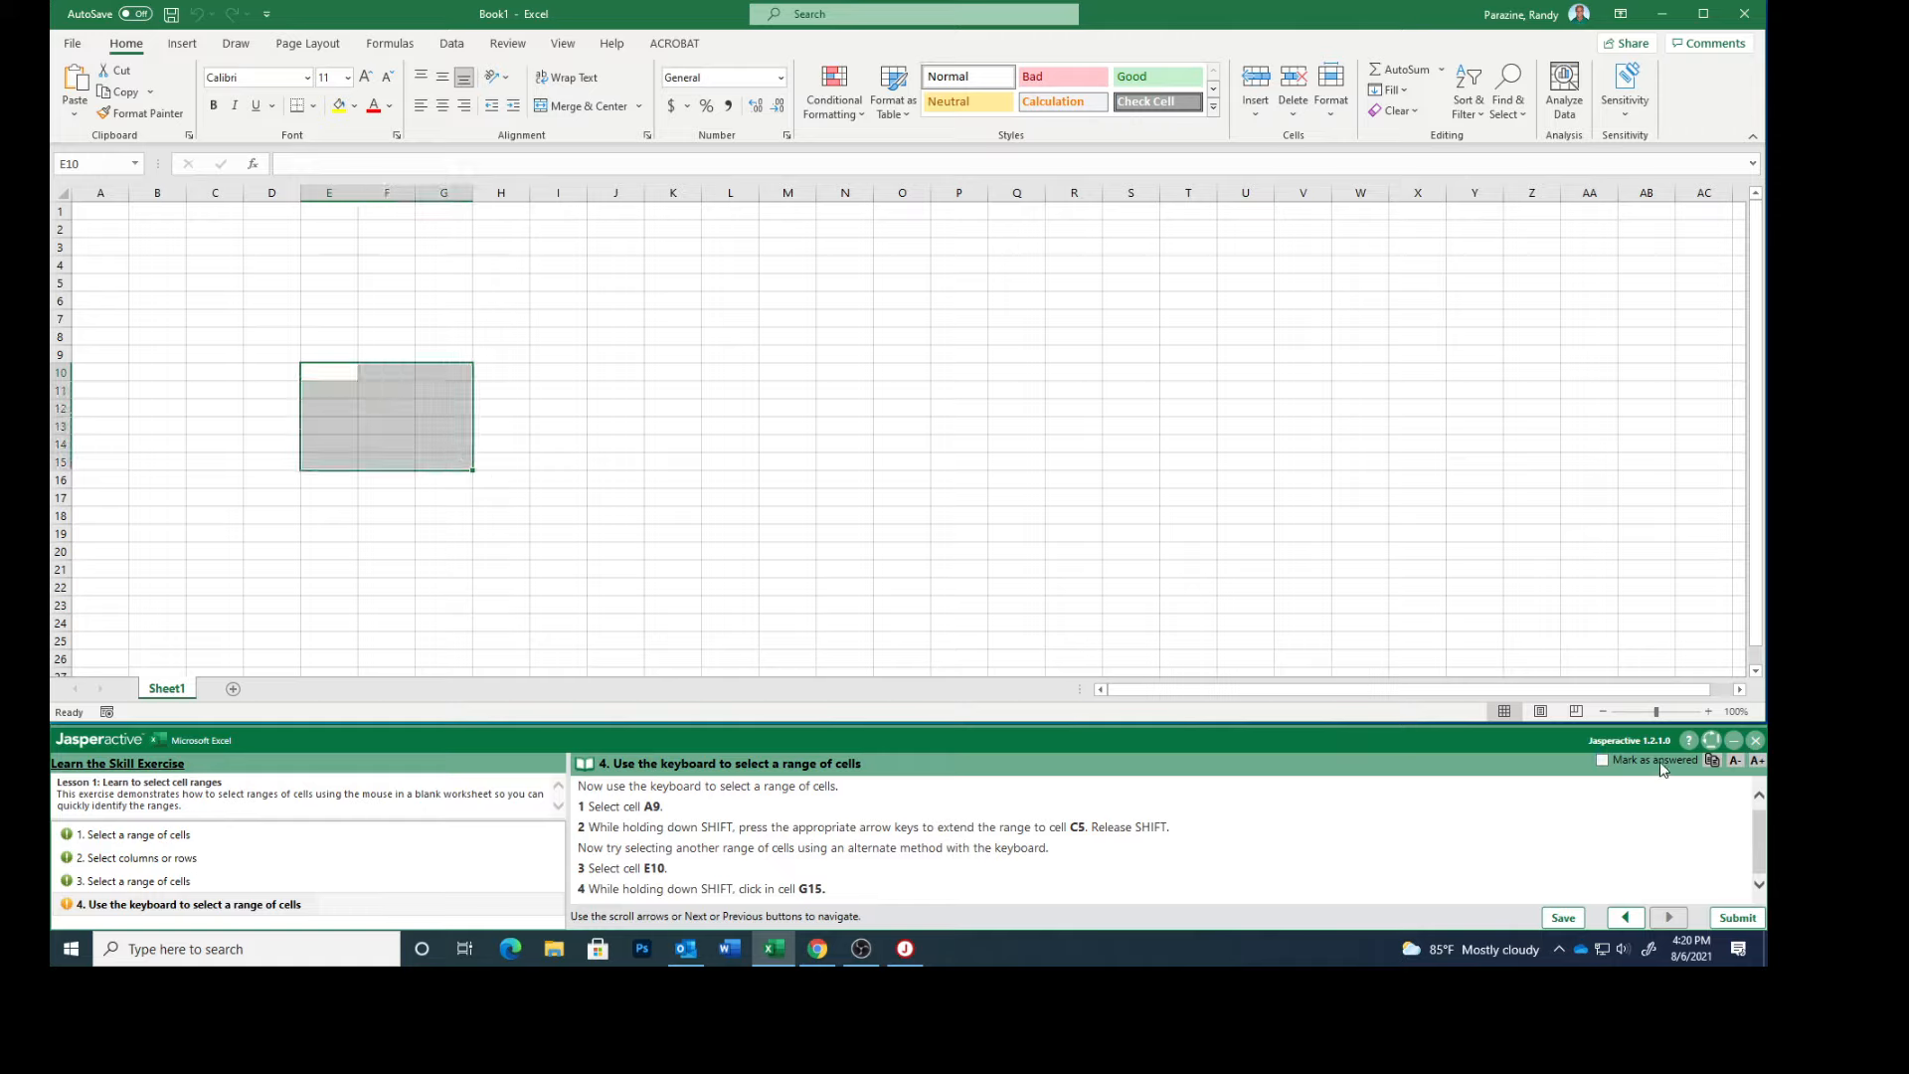
# Mark step 4 answered and submit the exercise results for scoring
pyautogui.click(1601, 760)
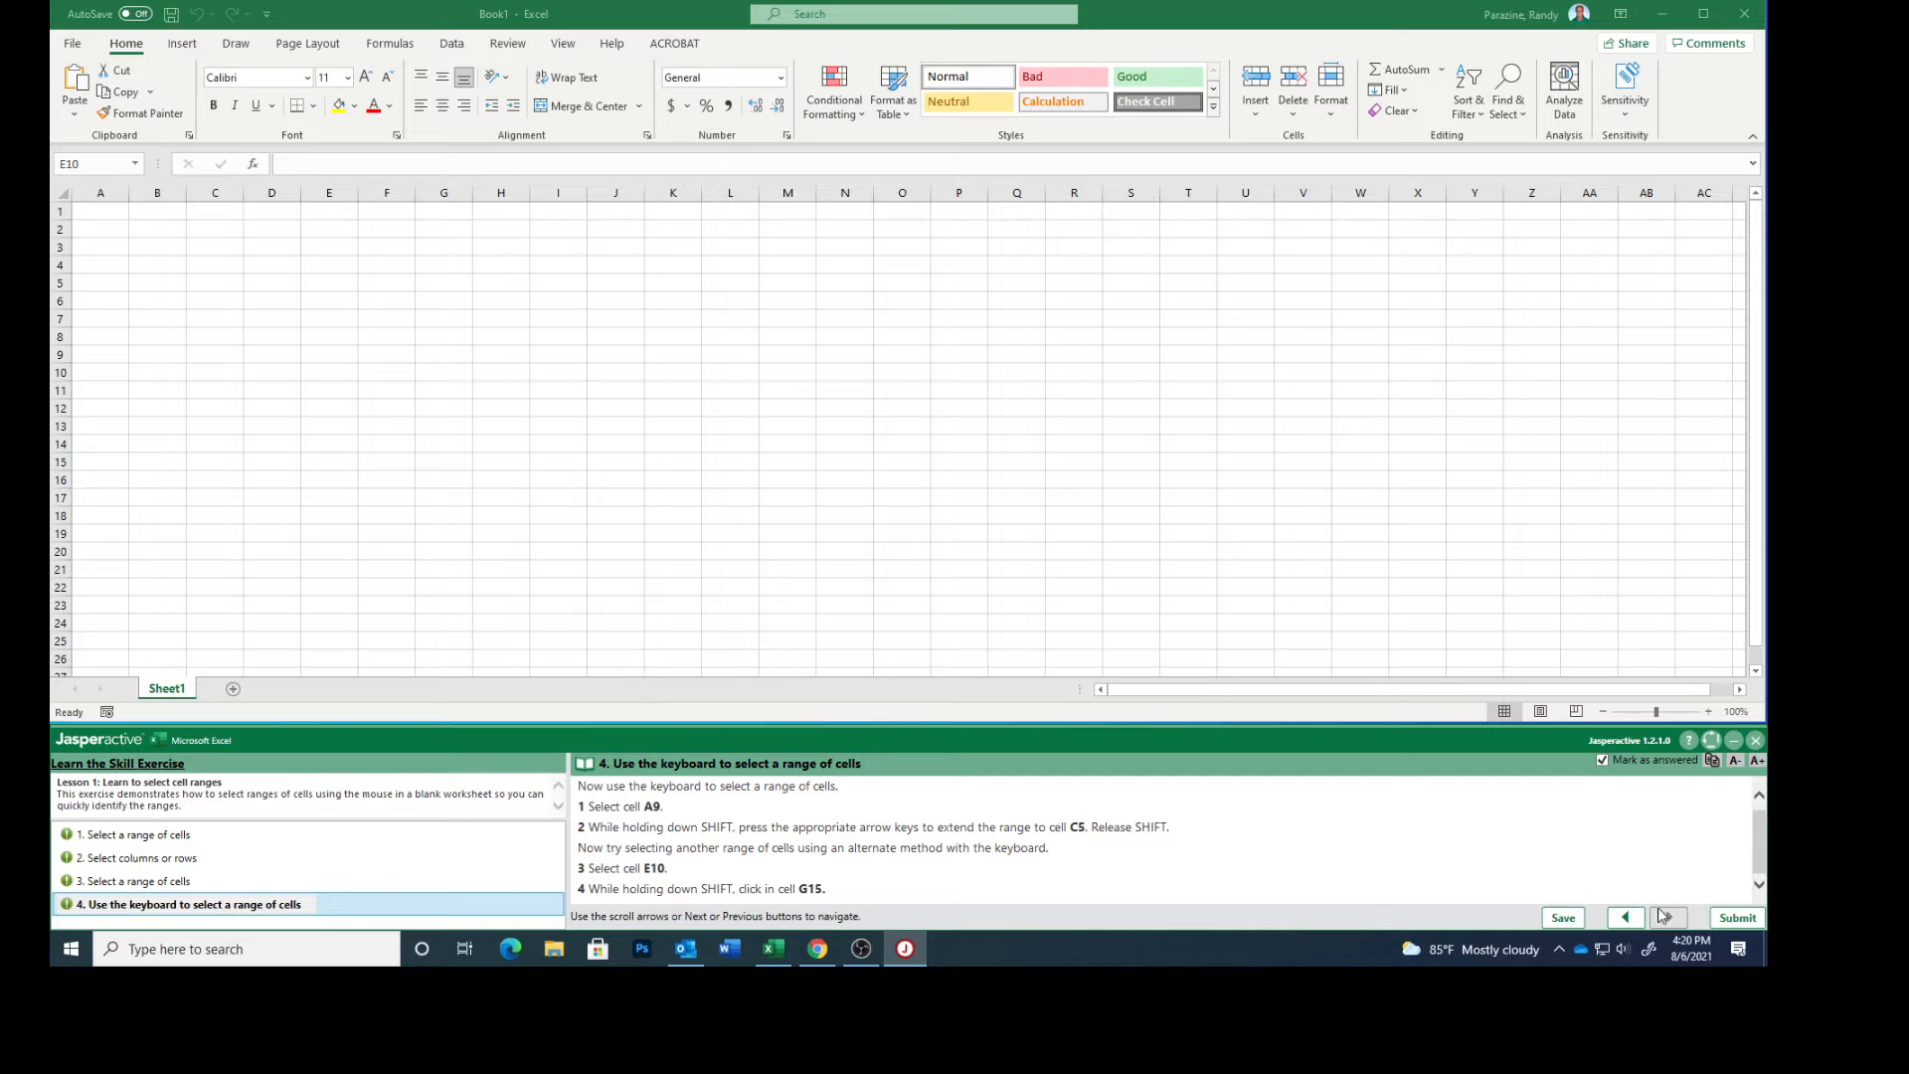
pyautogui.click(1736, 916)
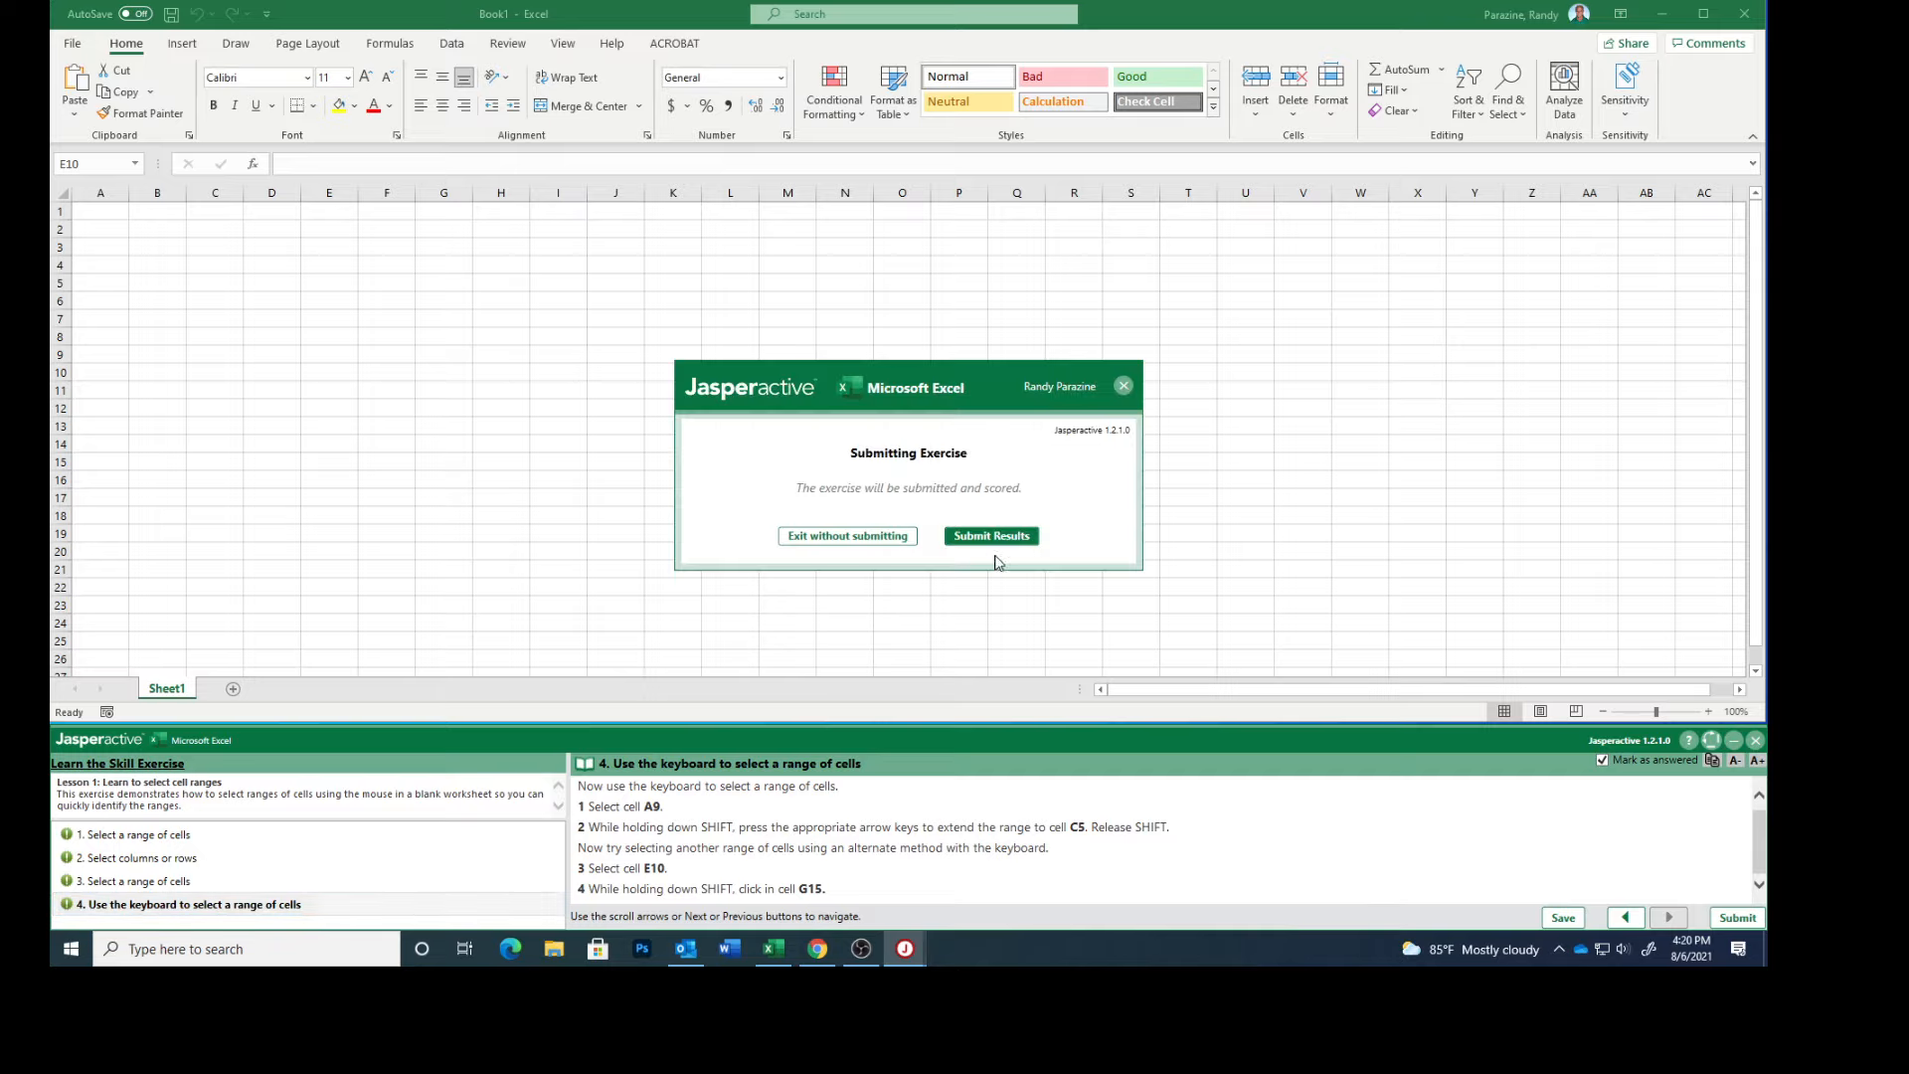
pyautogui.click(990, 535)
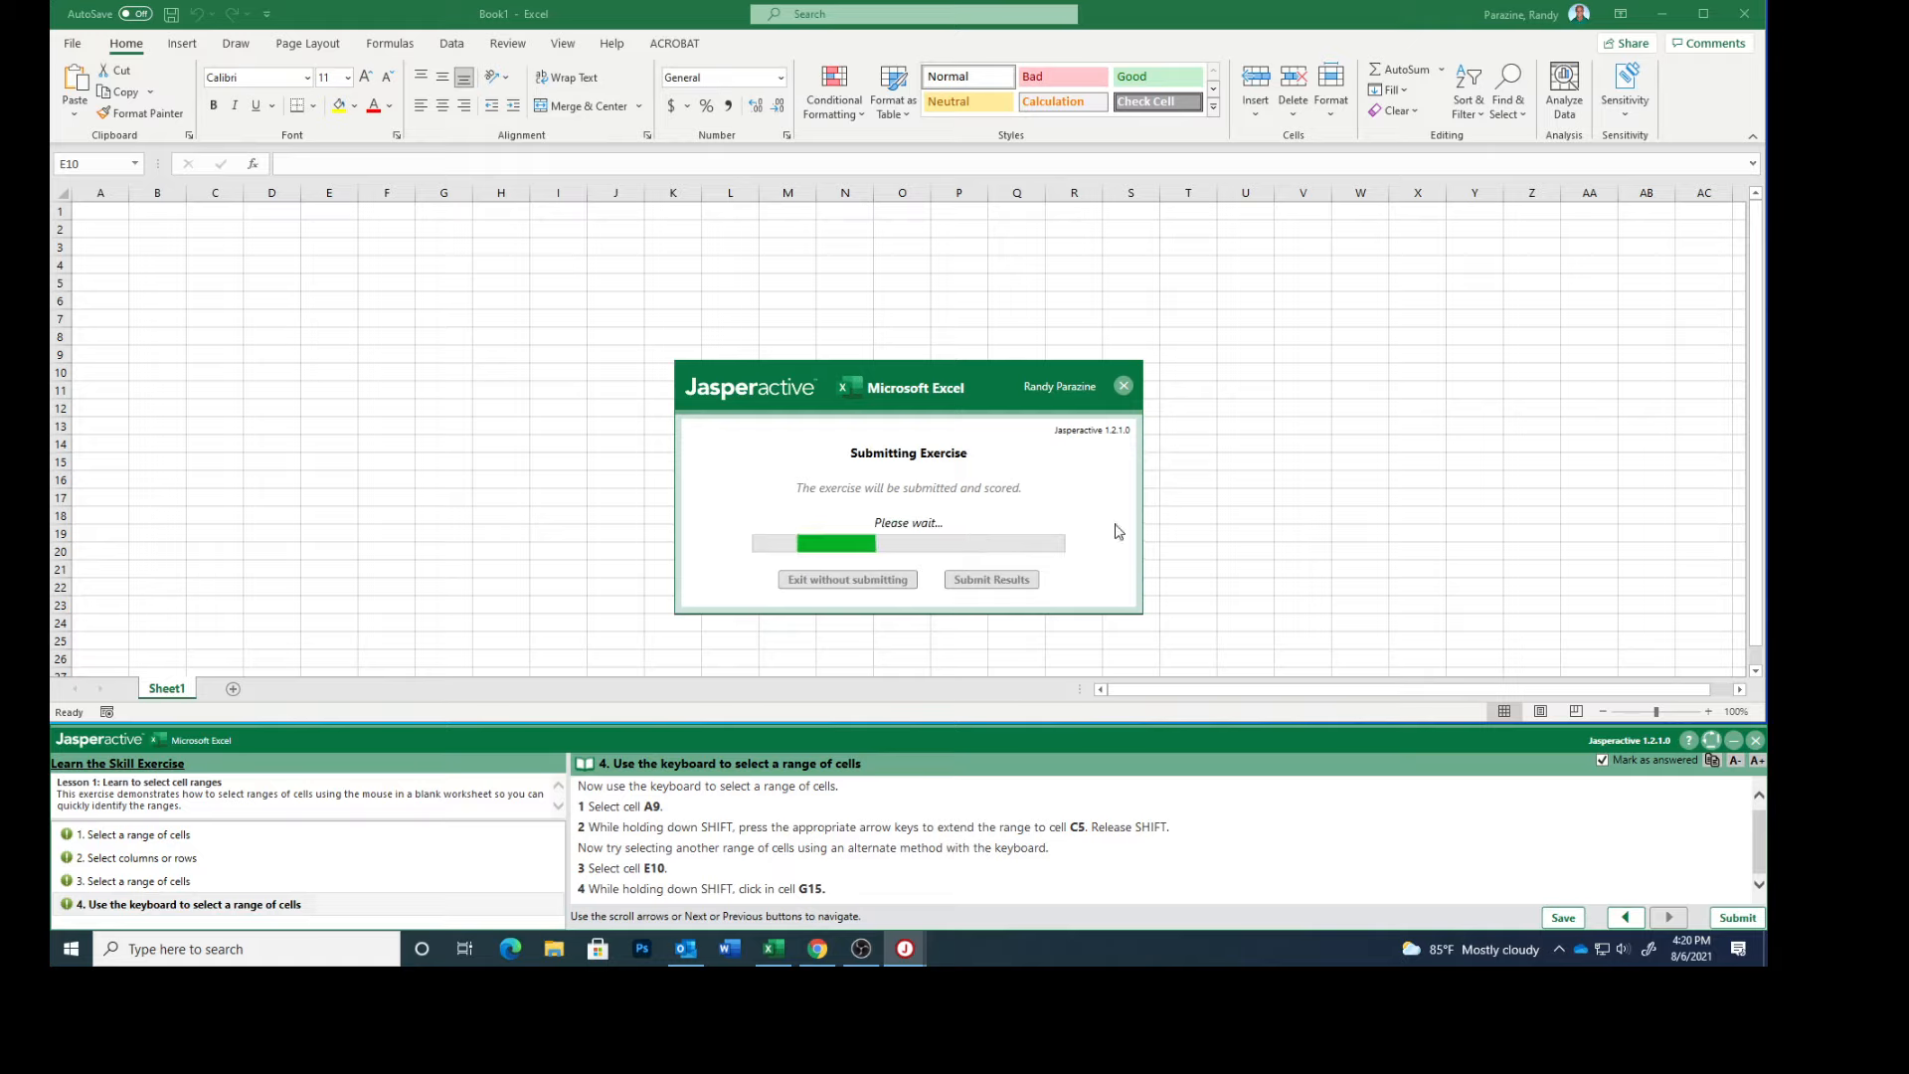